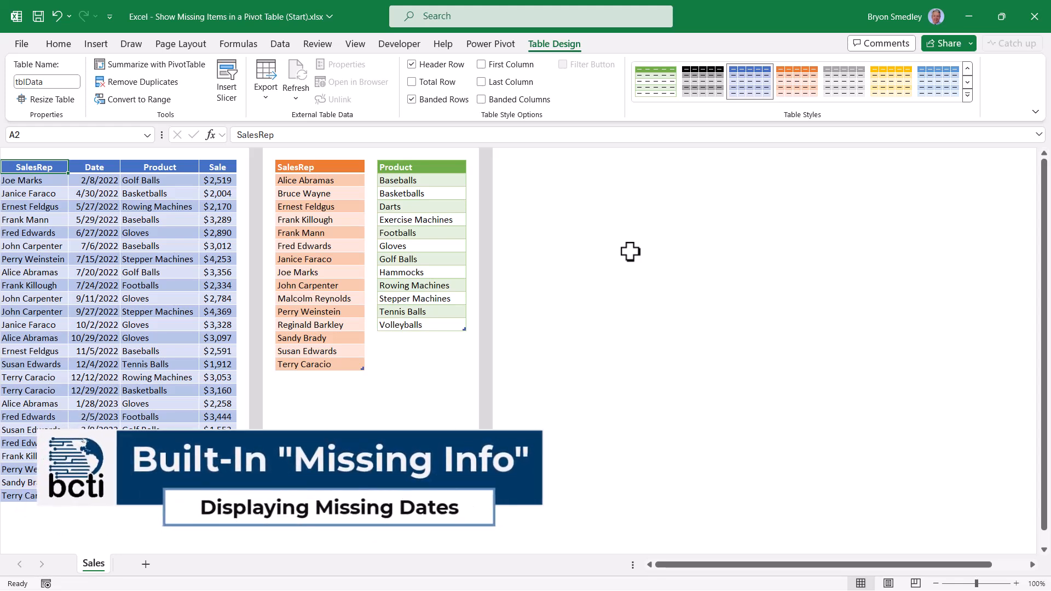
- Create a PivotTable from tblData, to be placed on the existing worksheet
{"action": "left_click", "coordinate": [96, 285]}
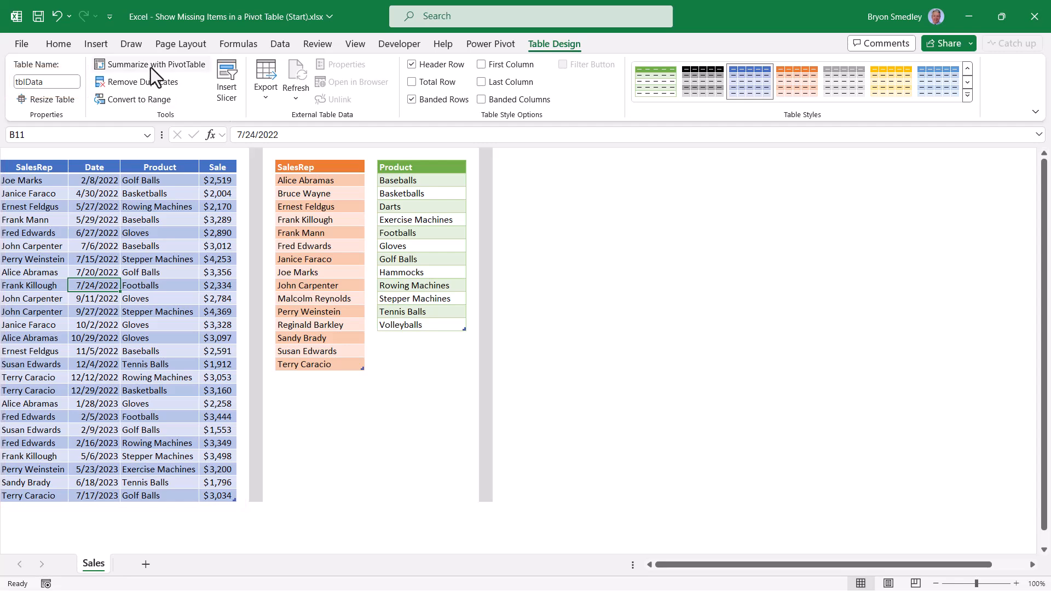
{"action": "left_click", "coordinate": [155, 65]}
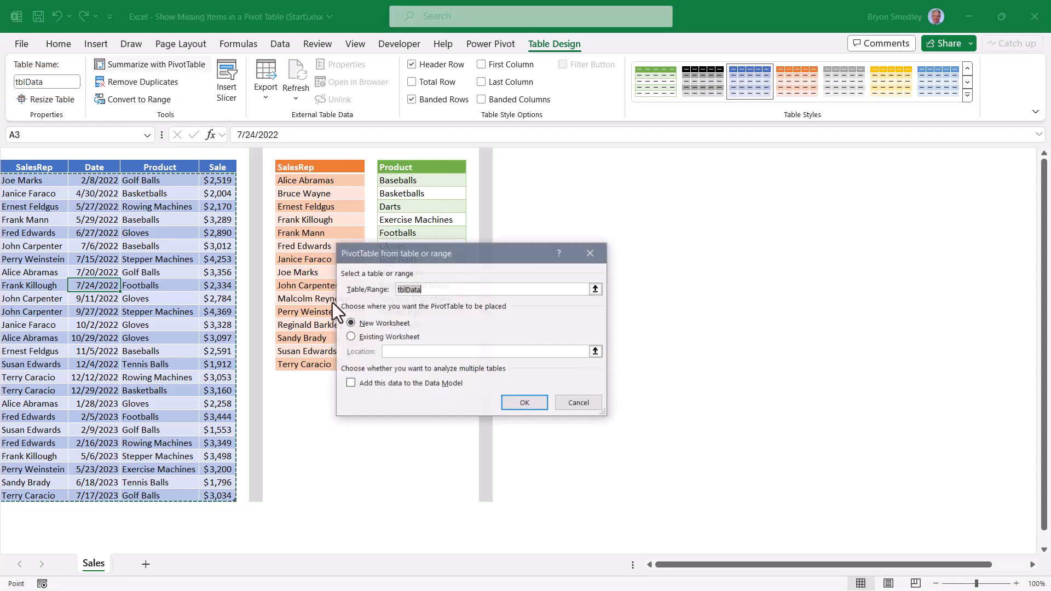
{"action": "left_click", "coordinate": [351, 336]}
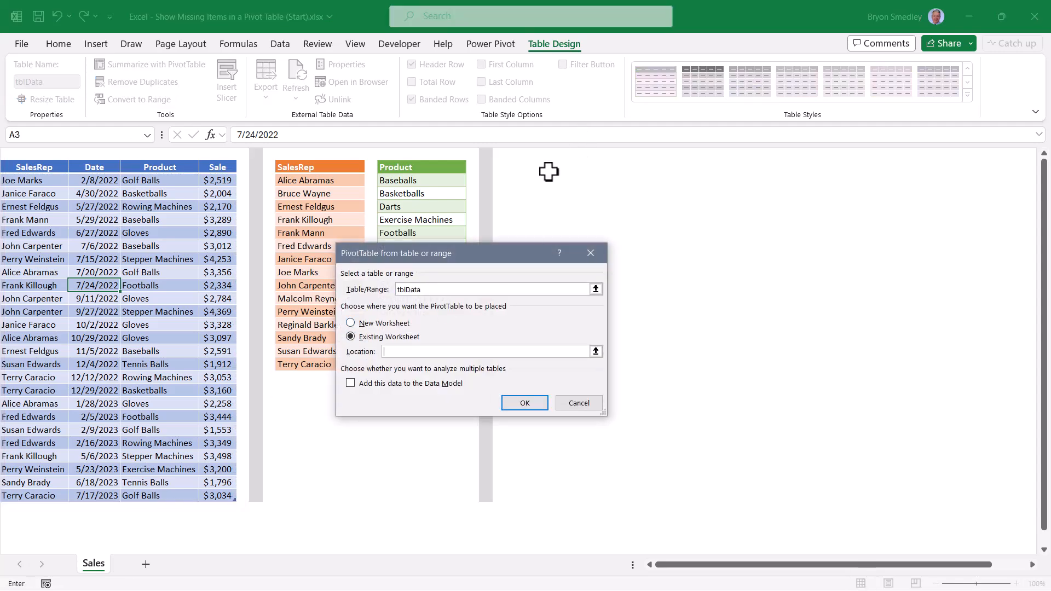
- Place the PivotTable beside the product list, summing Sale by Date, with headers renamed
{"action": "left_click", "coordinate": [524, 403]}
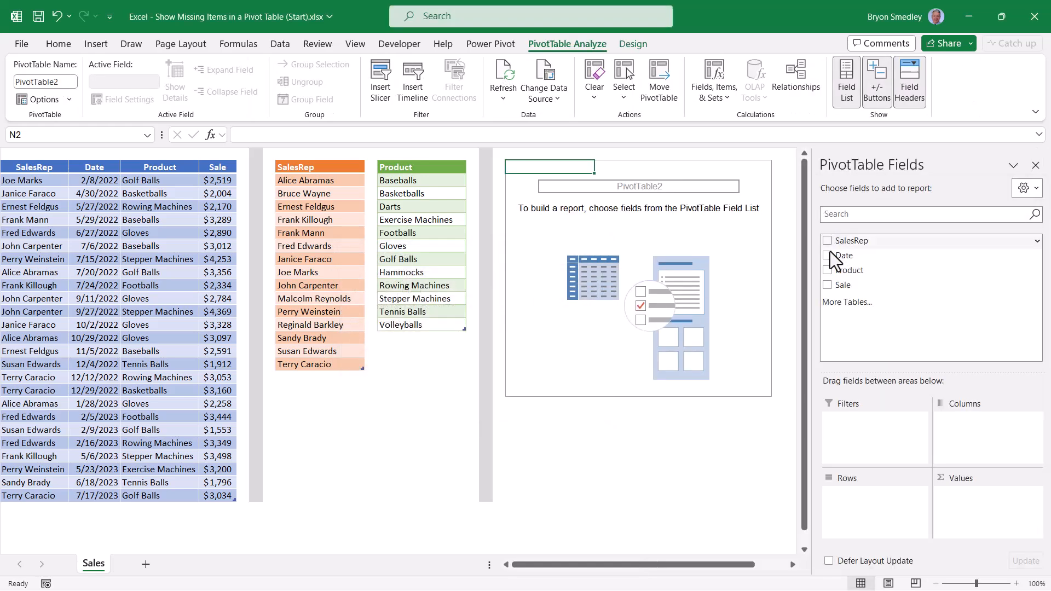
{"action": "left_click", "coordinate": [827, 255]}
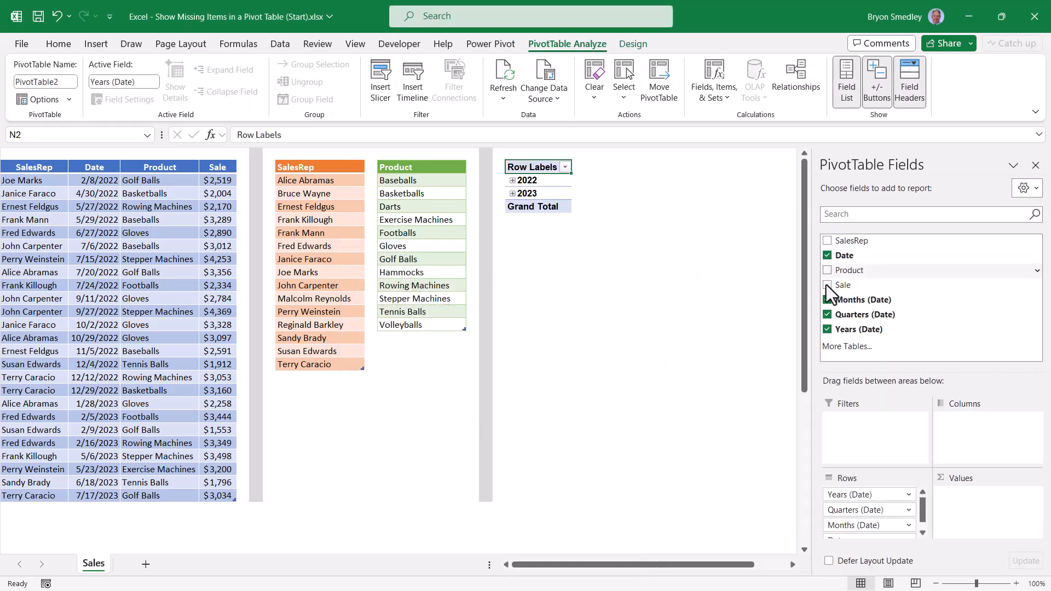
{"action": "left_click", "coordinate": [827, 284]}
{"action": "type", "text": "Sale"}
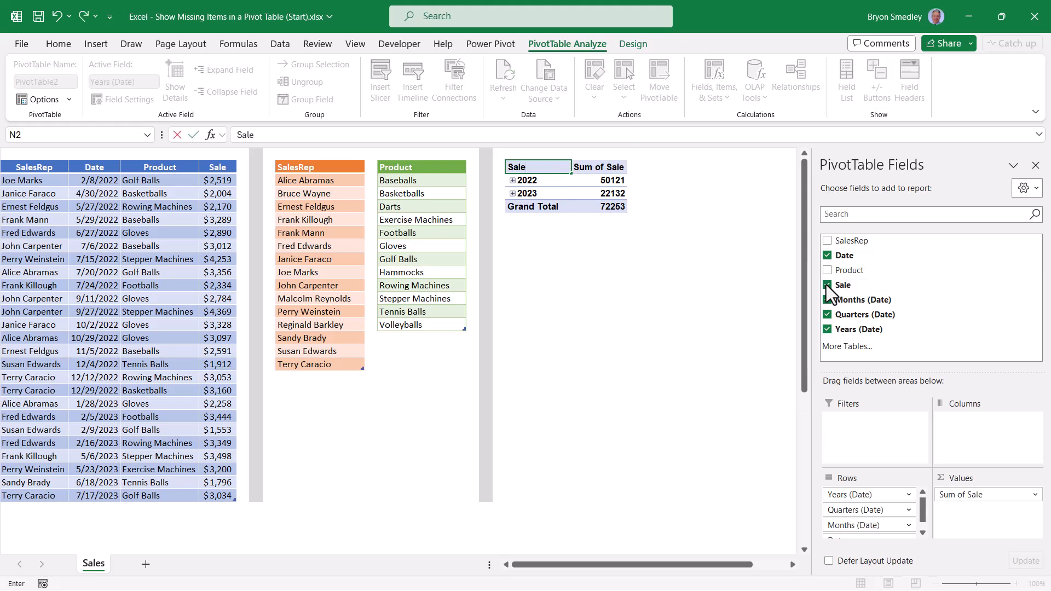
{"action": "left_click", "coordinate": [828, 285]}
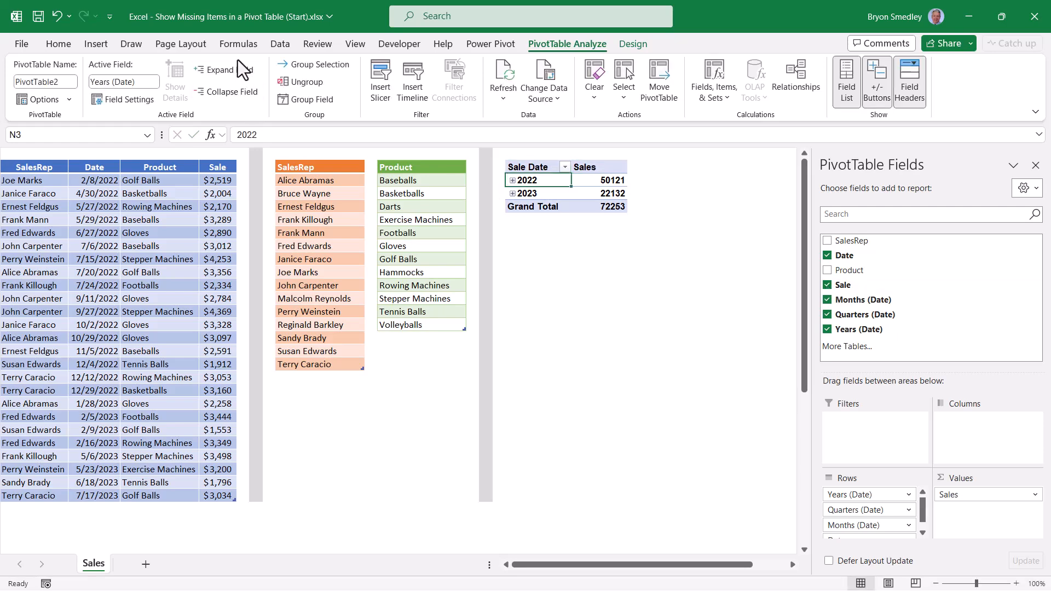
- Expand 2022, then remove Date and Quarters so only years and months remain
{"action": "left_click", "coordinate": [513, 179]}
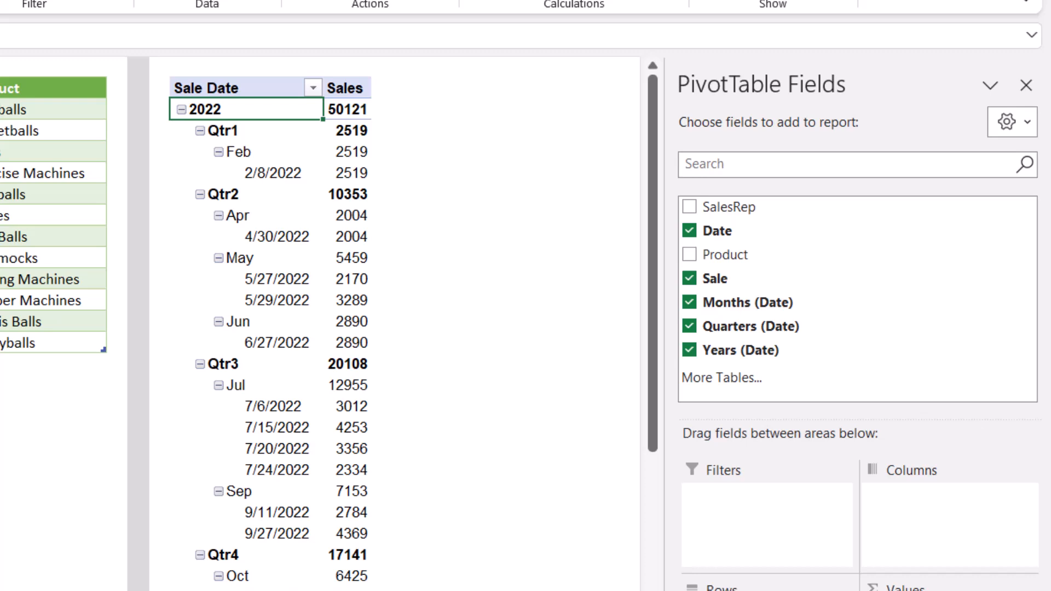
{"action": "mouse_move", "coordinate": [159, 87]}
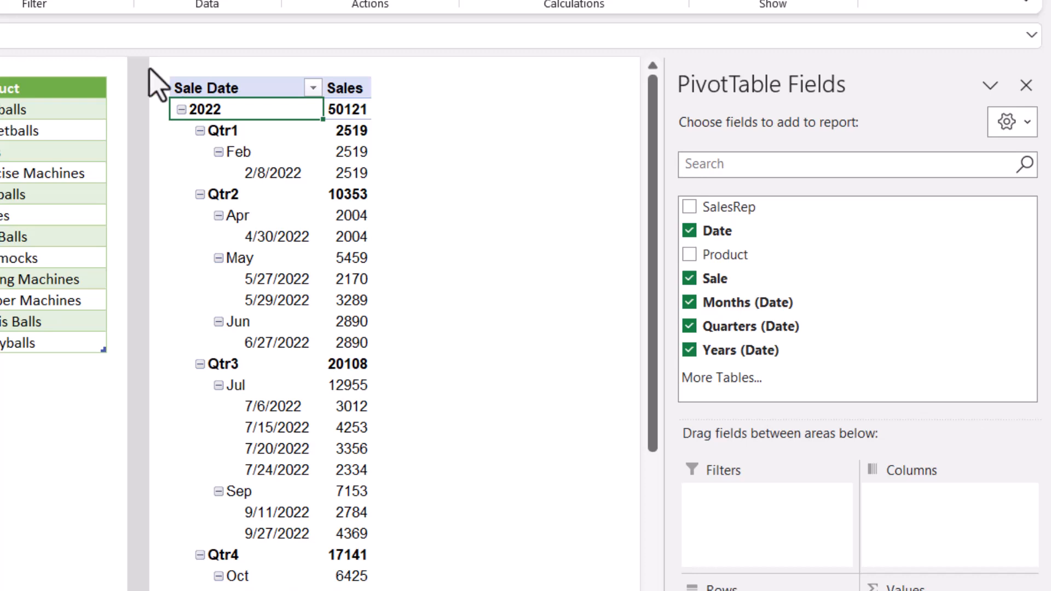
{"action": "left_click", "coordinate": [689, 231]}
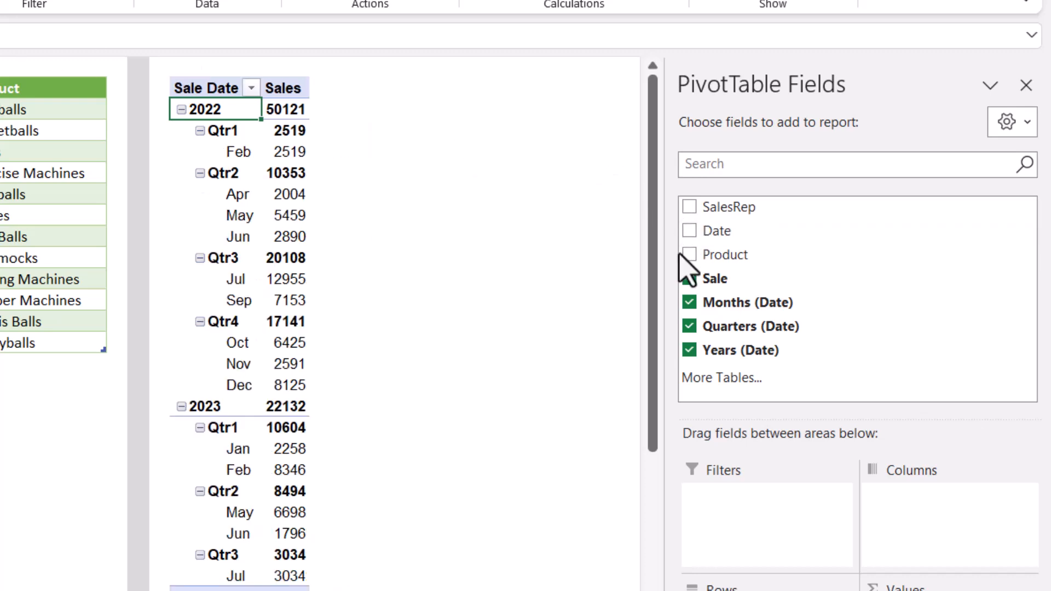
{"action": "left_click", "coordinate": [688, 326]}
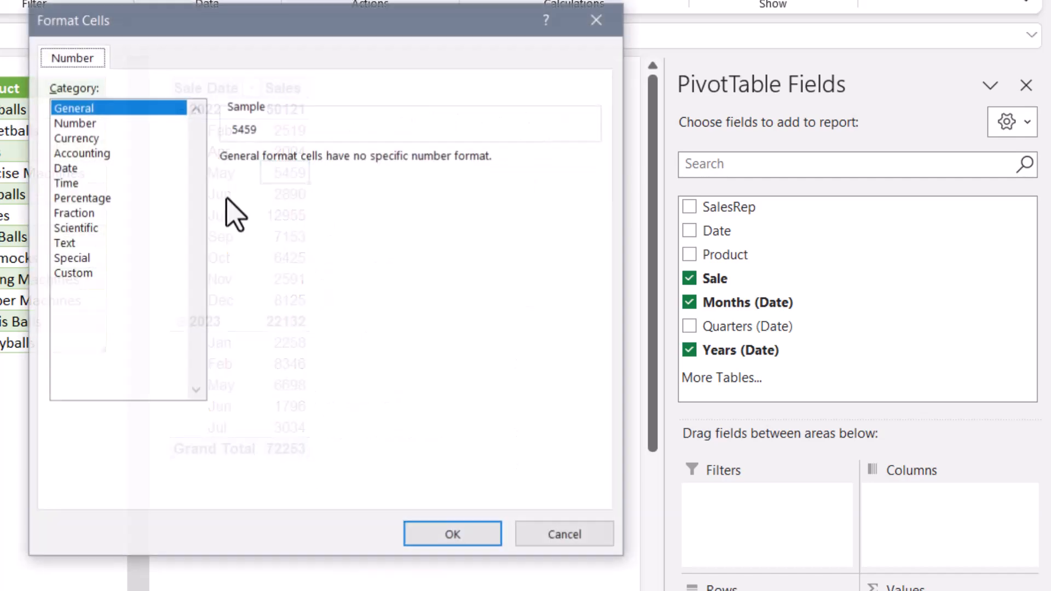
- Format Sales as Currency with 0 decimals and move to the Design options
{"action": "left_click", "coordinate": [77, 137]}
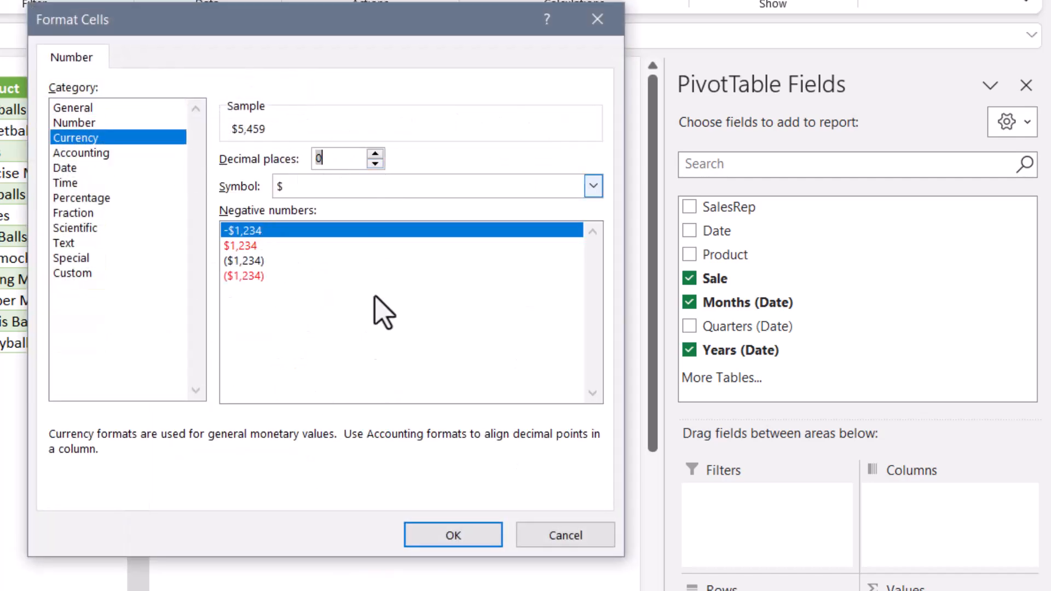
{"action": "left_click", "coordinate": [452, 534]}
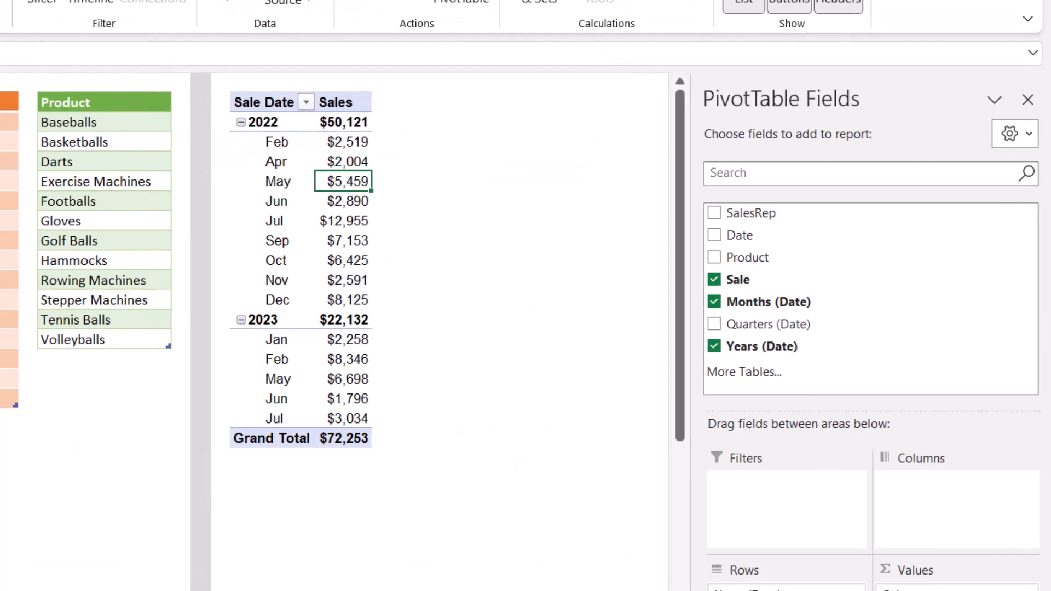
{"action": "left_click", "coordinate": [141, 78]}
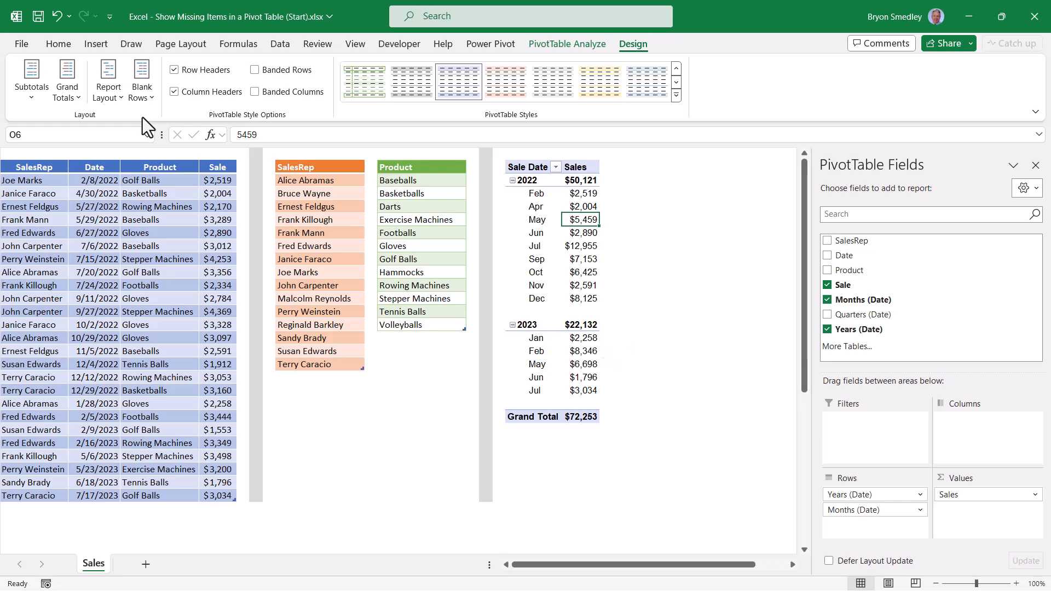
{"action": "mouse_move", "coordinate": [176, 138]}
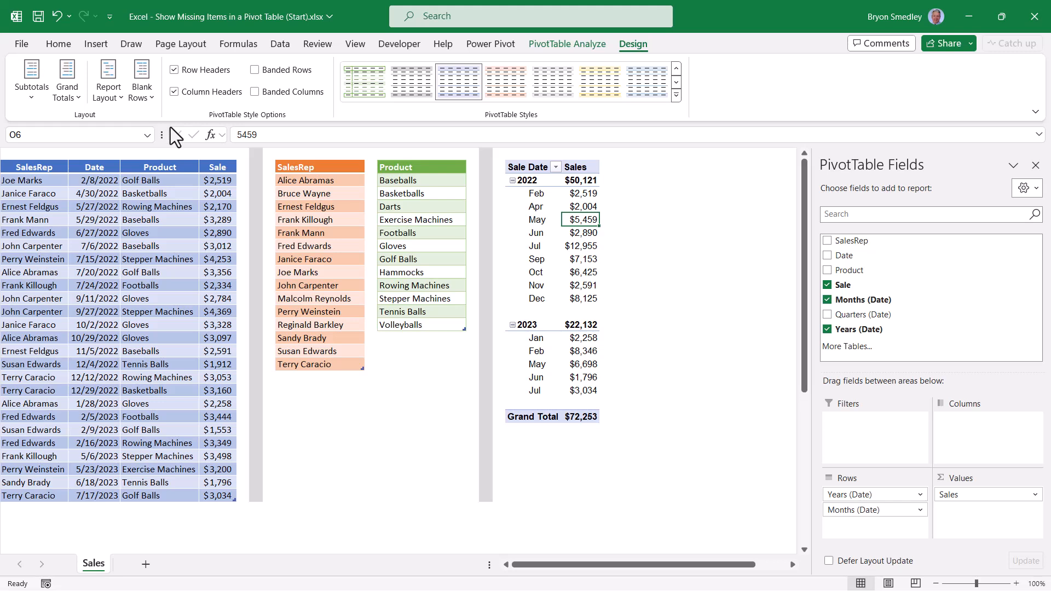
- Turn on Show items with no data for the Months field and scroll the result
{"action": "left_click", "coordinate": [532, 232]}
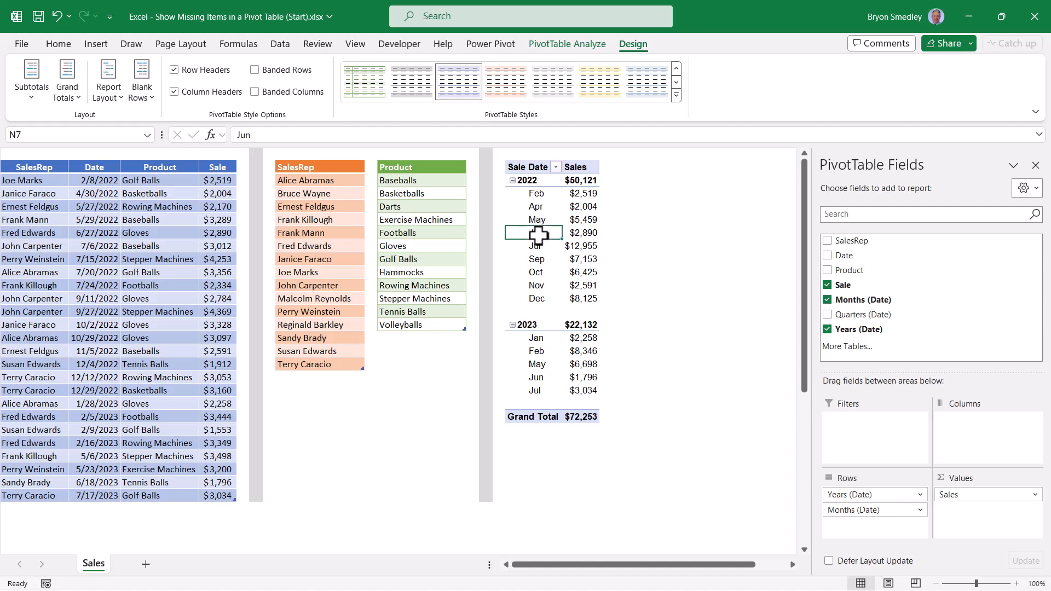
{"action": "left_click", "coordinate": [567, 44]}
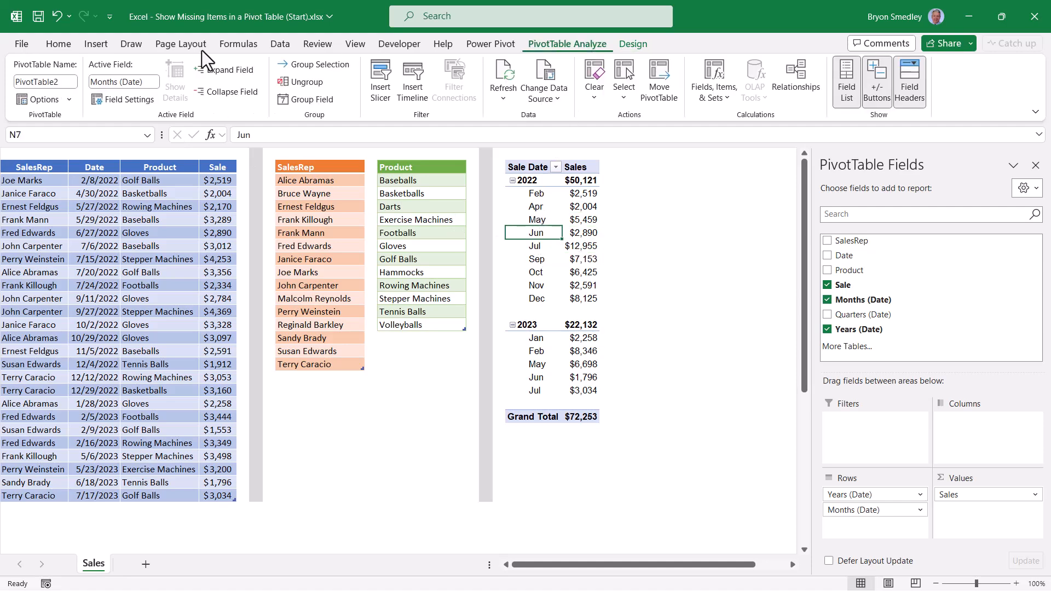
{"action": "left_click", "coordinate": [128, 99]}
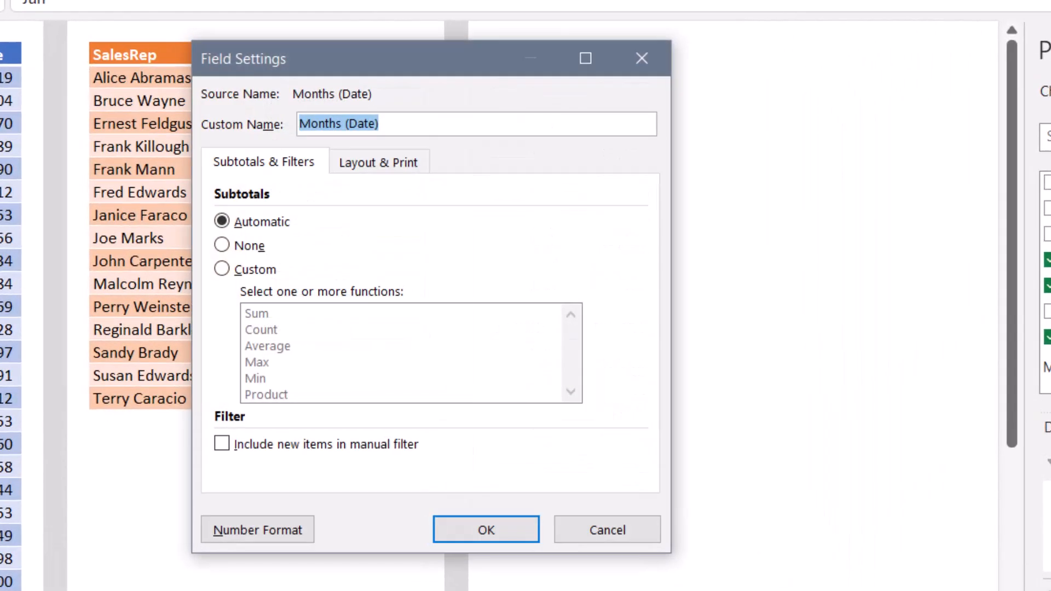
{"action": "left_click", "coordinate": [379, 162]}
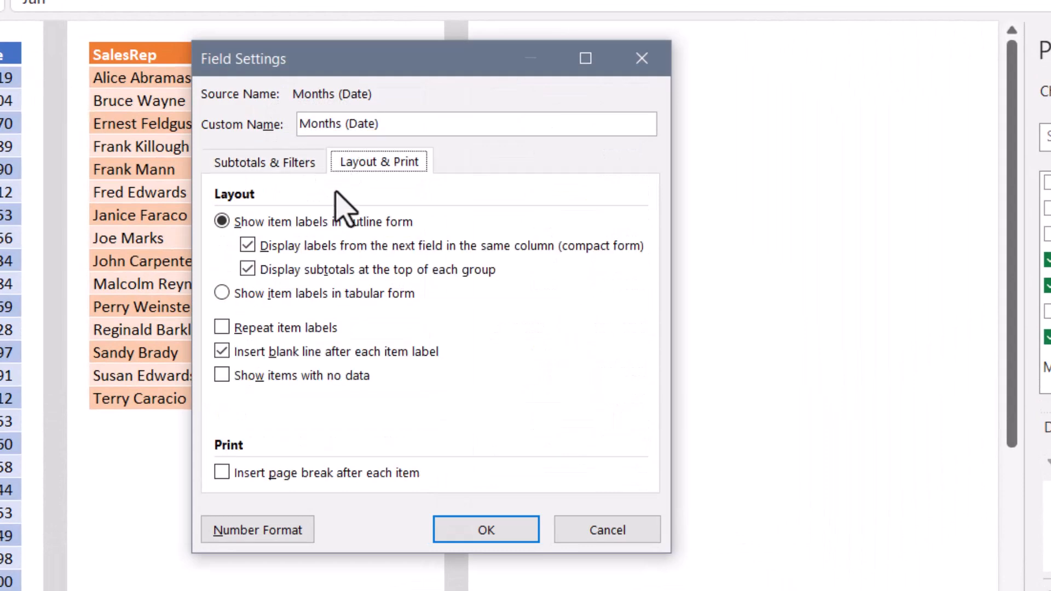
{"action": "left_click", "coordinate": [221, 376]}
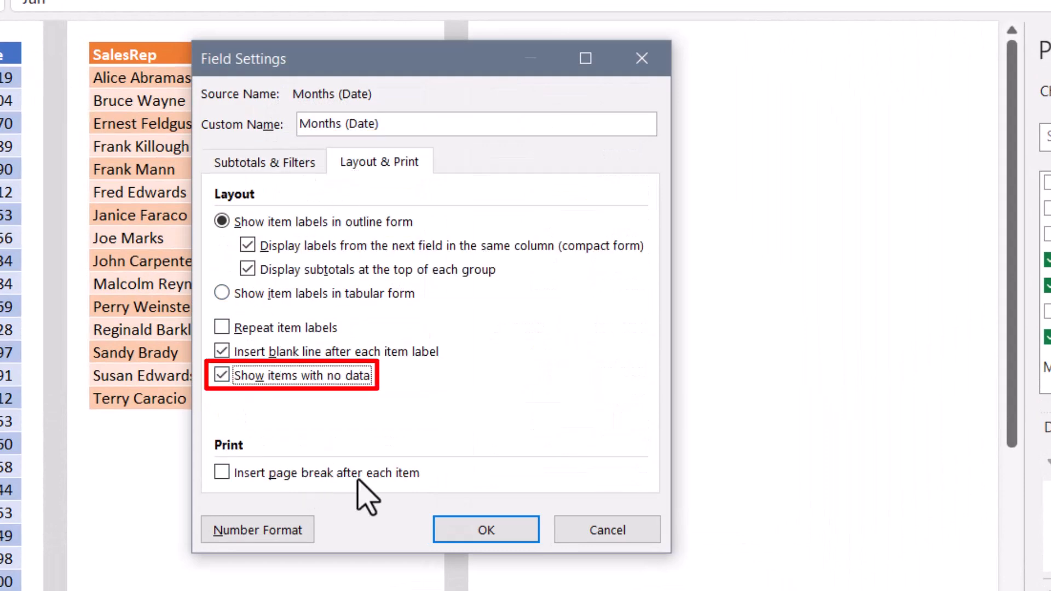
{"action": "left_click", "coordinate": [486, 529]}
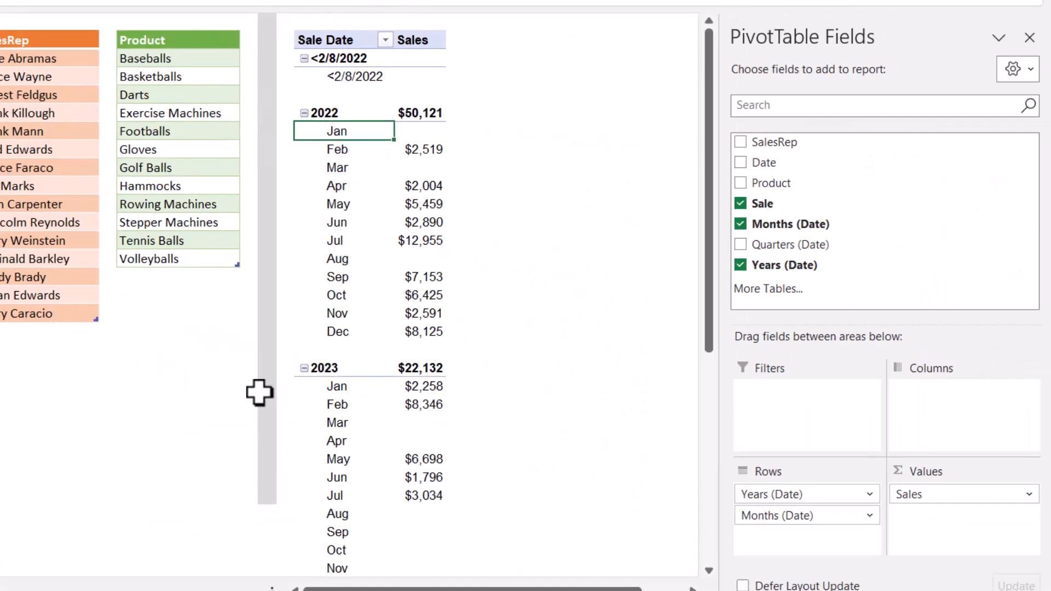
{"action": "scroll", "scroll_direction": "down", "scroll_amount": 3}
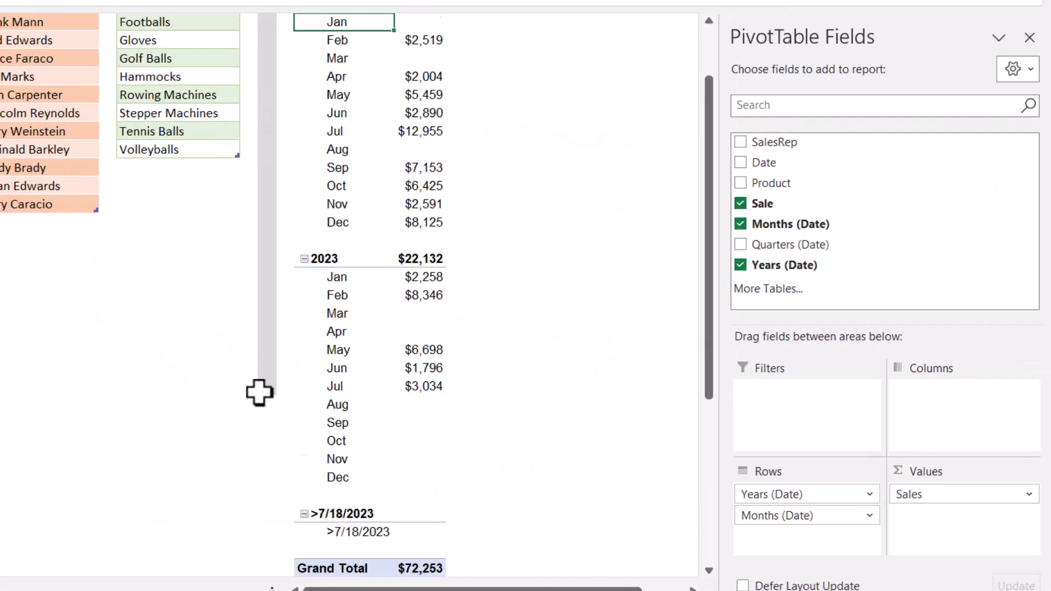
{"action": "scroll", "scroll_direction": "down", "scroll_amount": 3}
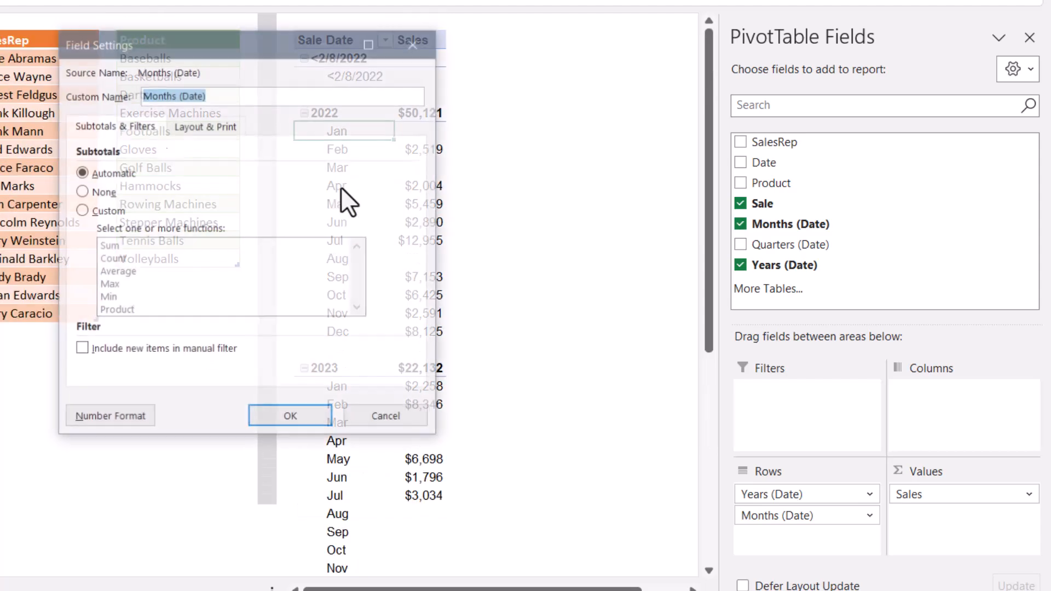
{"action": "left_click", "coordinate": [205, 126]}
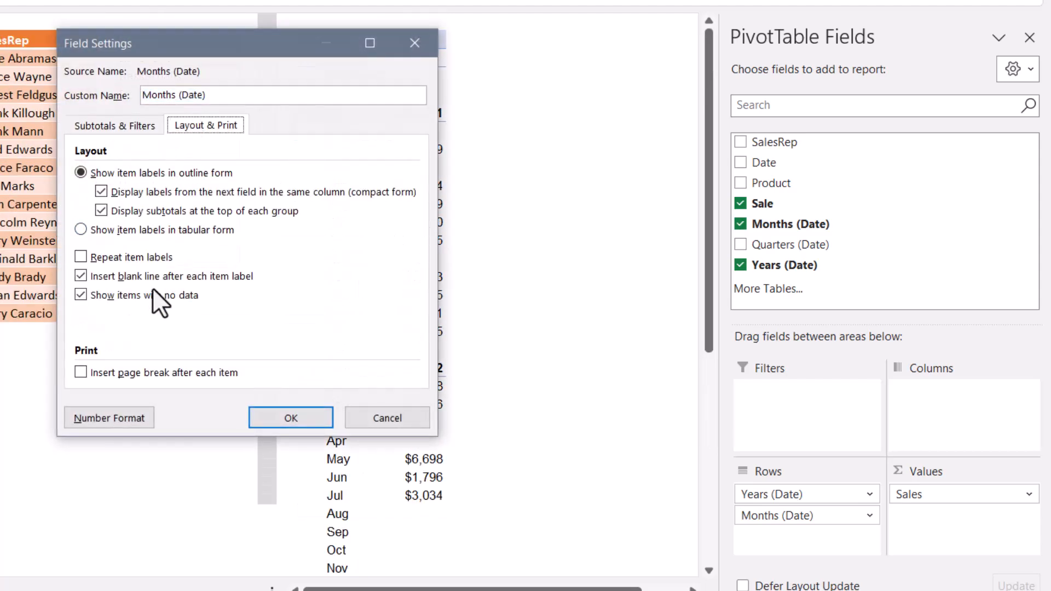
{"action": "mouse_move", "coordinate": [184, 329]}
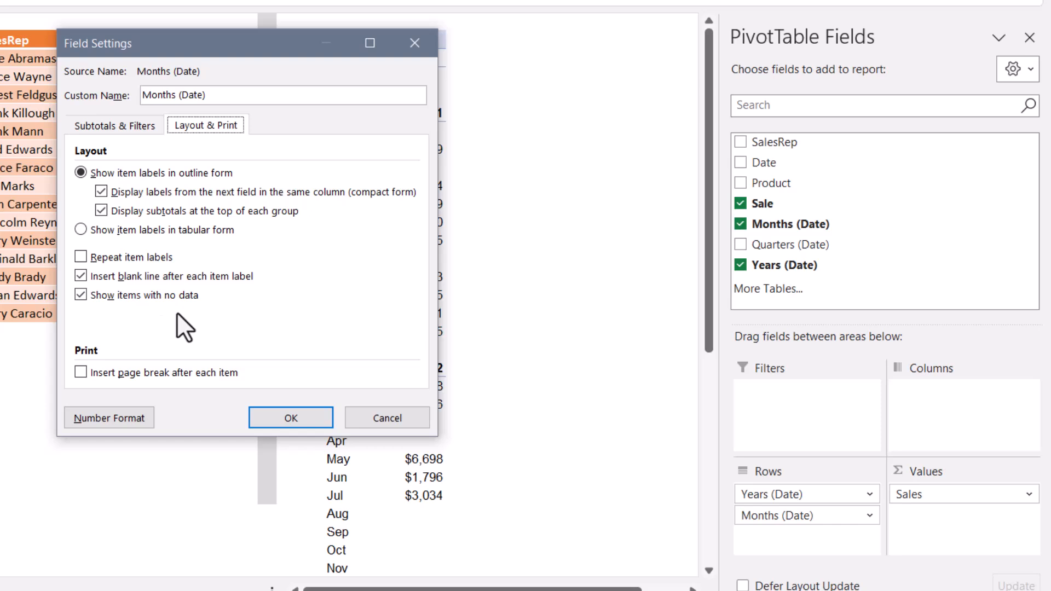
{"action": "left_click", "coordinate": [290, 418]}
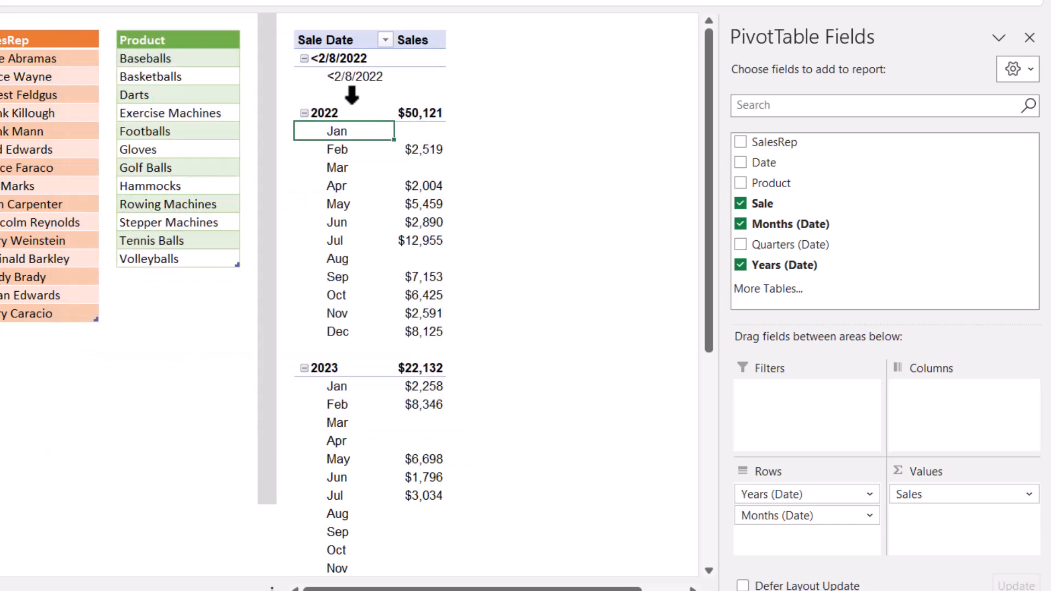
{"action": "mouse_move", "coordinate": [362, 76]}
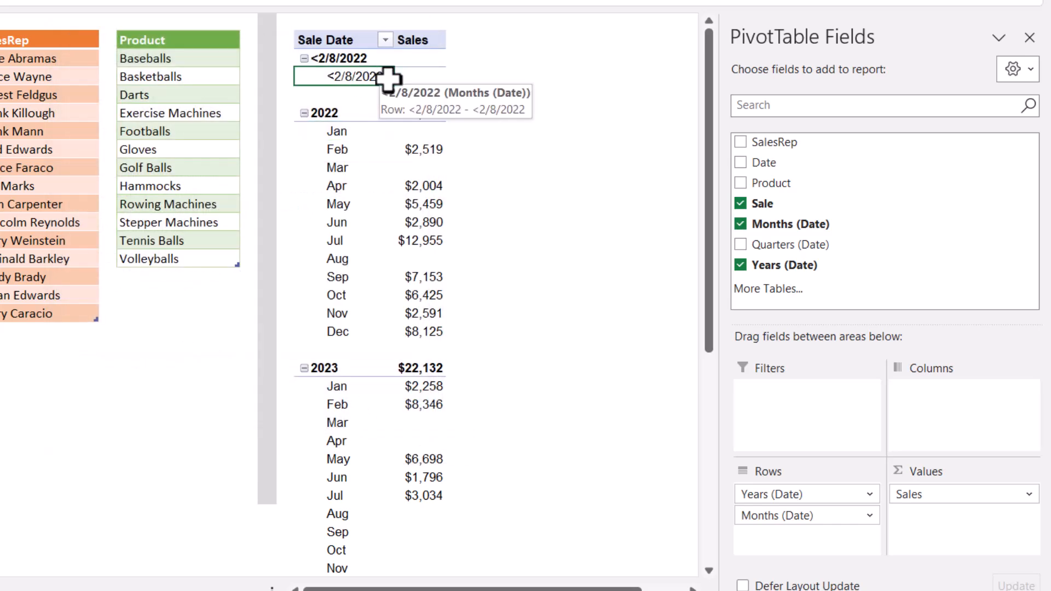
{"action": "scroll", "scroll_direction": "down", "scroll_amount": 3}
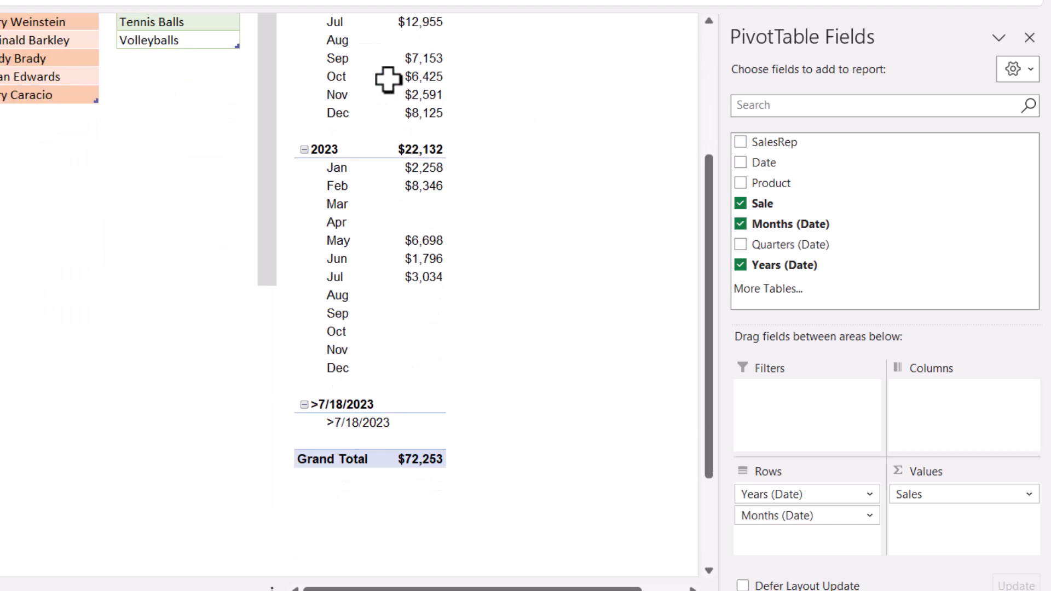
{"action": "mouse_move", "coordinate": [391, 249]}
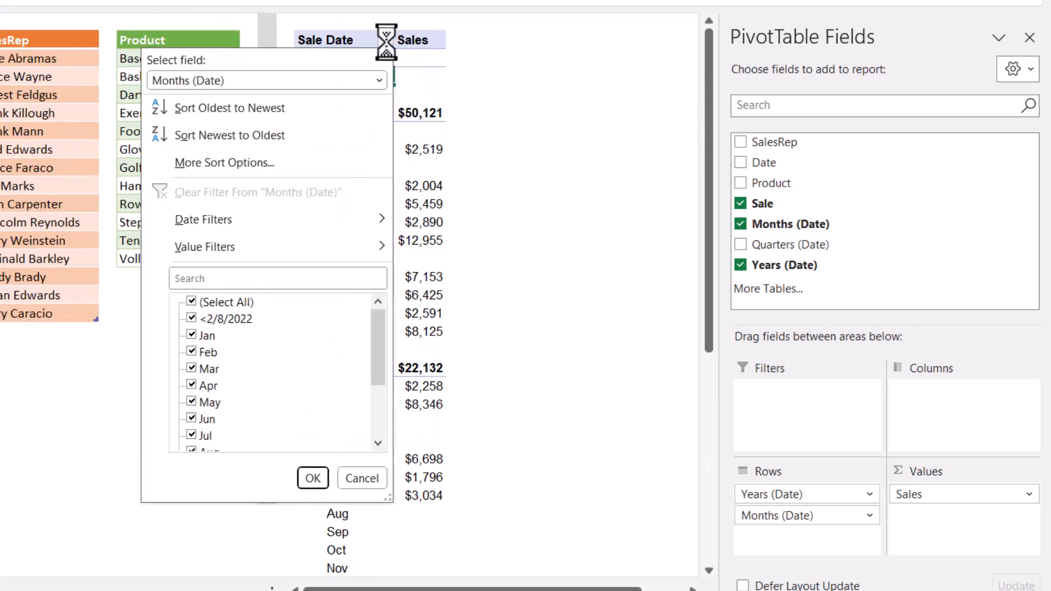
- Uncheck the <2/8/2022 and >7/18/2023 items in the Months filter
{"action": "left_click", "coordinate": [191, 317]}
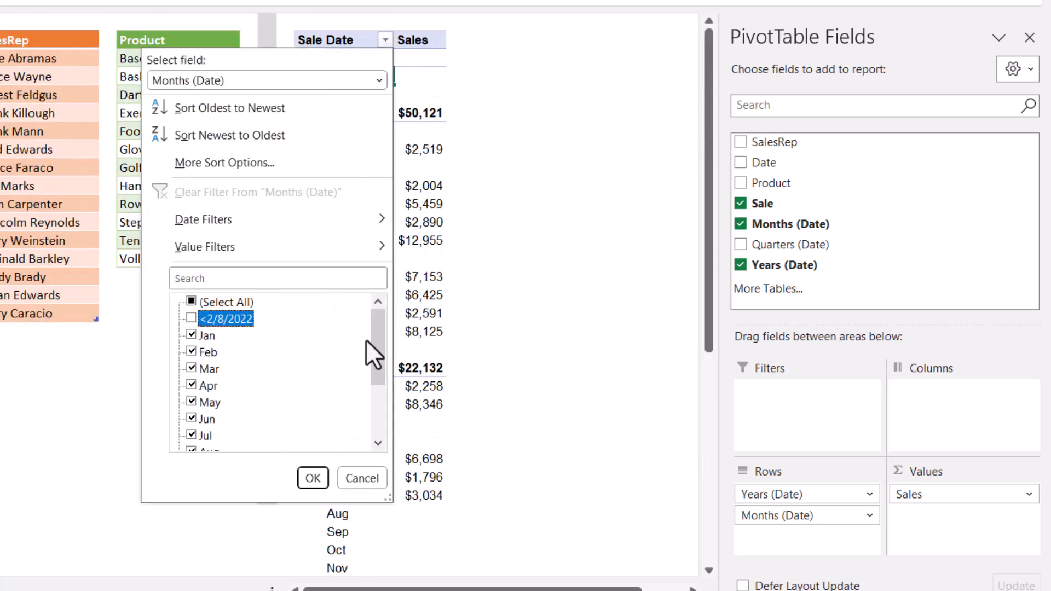
{"action": "scroll", "scroll_direction": "down", "scroll_amount": 3}
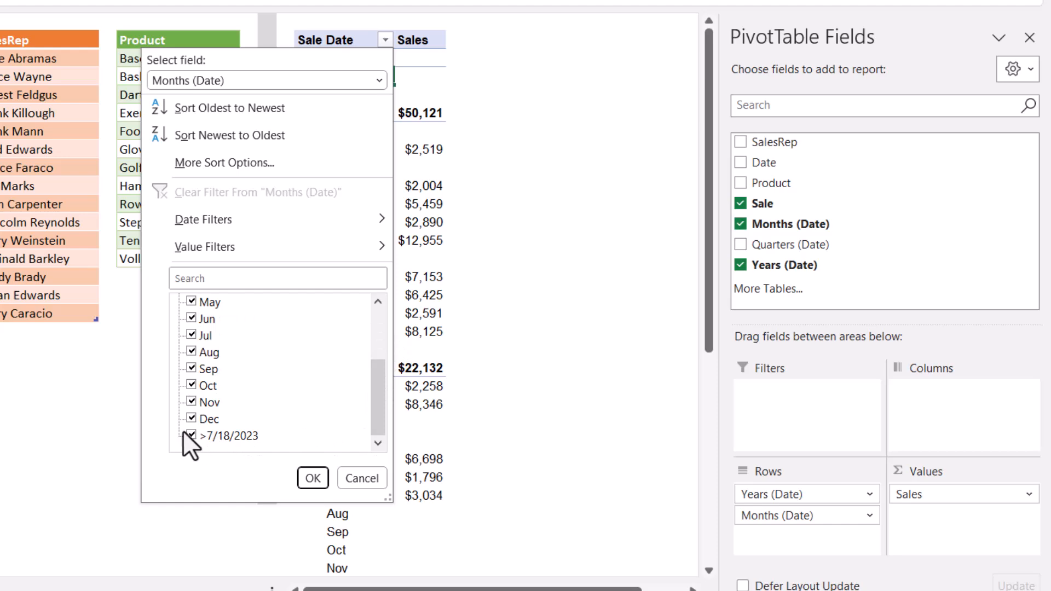
{"action": "left_click", "coordinate": [311, 479]}
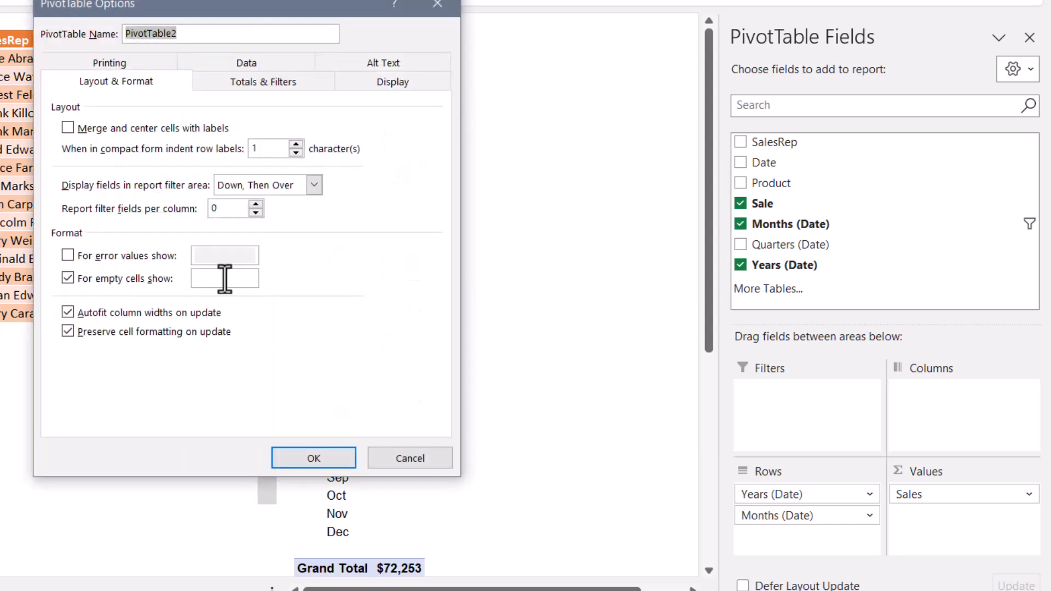
- Show 0 in empty PivotTable cells, then revisit the Months field's layout settings
{"action": "type", "text": "0"}
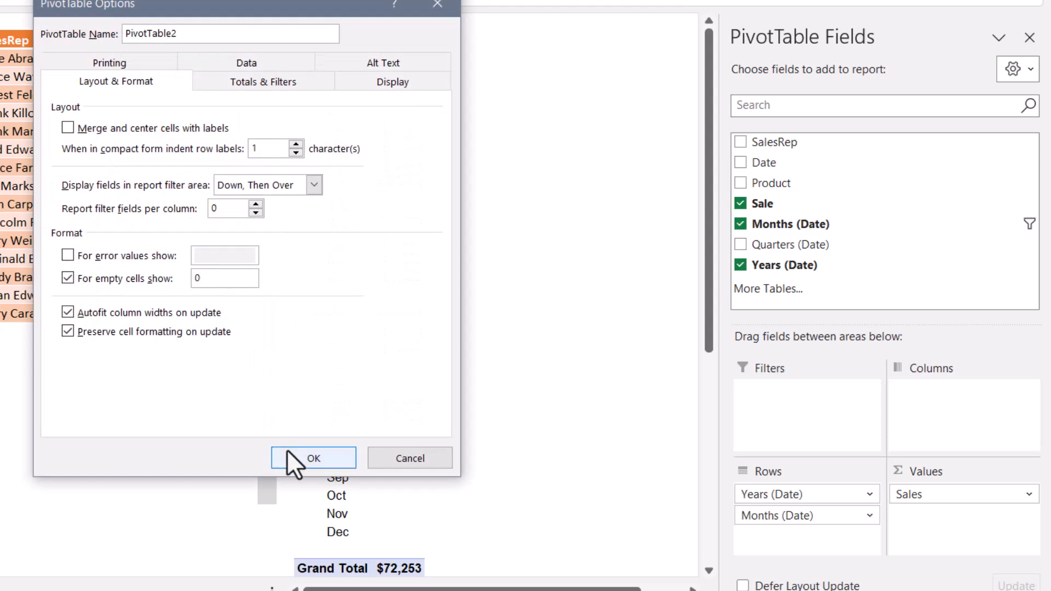
{"action": "left_click", "coordinate": [312, 457]}
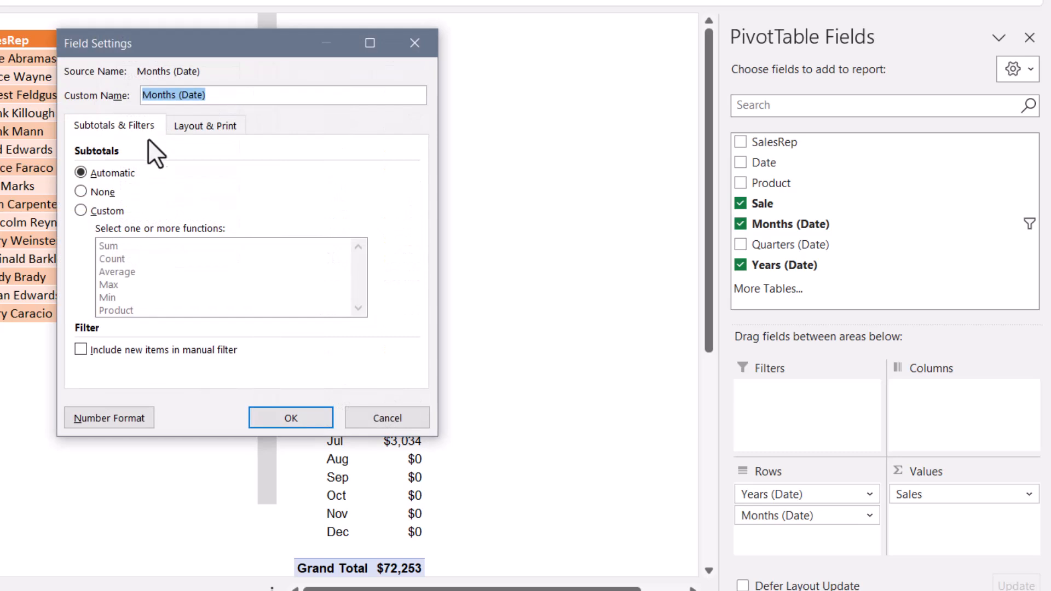
{"action": "left_click", "coordinate": [206, 125]}
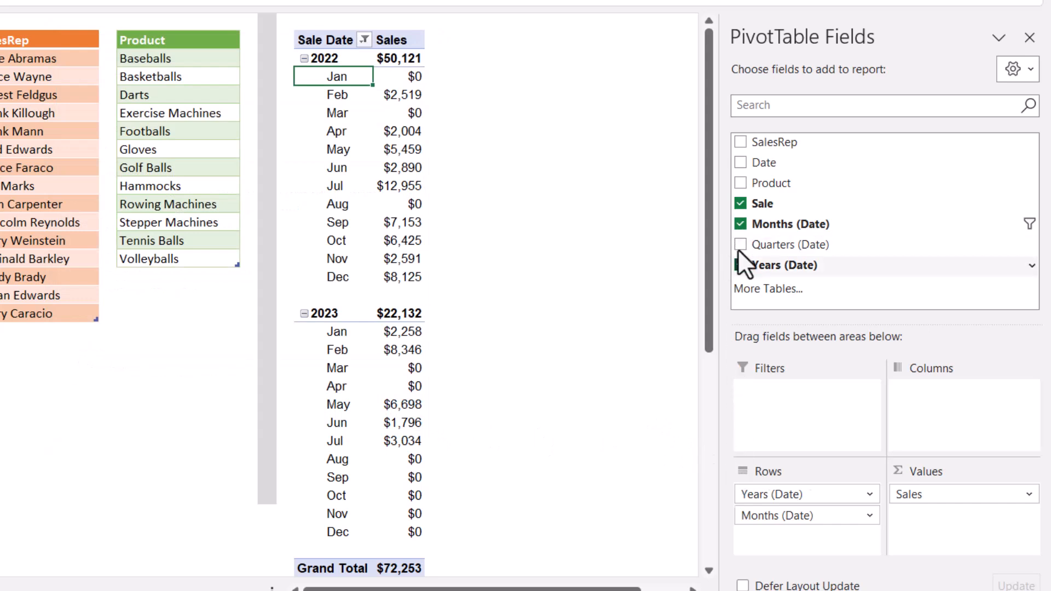
- Replace Years and Months with Product in the rows, briefly trying SalesRep first
{"action": "left_click", "coordinate": [741, 224]}
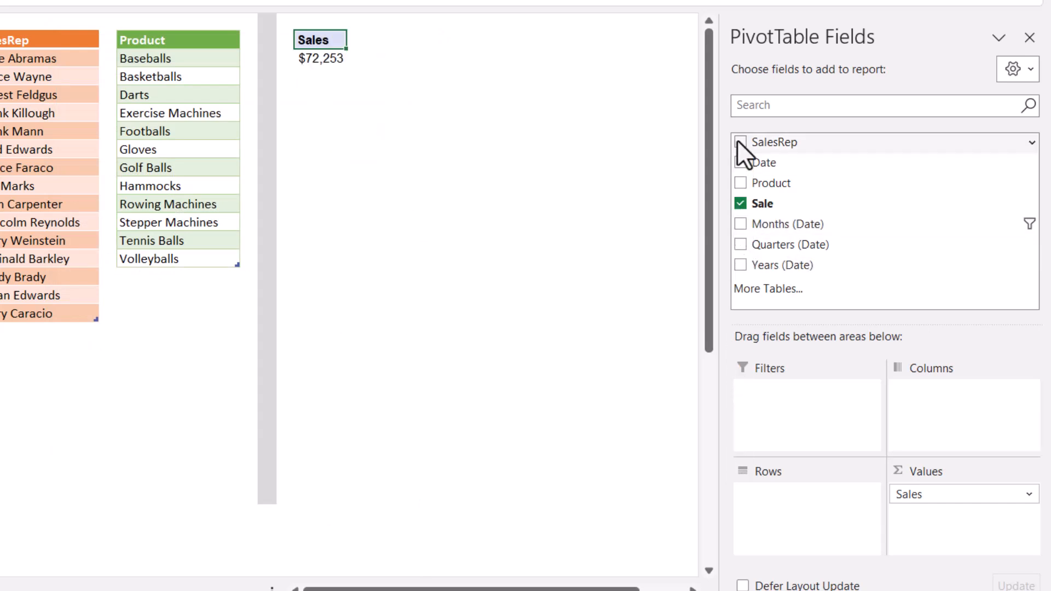
{"action": "left_click", "coordinate": [740, 141]}
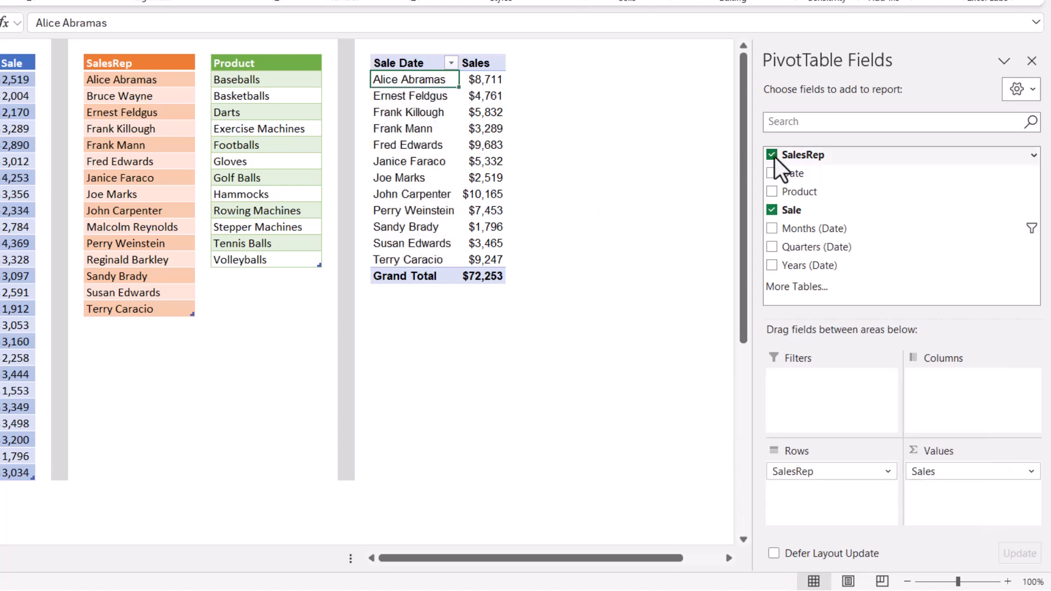
{"action": "left_click", "coordinate": [773, 155]}
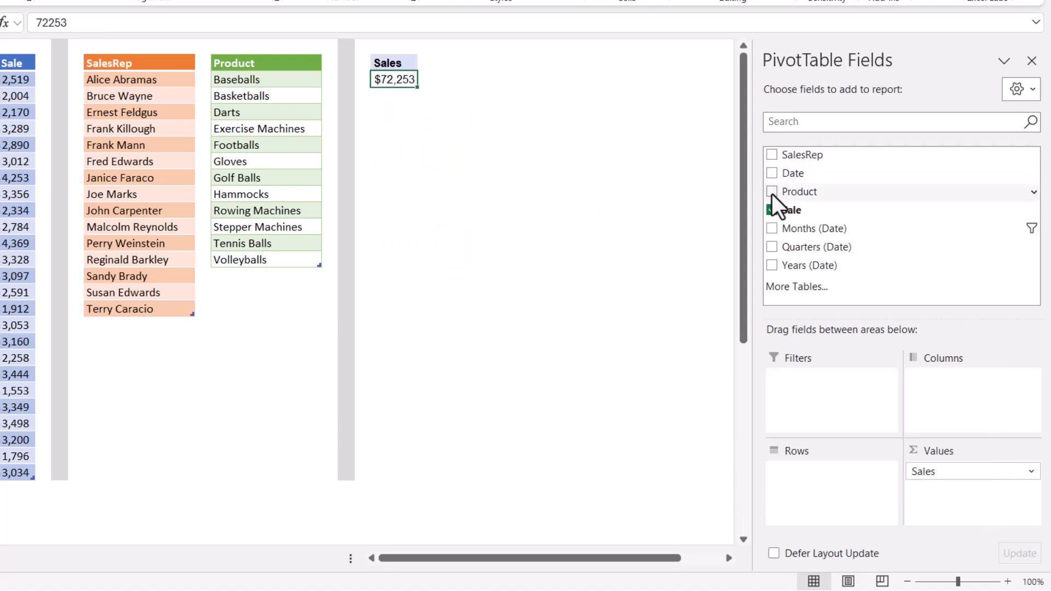
{"action": "left_click", "coordinate": [772, 192]}
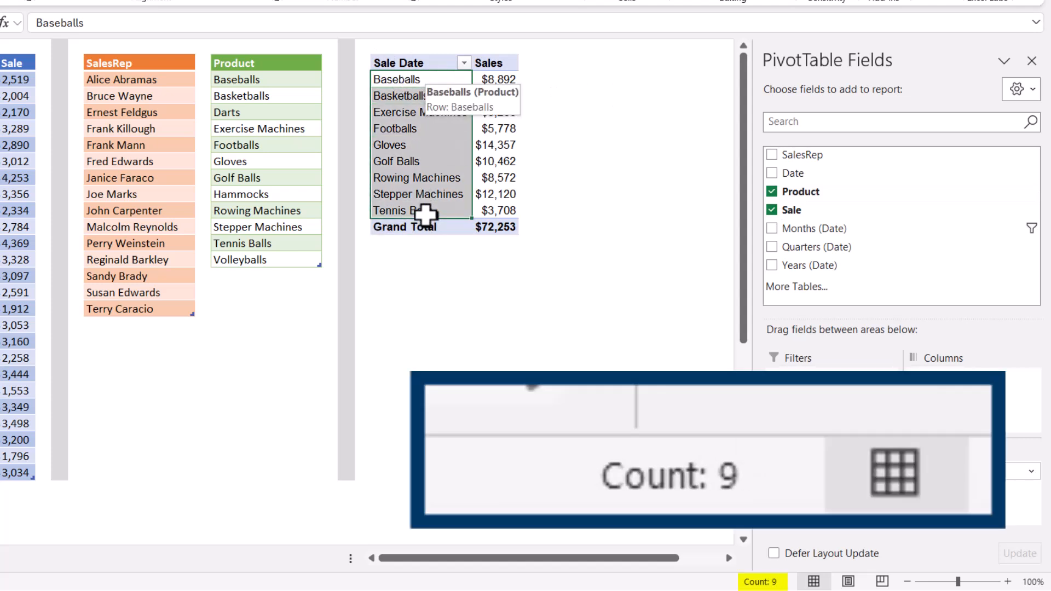
{"action": "mouse_move", "coordinate": [343, 122]}
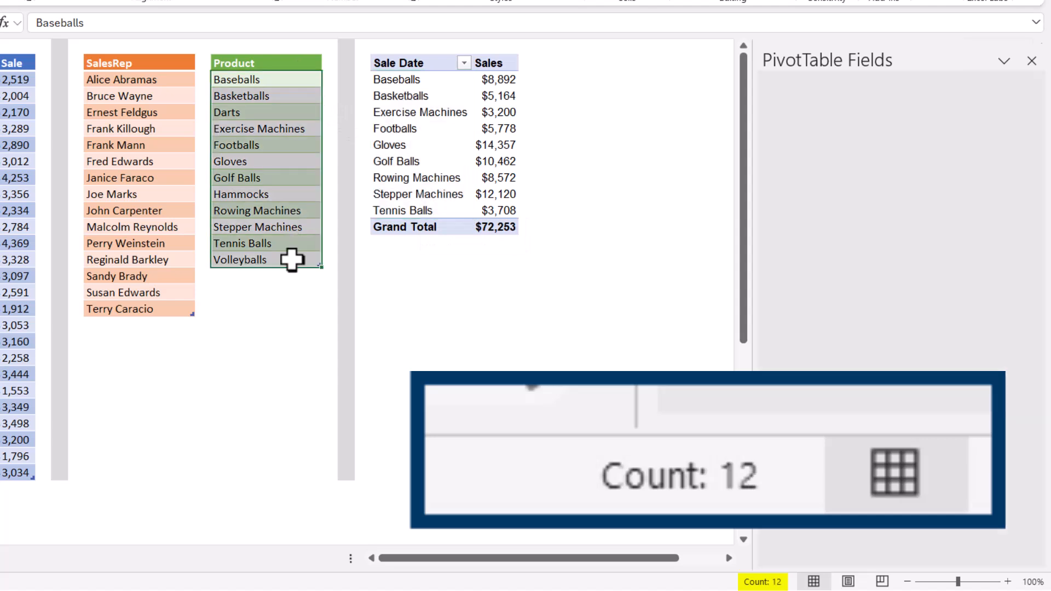
{"action": "left_click", "coordinate": [395, 128]}
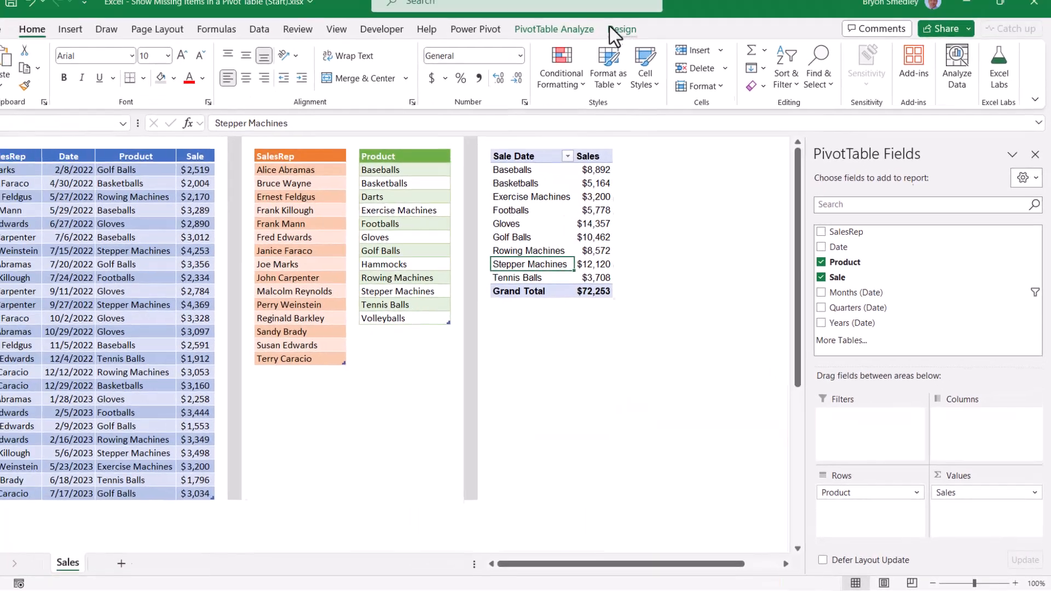
- Check Show items with no data in the Product field's Layout & Print settings
{"action": "left_click", "coordinate": [554, 29]}
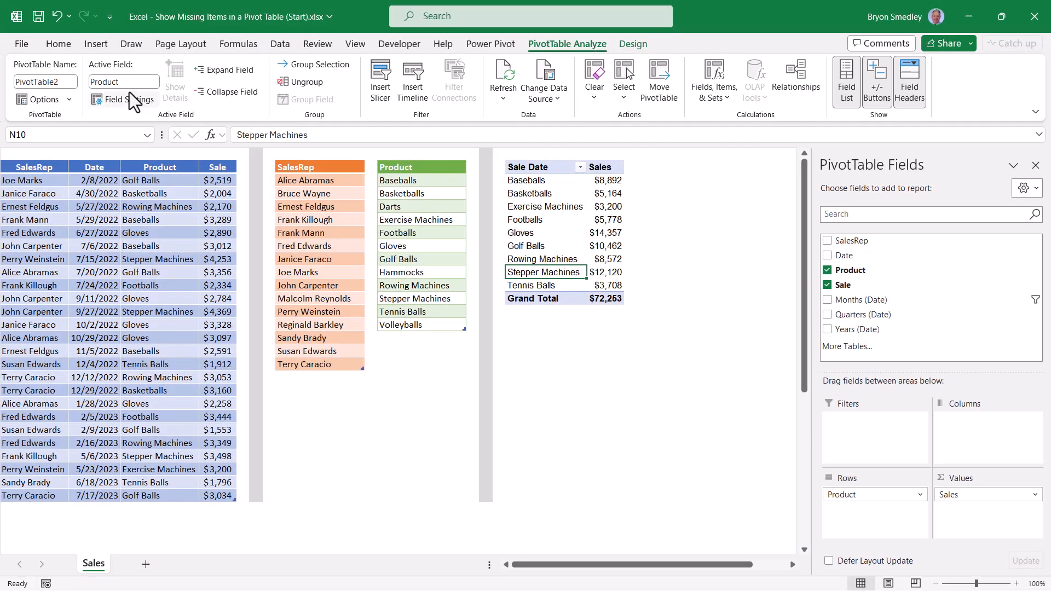
{"action": "left_click", "coordinate": [121, 99]}
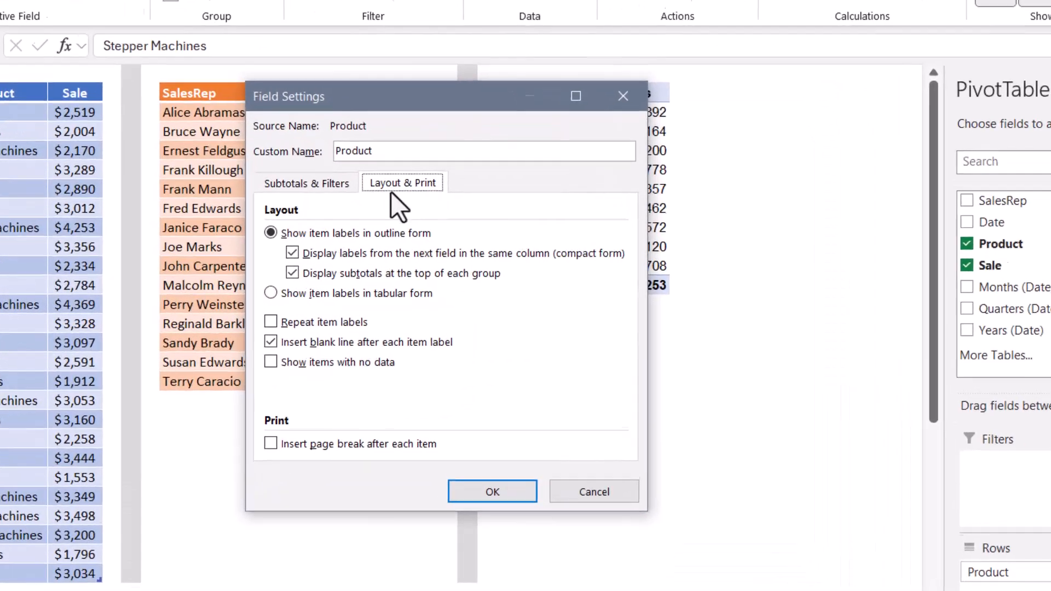
{"action": "left_click", "coordinate": [270, 362]}
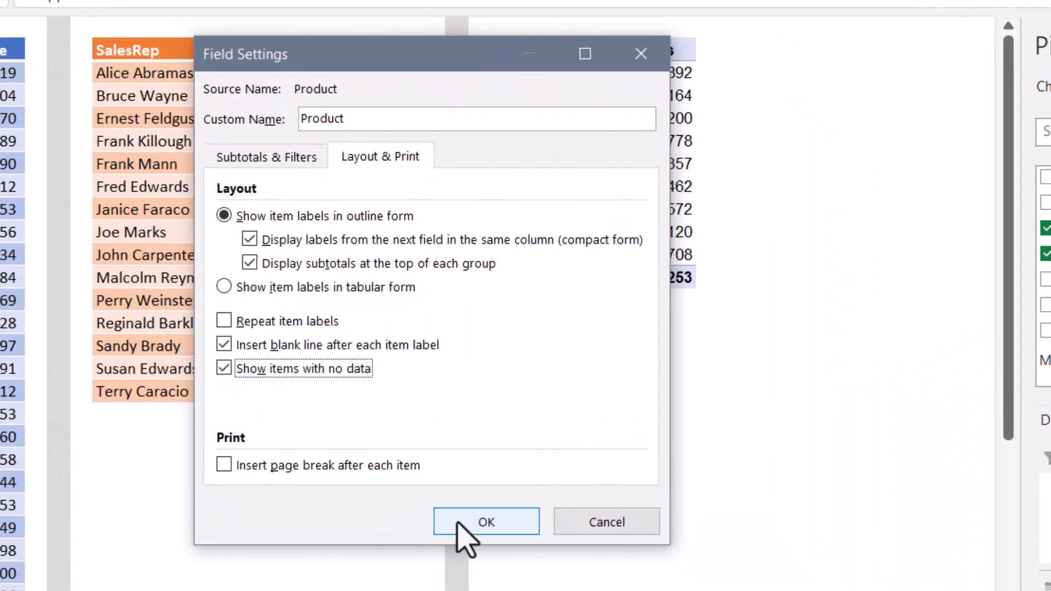
{"action": "left_click", "coordinate": [486, 522]}
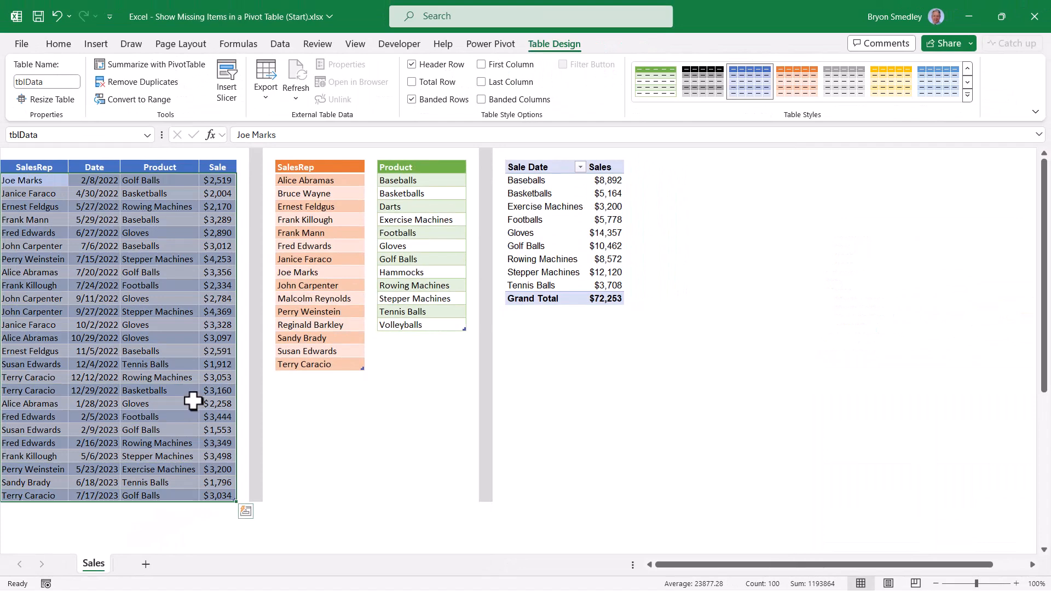
- Add Darts and Hammocks rows to the sales table and refresh the PivotTable
{"action": "left_click", "coordinate": [305, 180]}
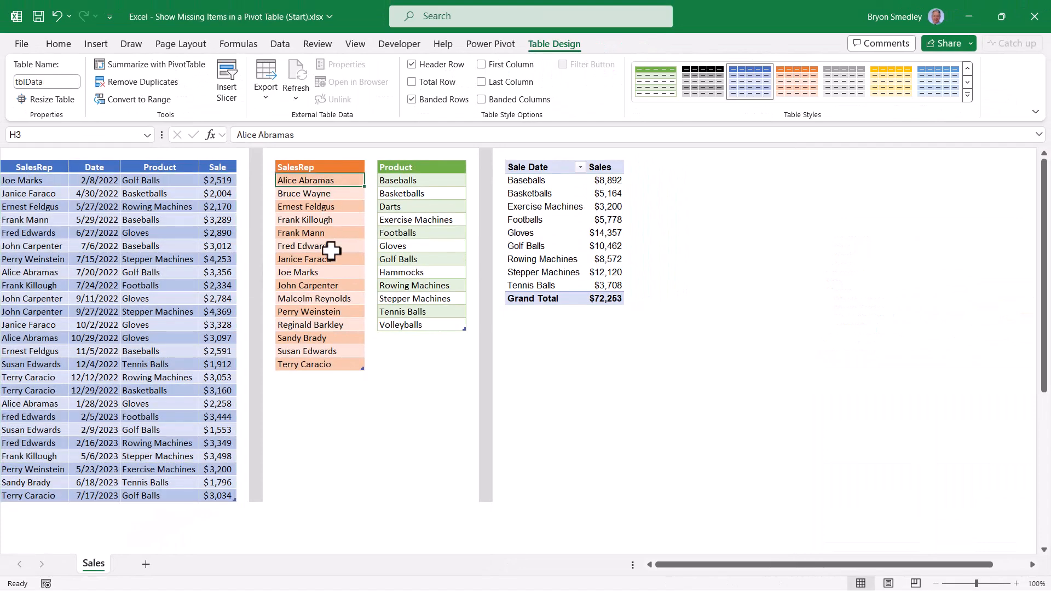
{"action": "left_click", "coordinate": [397, 180]}
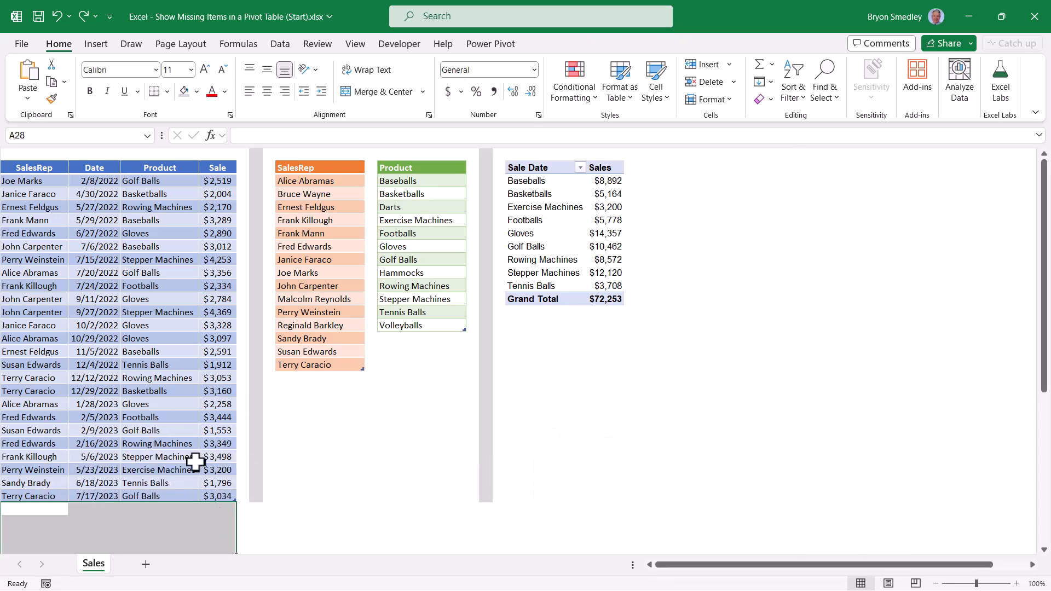
{"action": "type", "text": "Darts"}
{"action": "left_click", "coordinate": [159, 522]}
{"action": "type", "text": "Hammocks"}
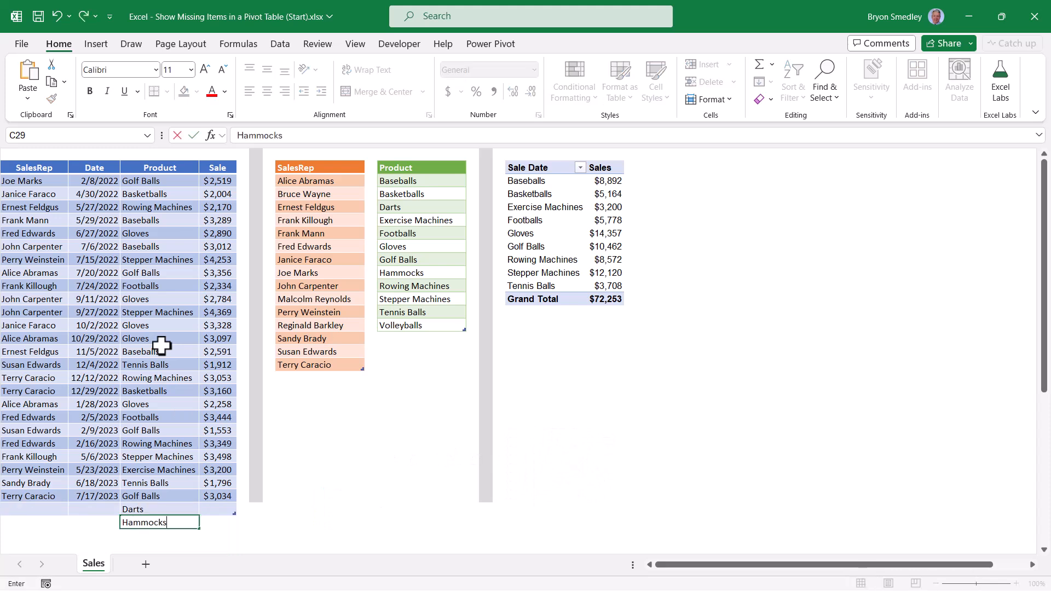
{"action": "right_click", "coordinate": [545, 232]}
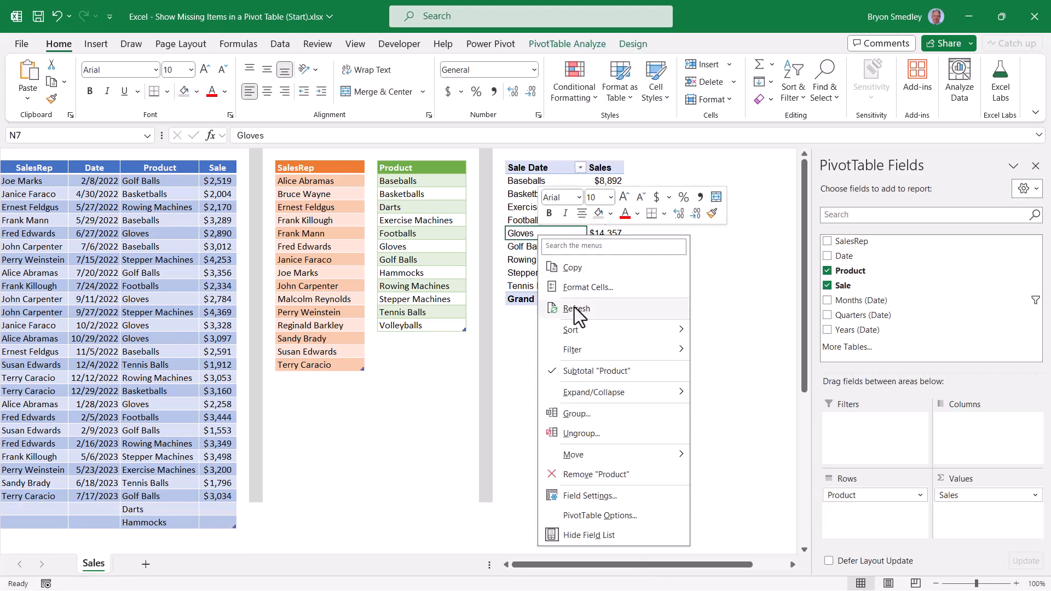
{"action": "left_click", "coordinate": [577, 308]}
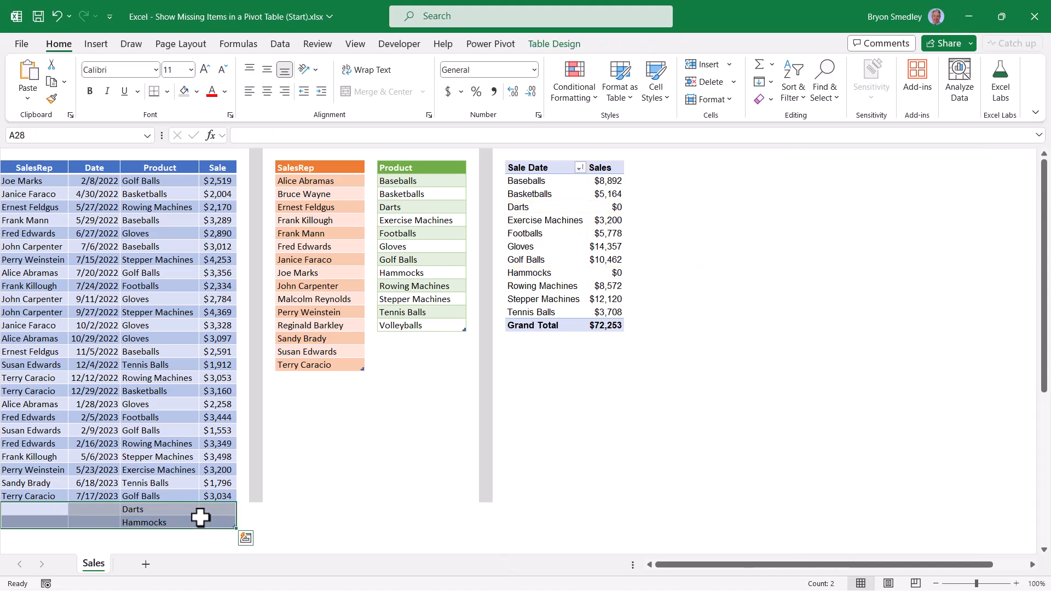
- Remove the Darts and Hammocks rows, then select the SalesRep and Product tables
{"action": "left_click", "coordinate": [137, 337]}
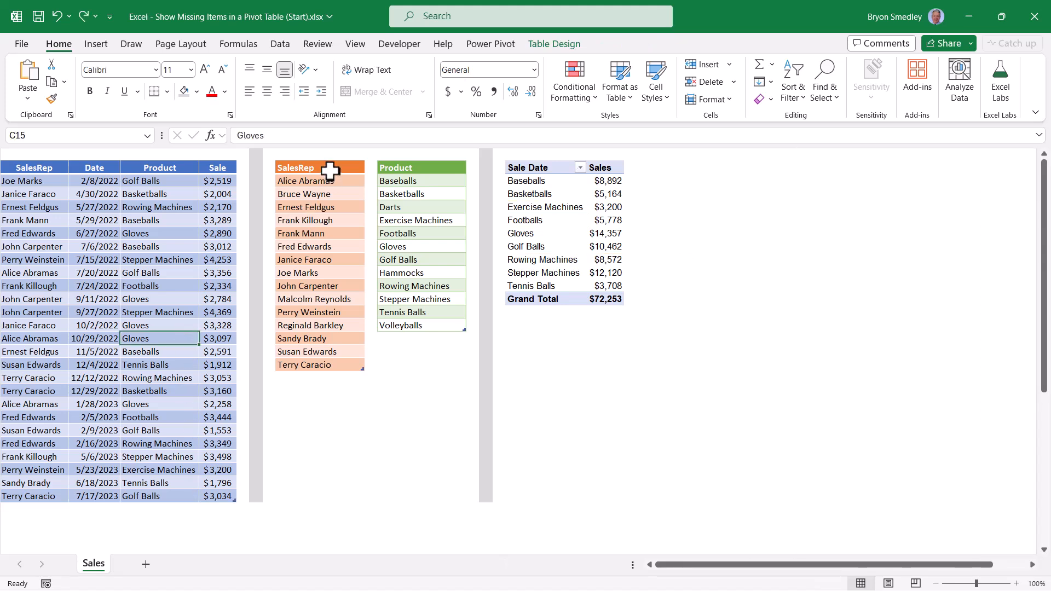
{"action": "left_click", "coordinate": [320, 167]}
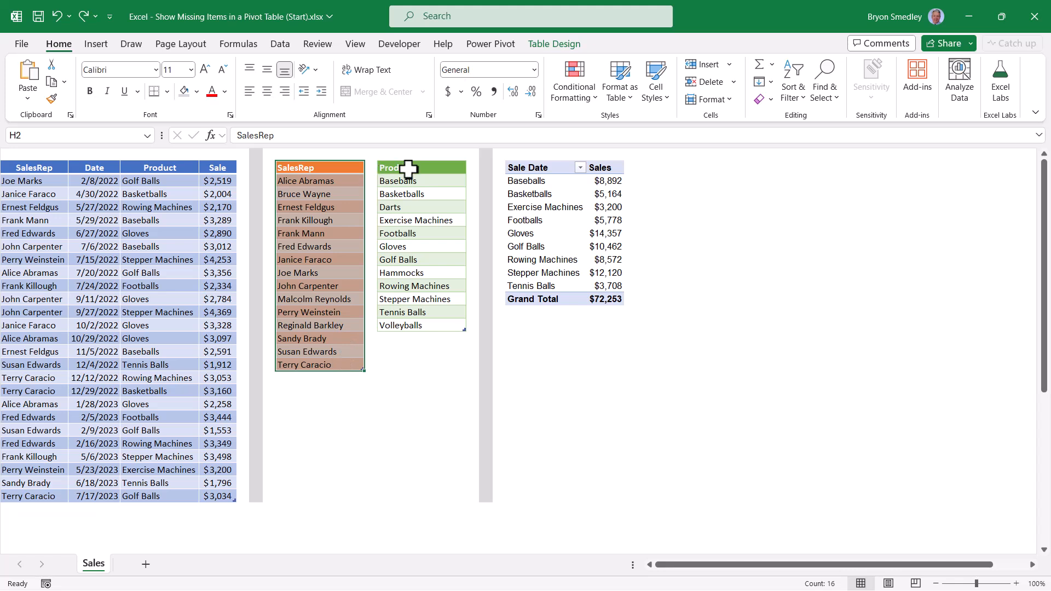
{"action": "left_click", "coordinate": [421, 272]}
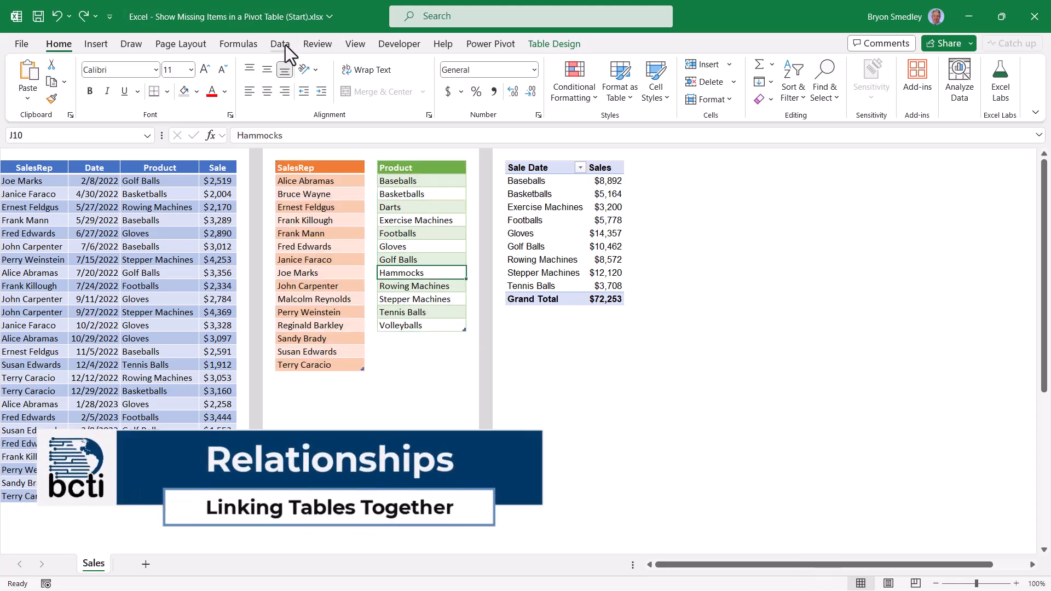
- From Data > Relationships, relate tblData to tblSalesRep on their SalesRep columns
{"action": "left_click", "coordinate": [280, 44]}
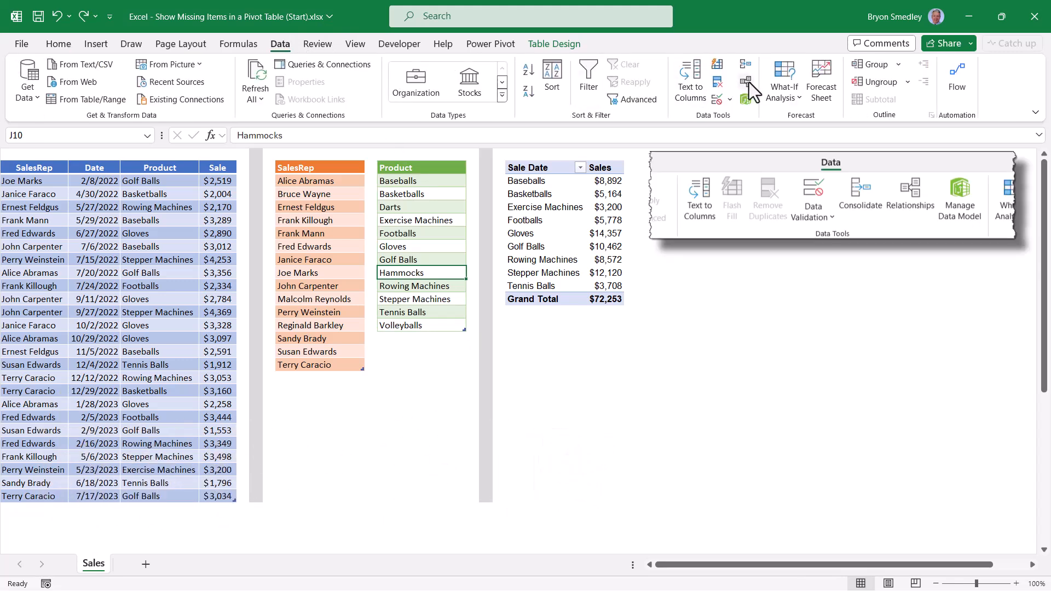
{"action": "mouse_move", "coordinate": [910, 194]}
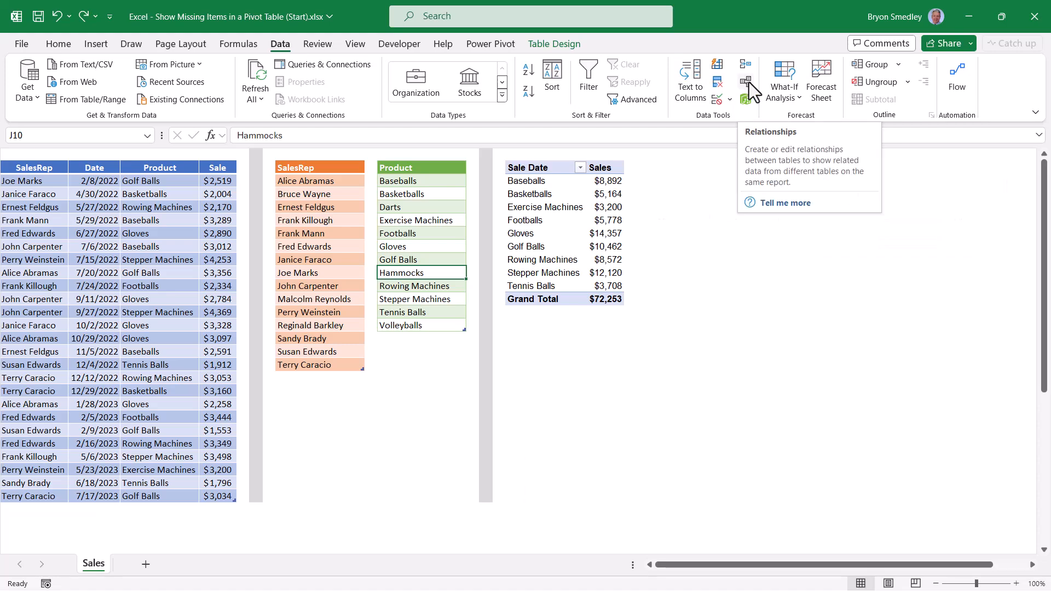
{"action": "left_click", "coordinate": [746, 78]}
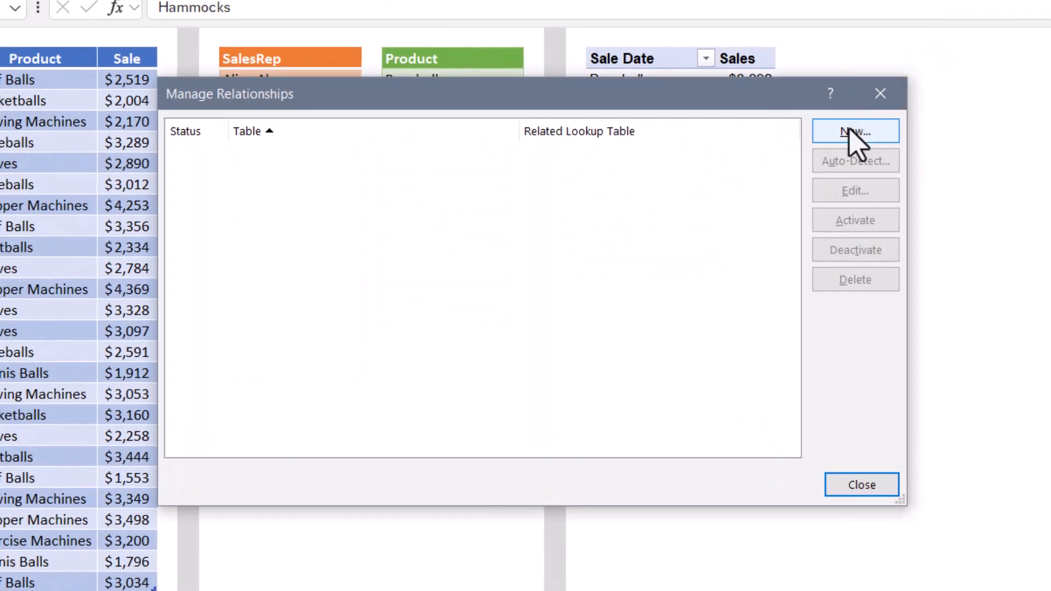
{"action": "left_click", "coordinate": [855, 132]}
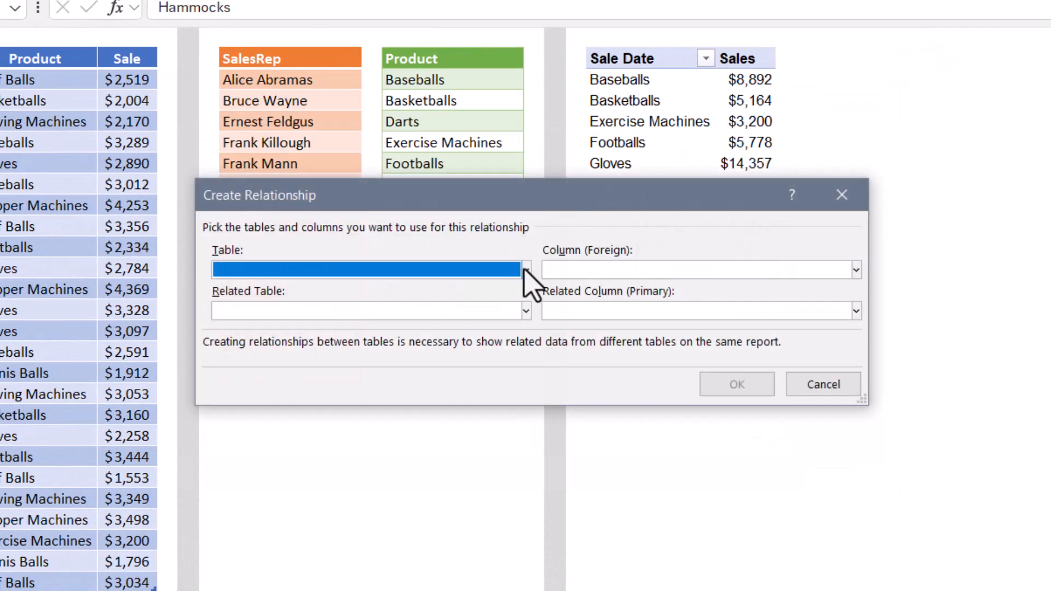
{"action": "left_click", "coordinate": [525, 269]}
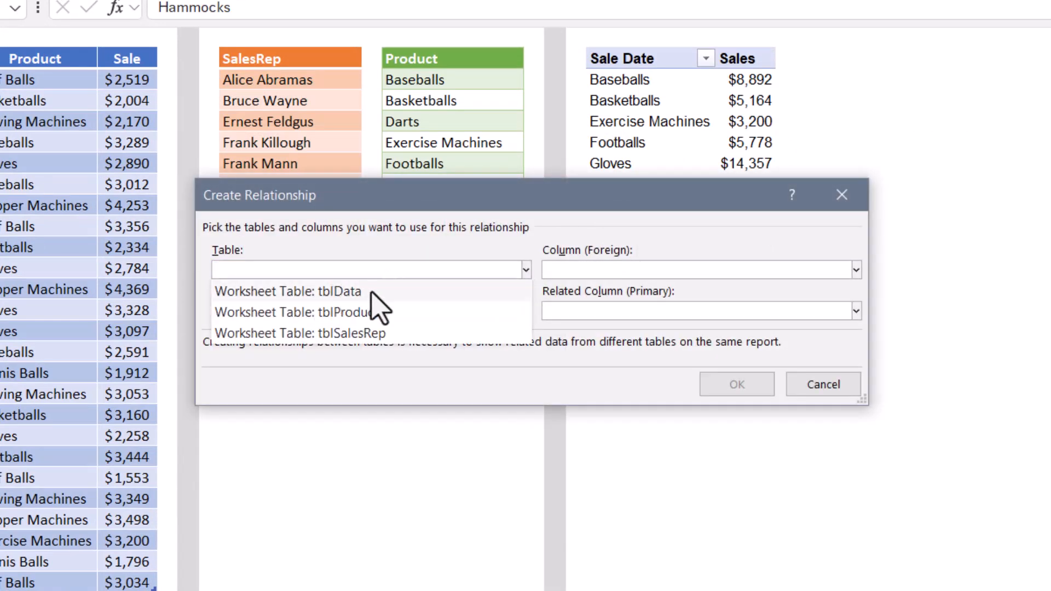
{"action": "left_click", "coordinate": [286, 291]}
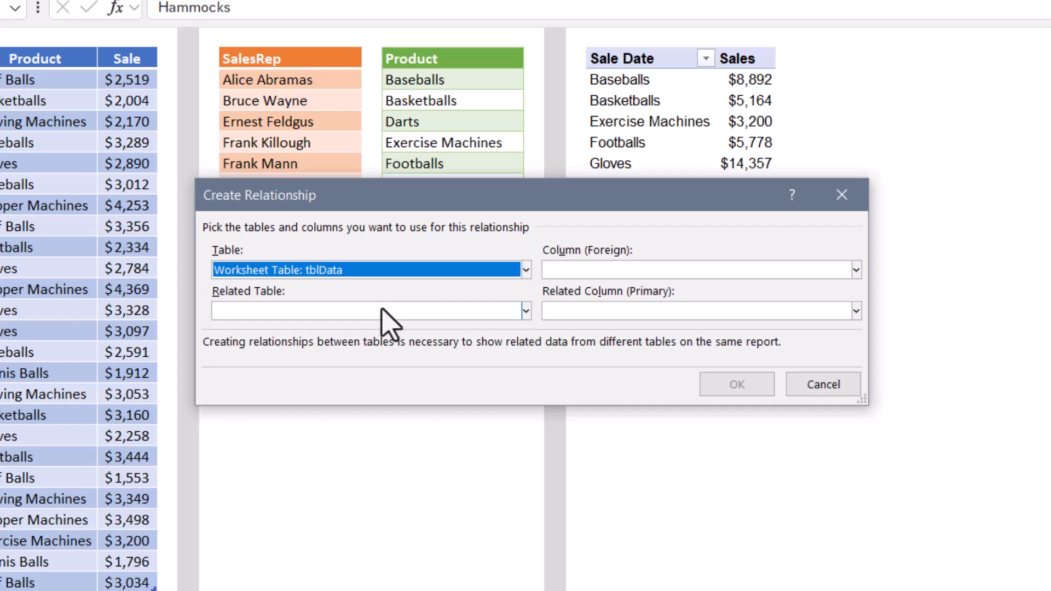
{"action": "left_click", "coordinate": [525, 310]}
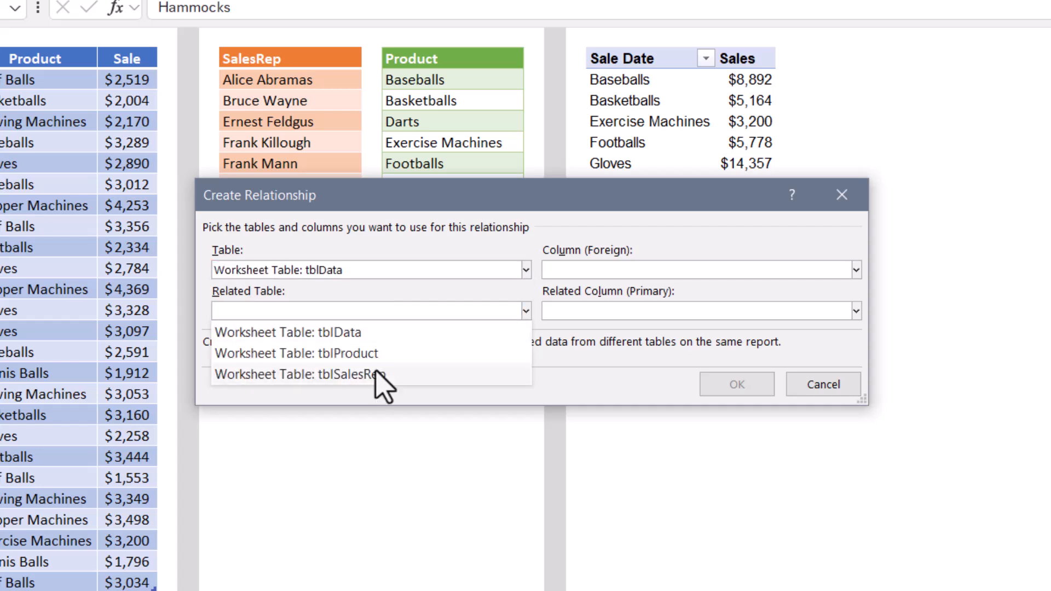
{"action": "left_click", "coordinate": [317, 373]}
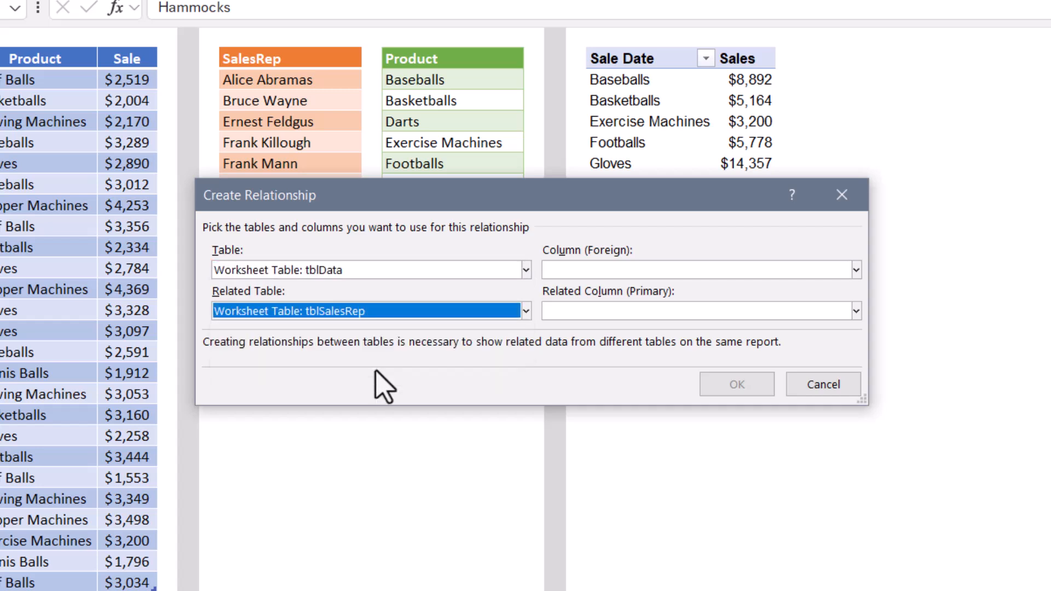
{"action": "mouse_move", "coordinate": [617, 278]}
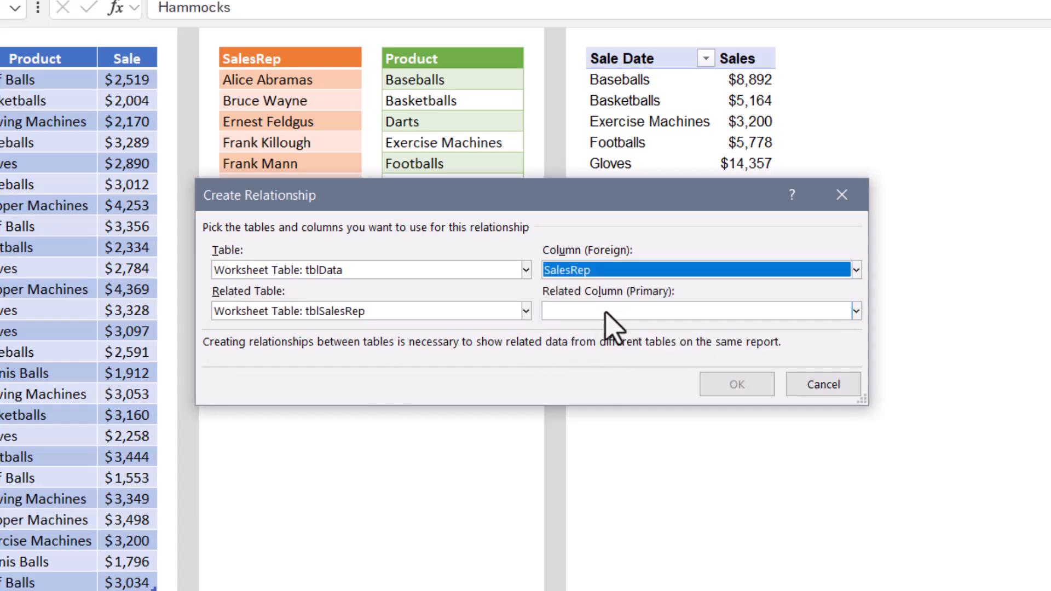
{"action": "left_click", "coordinate": [701, 310]}
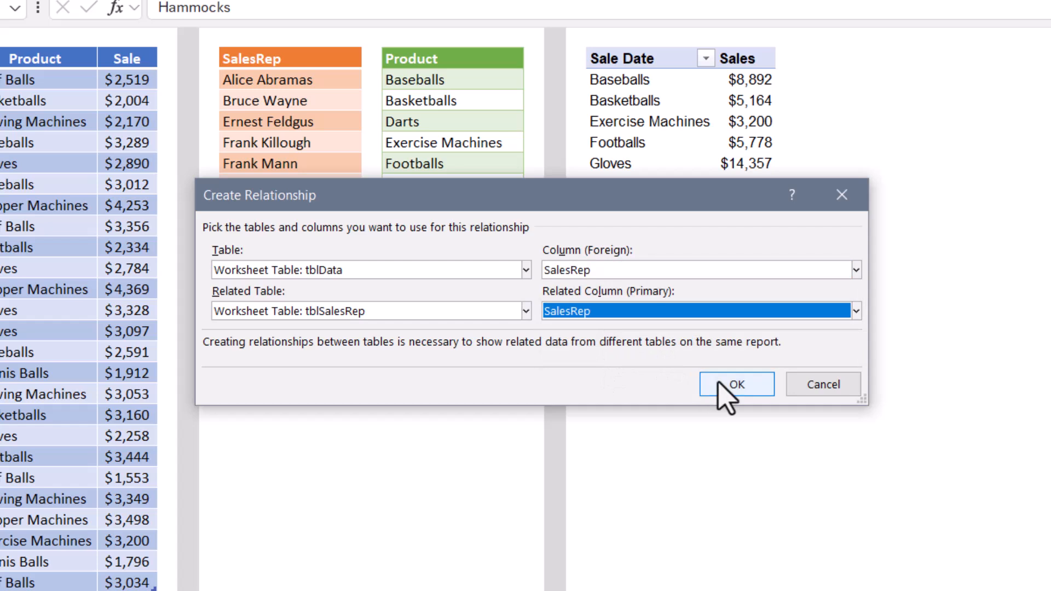
{"action": "left_click", "coordinate": [735, 385]}
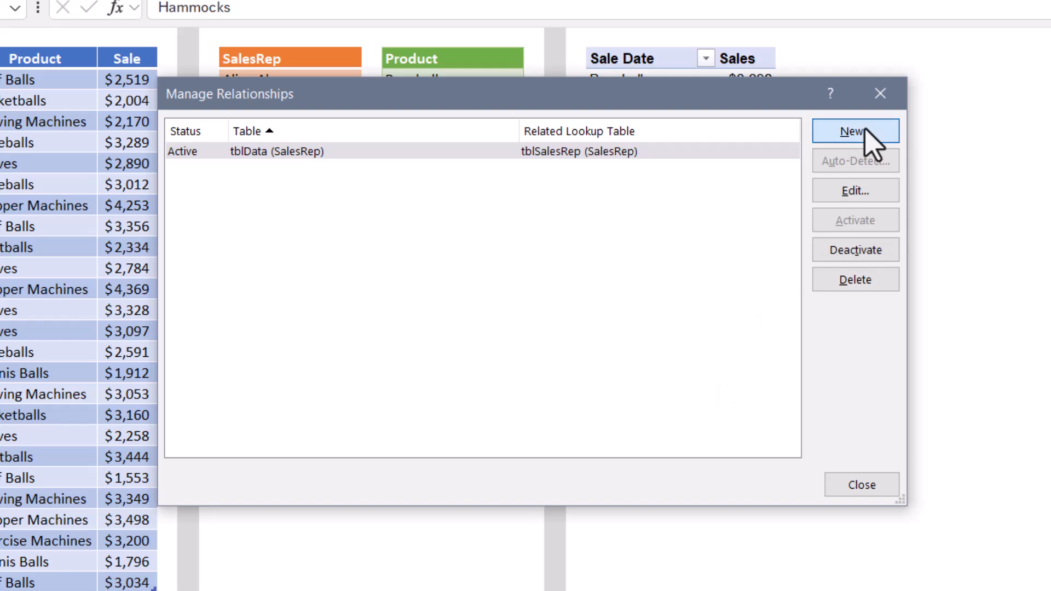
- Link tblData to tblProduct on the Product column, then close Manage Relationships
{"action": "left_click", "coordinate": [854, 131]}
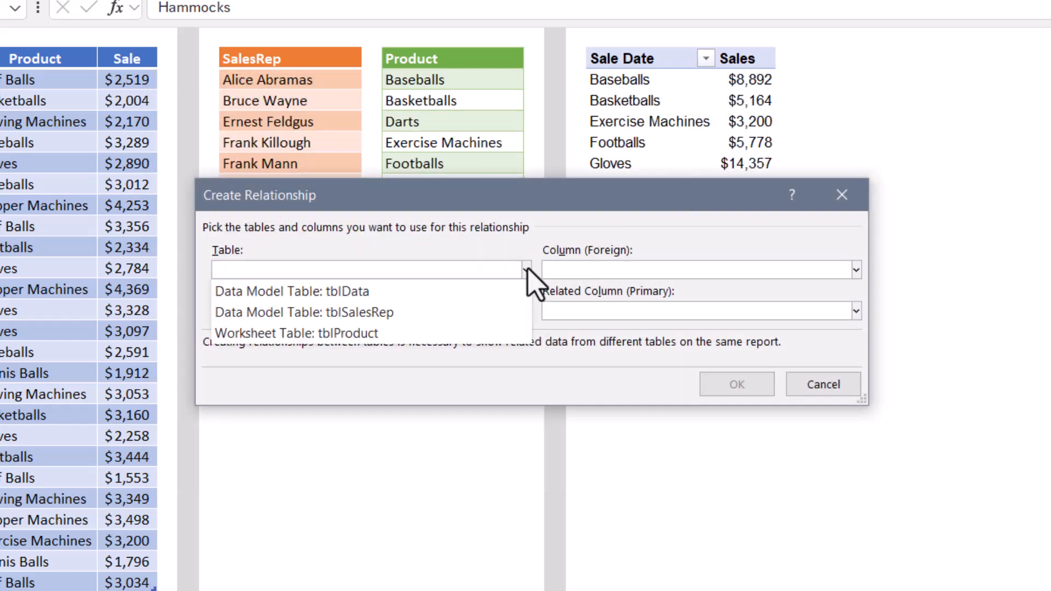
{"action": "left_click", "coordinate": [292, 291]}
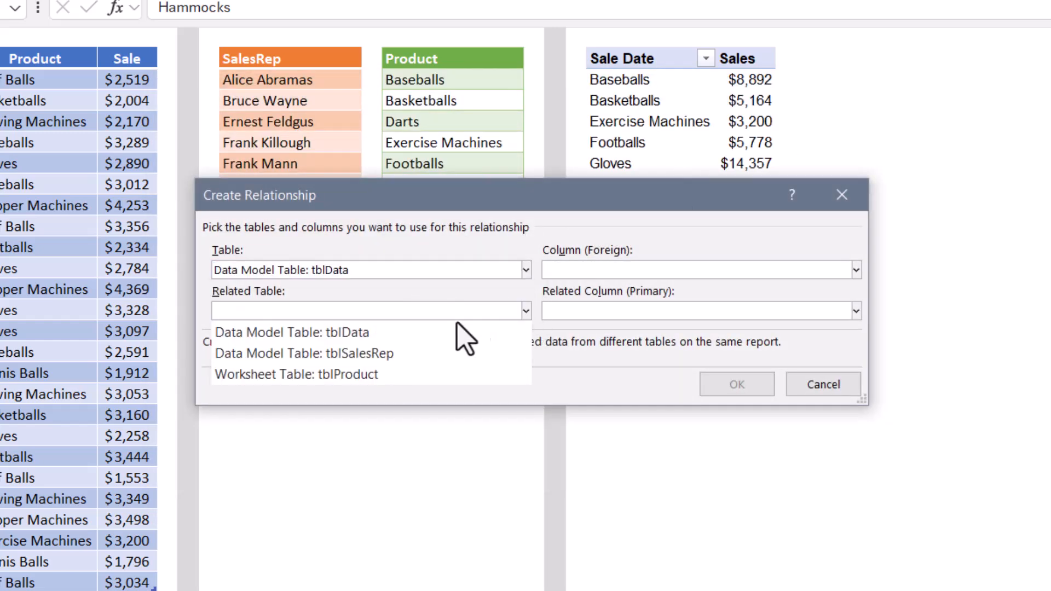
{"action": "left_click", "coordinate": [309, 374]}
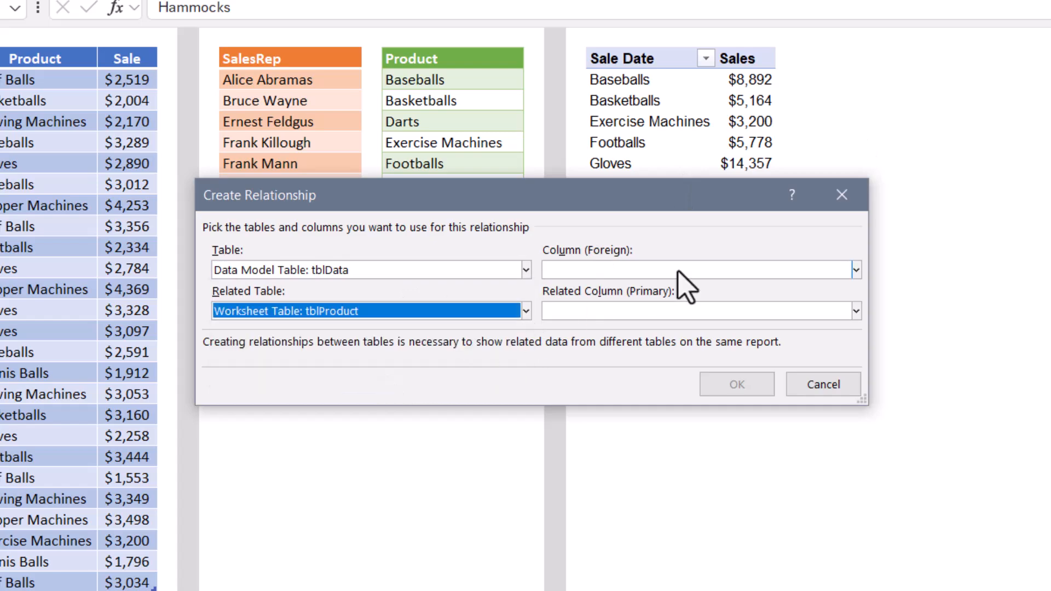
{"action": "left_click", "coordinate": [700, 270]}
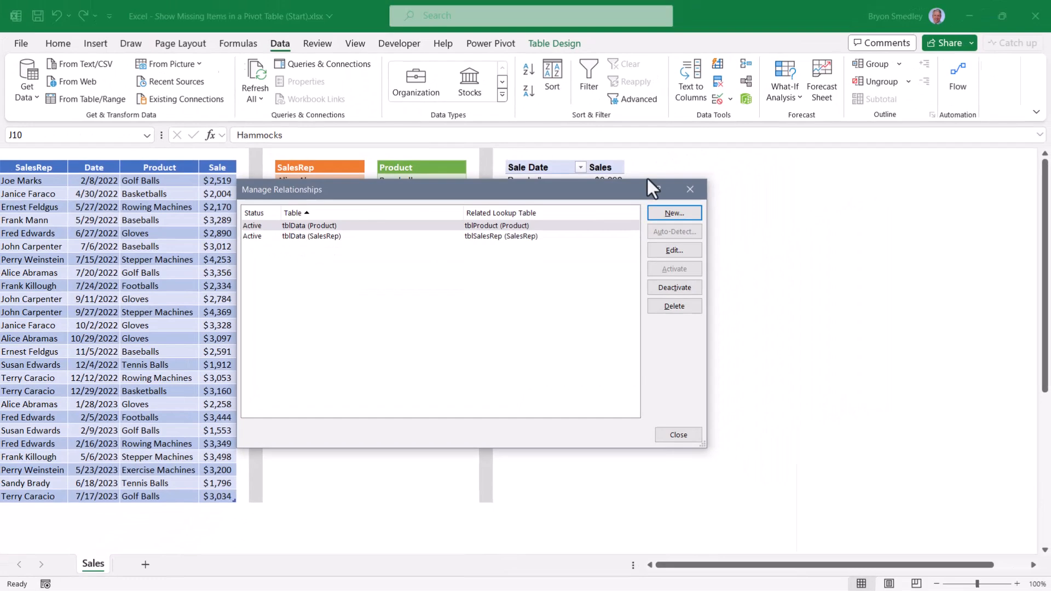
{"action": "left_click", "coordinate": [677, 434]}
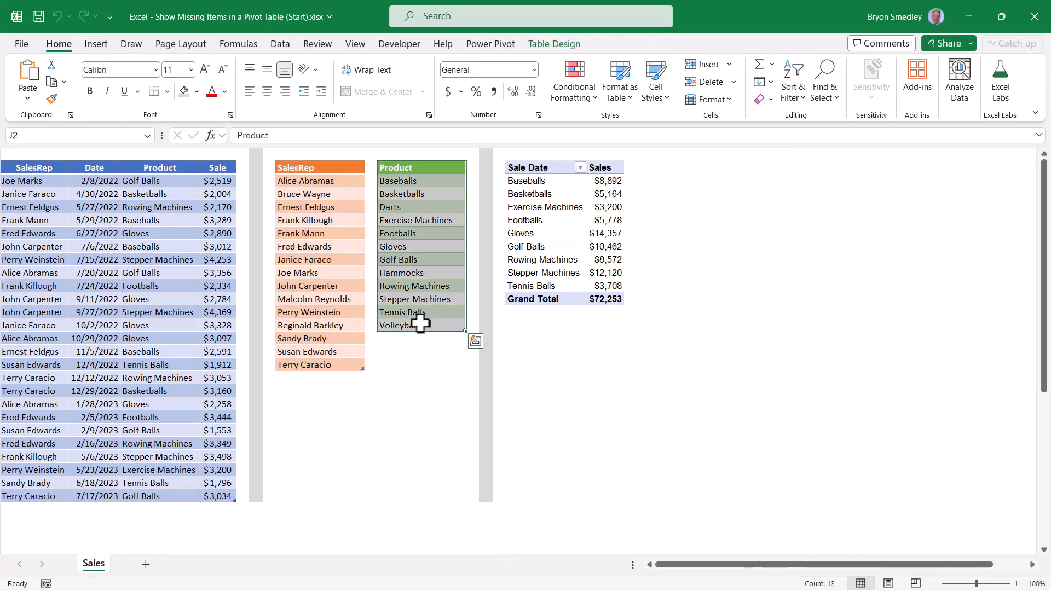
- Review the rep and product lists, then select the entire old Product sales PivotTable
{"action": "left_click", "coordinate": [217, 167]}
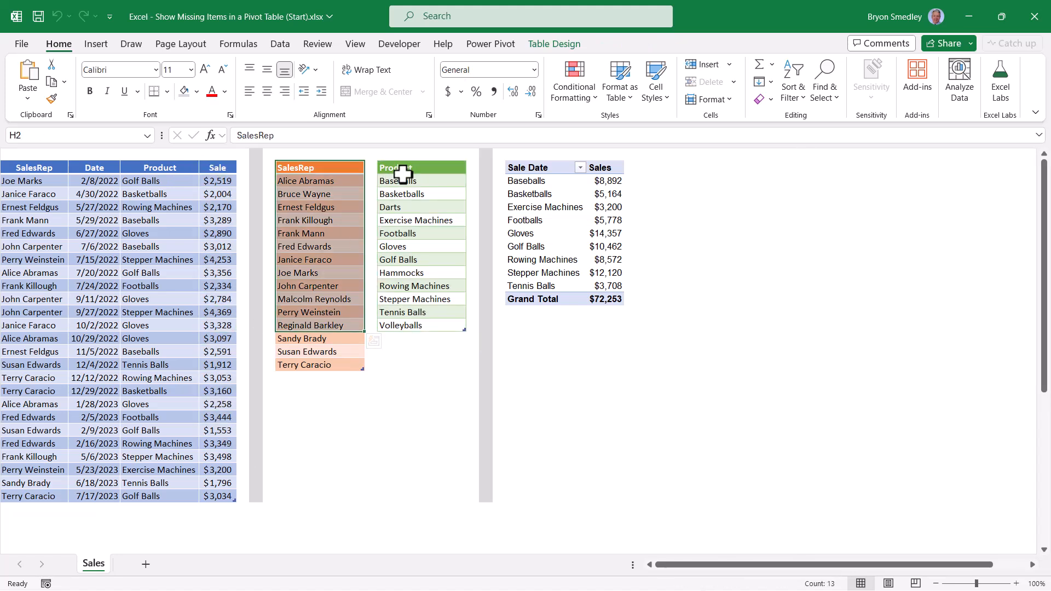
{"action": "left_click", "coordinate": [395, 167]}
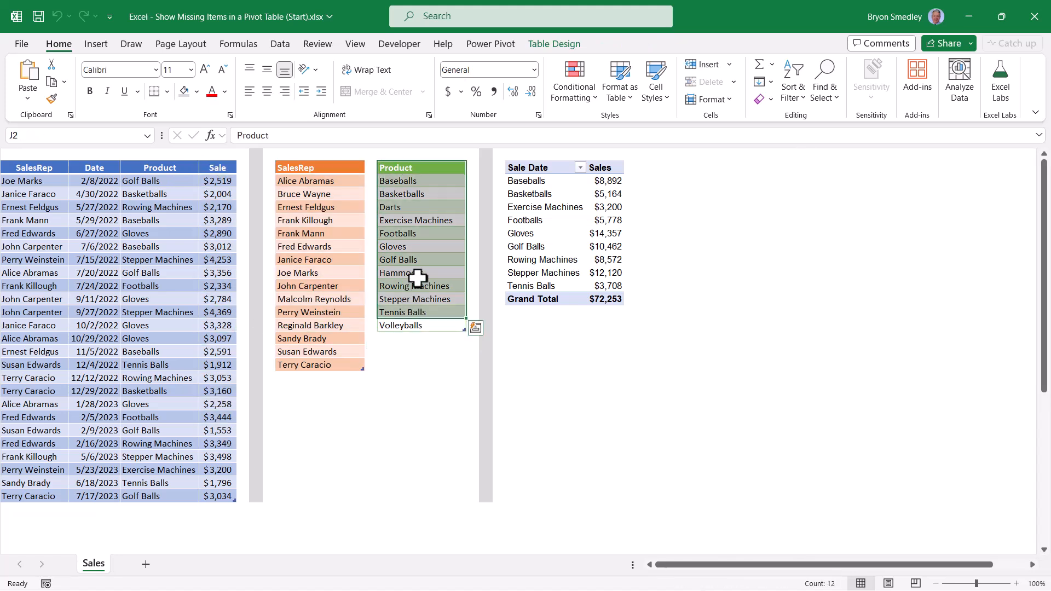
{"action": "left_click", "coordinate": [398, 273]}
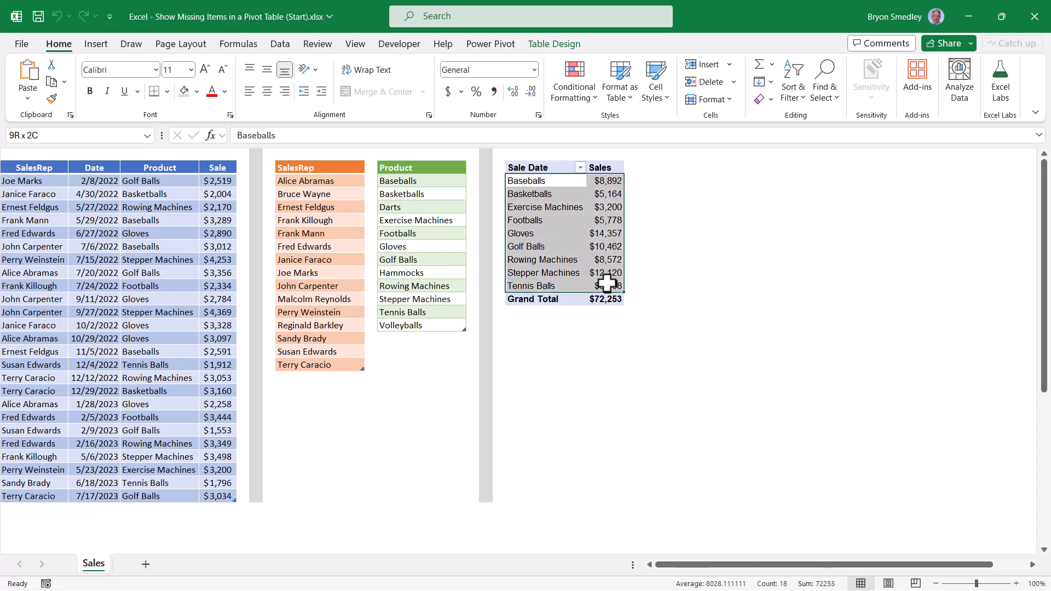
{"action": "left_click", "coordinate": [543, 272]}
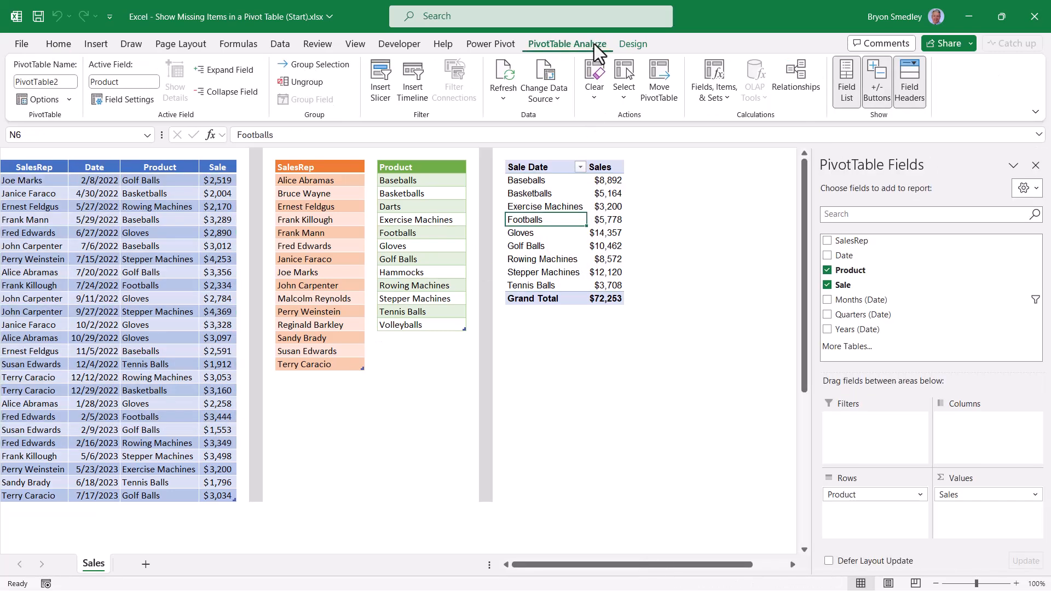
{"action": "left_click", "coordinate": [623, 80]}
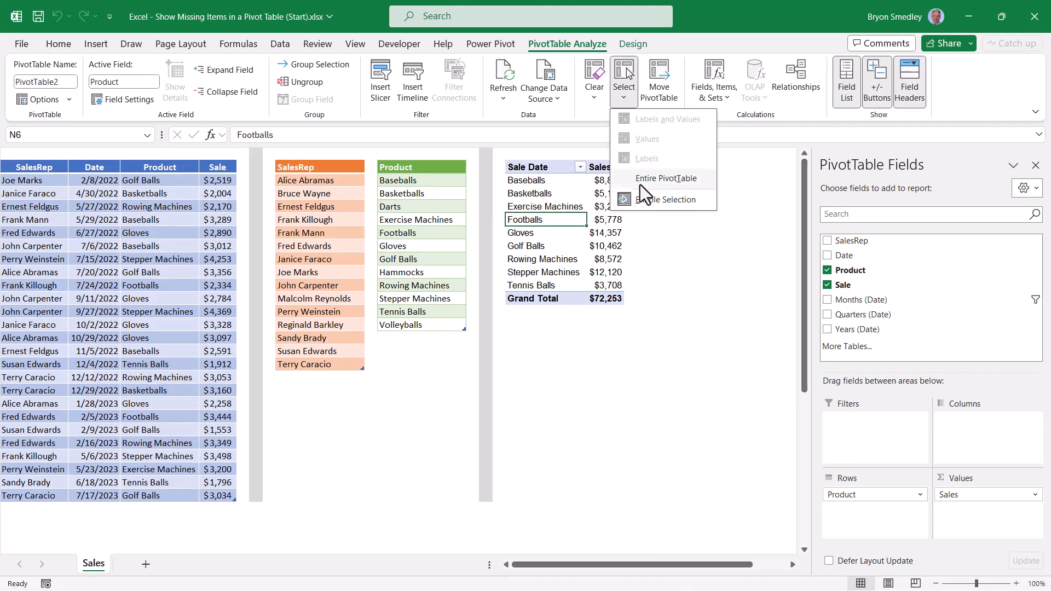
{"action": "left_click", "coordinate": [666, 179]}
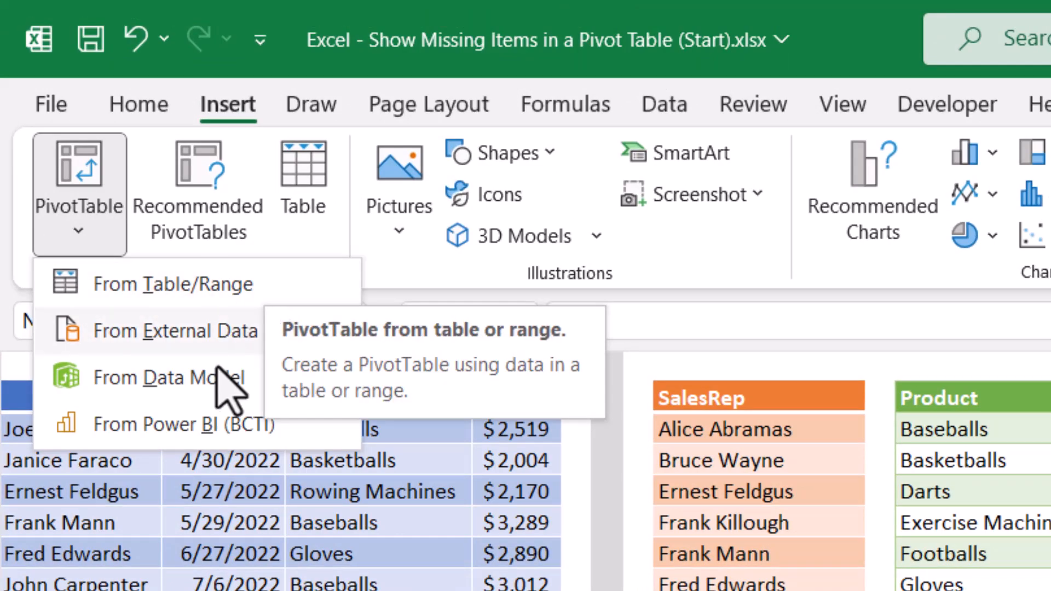
{"action": "mouse_move", "coordinate": [195, 377]}
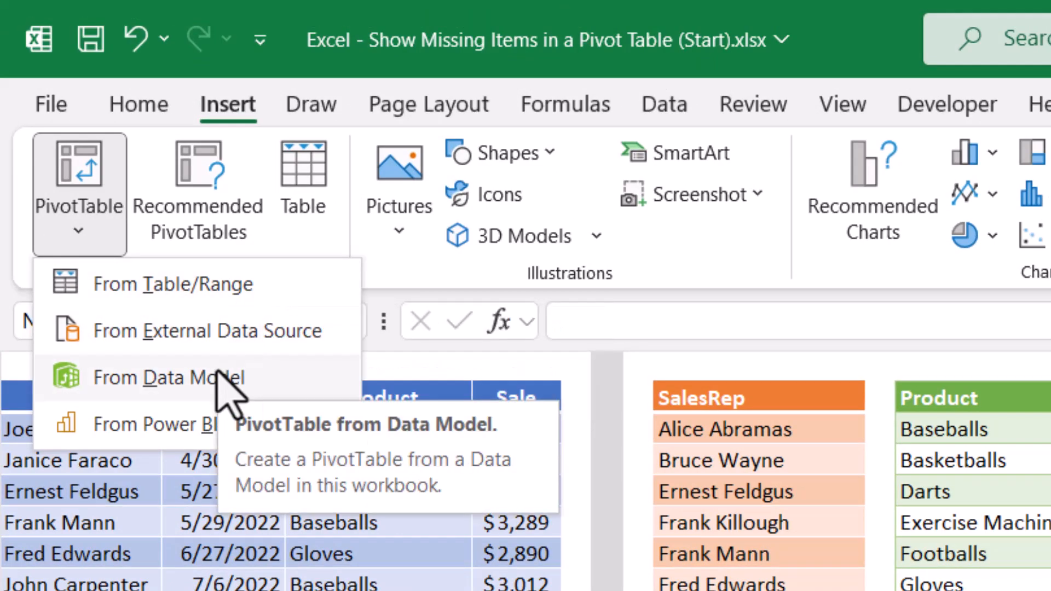
- Insert a Data Model PivotTable at Sales!N2 summing tblData Sale by tblSalesRep SalesRep
{"action": "left_click", "coordinate": [169, 377]}
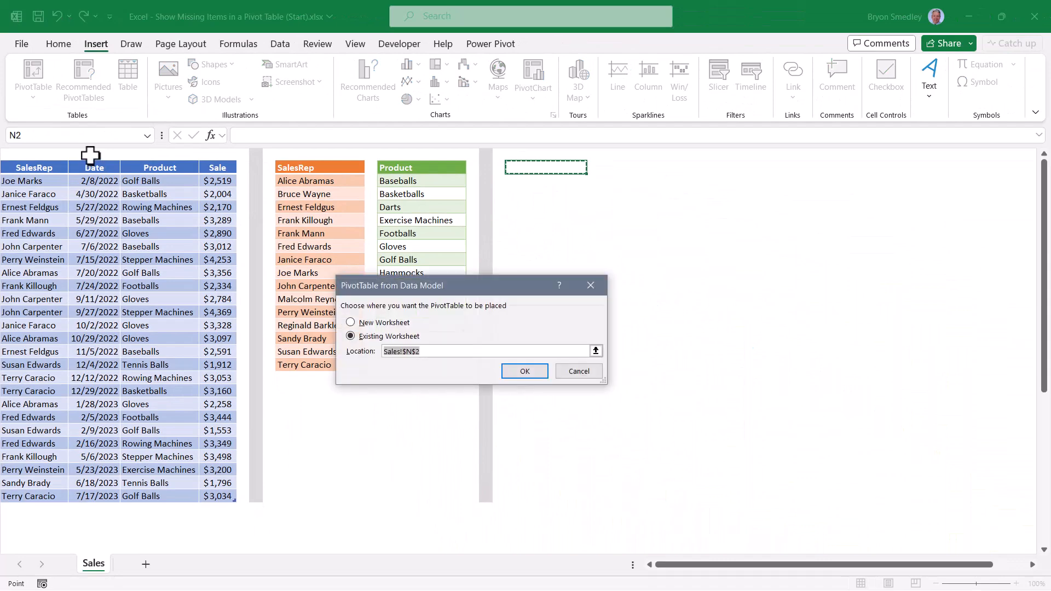
{"action": "left_click", "coordinate": [525, 371]}
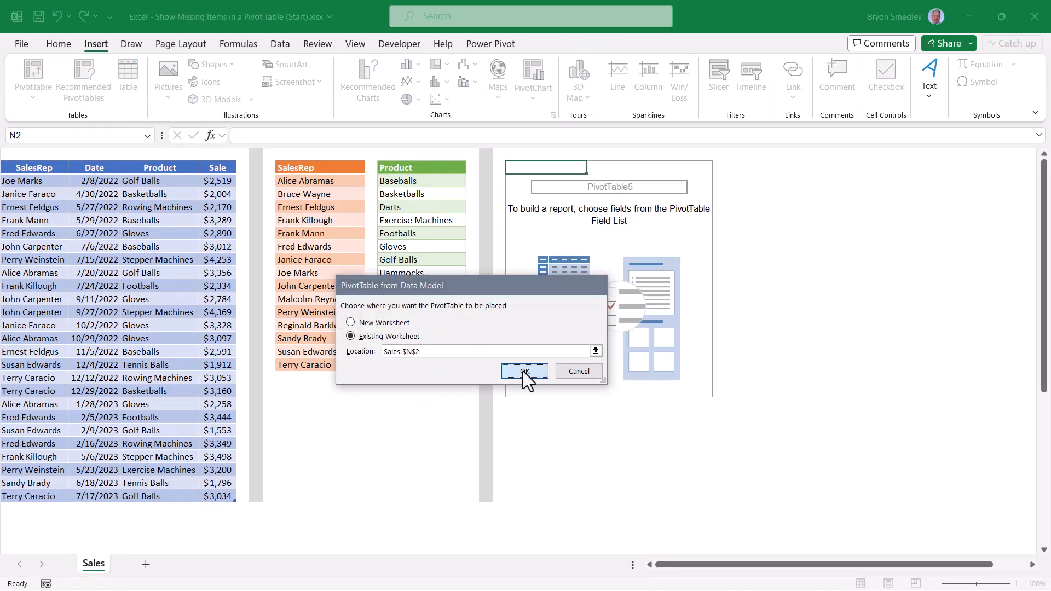
{"action": "left_click", "coordinate": [525, 371]}
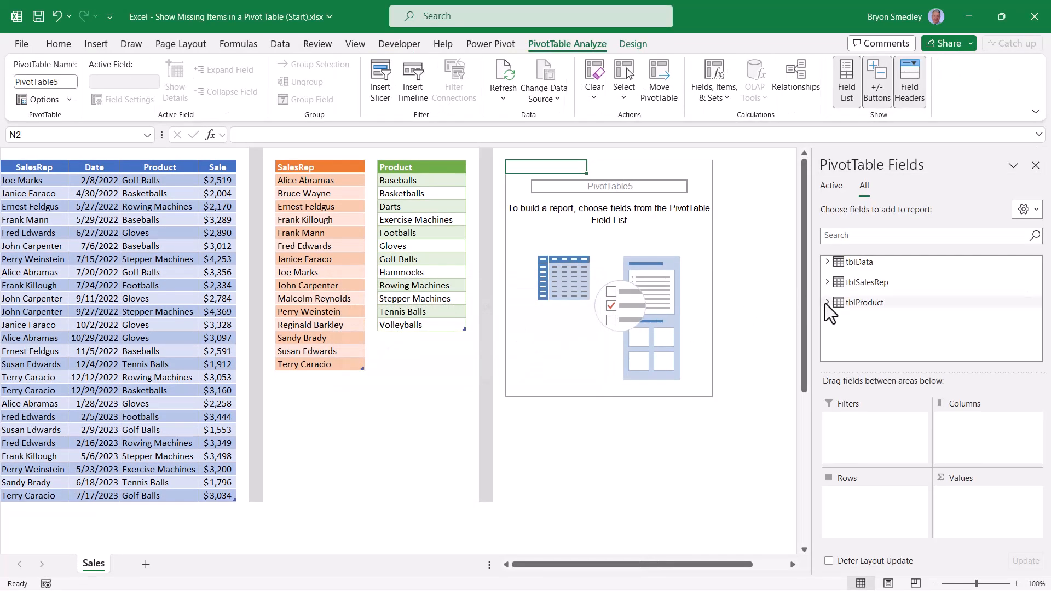
{"action": "left_click", "coordinate": [828, 281]}
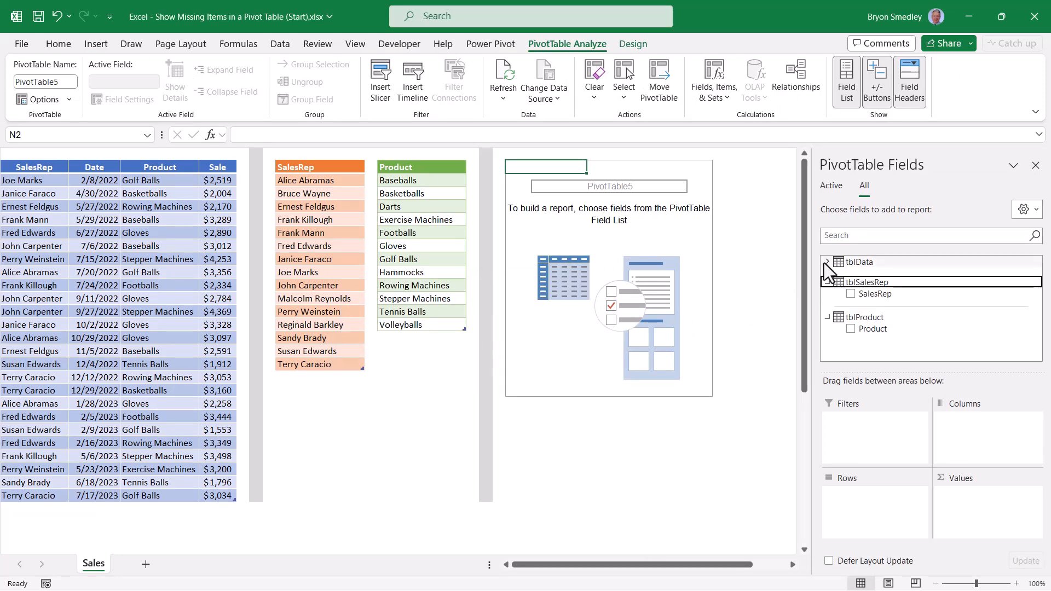
{"action": "left_click", "coordinate": [830, 261]}
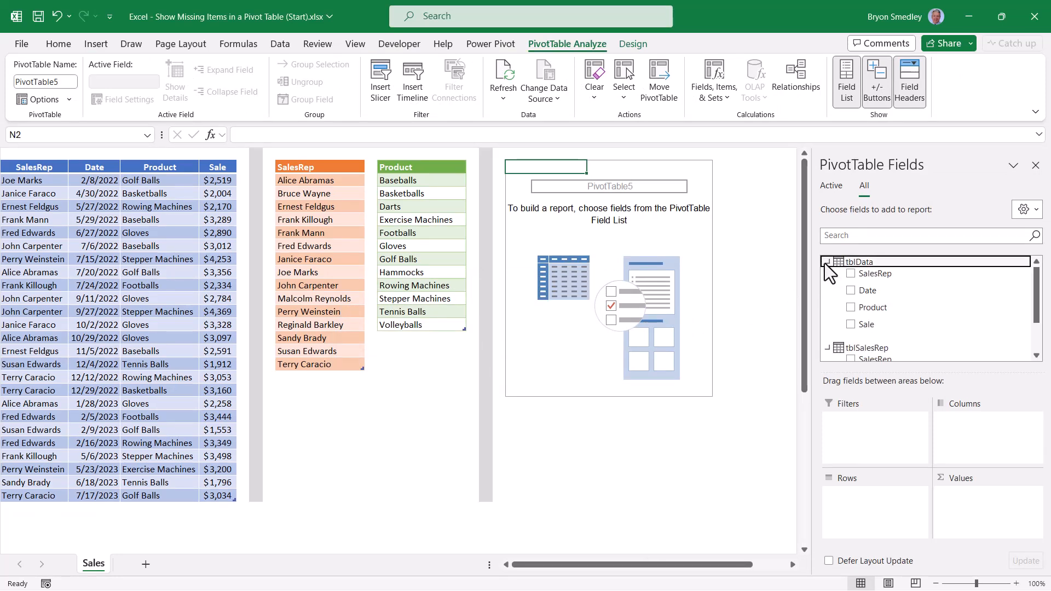
{"action": "left_click", "coordinate": [853, 323]}
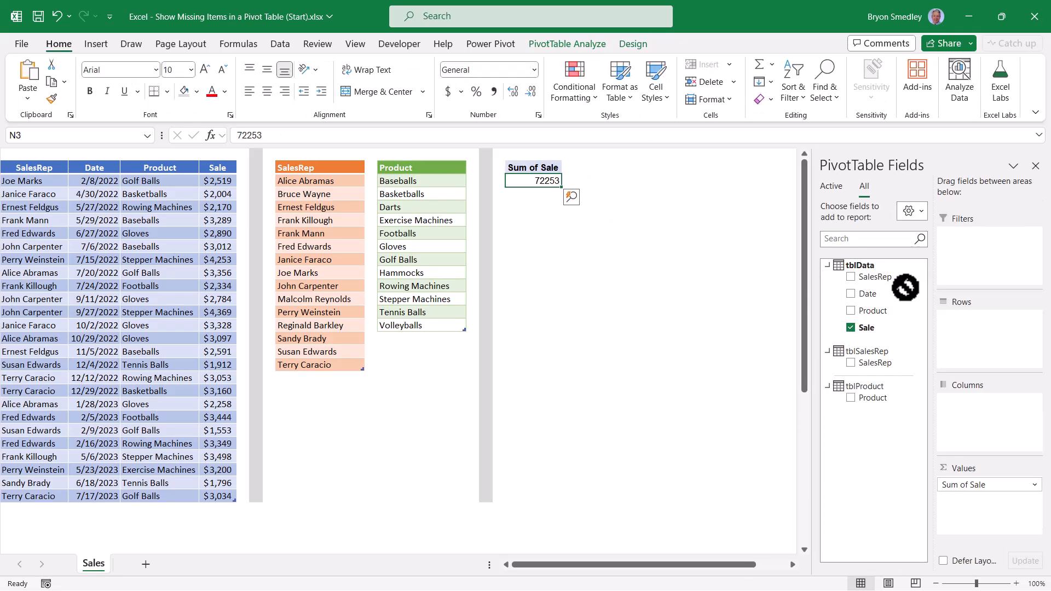
{"action": "left_click", "coordinate": [848, 277]}
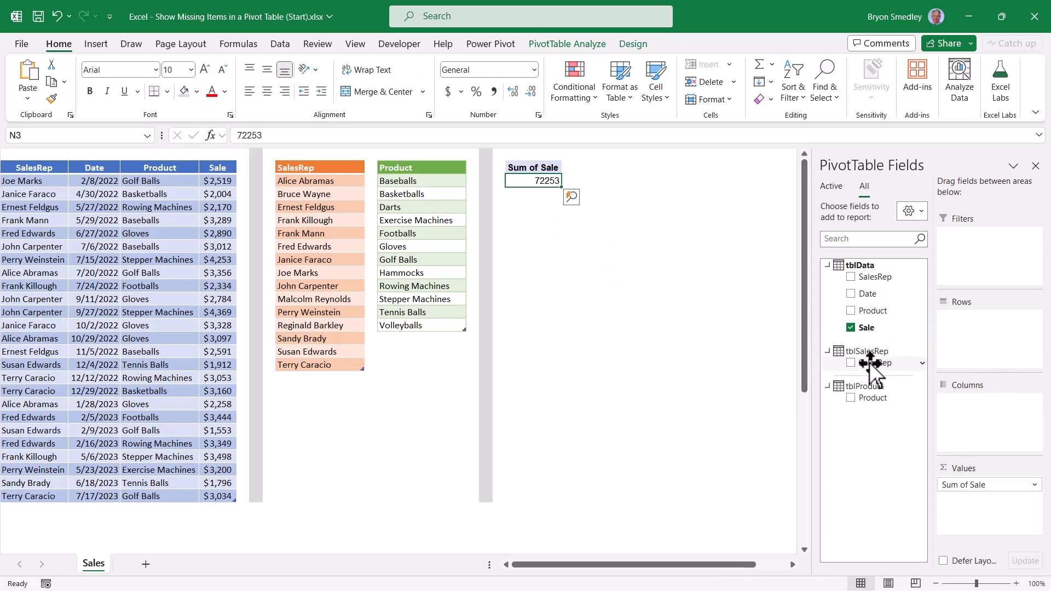
{"action": "left_click", "coordinate": [850, 362]}
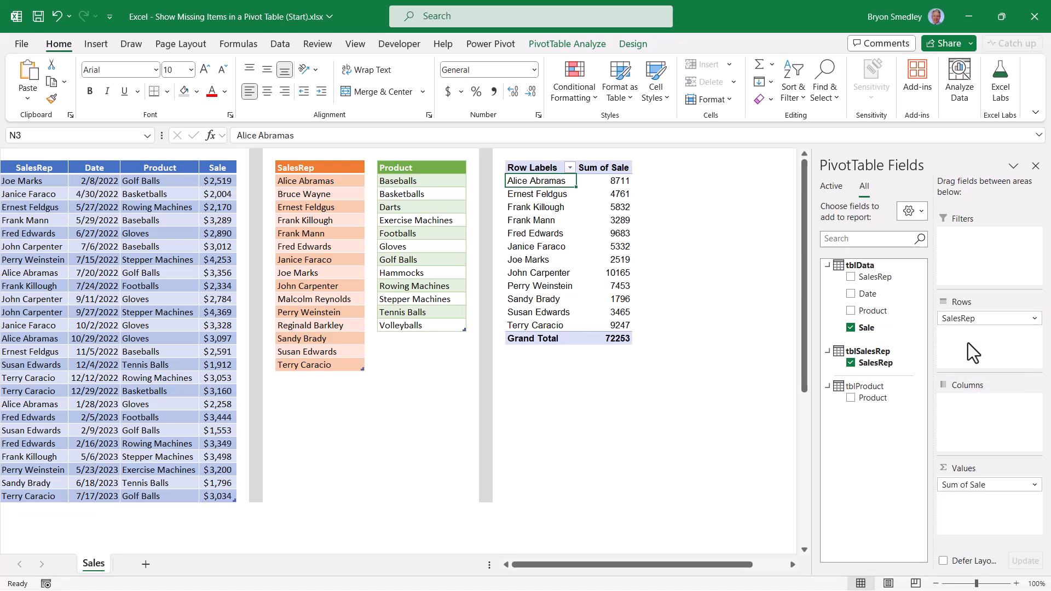
{"action": "mouse_move", "coordinate": [613, 39]}
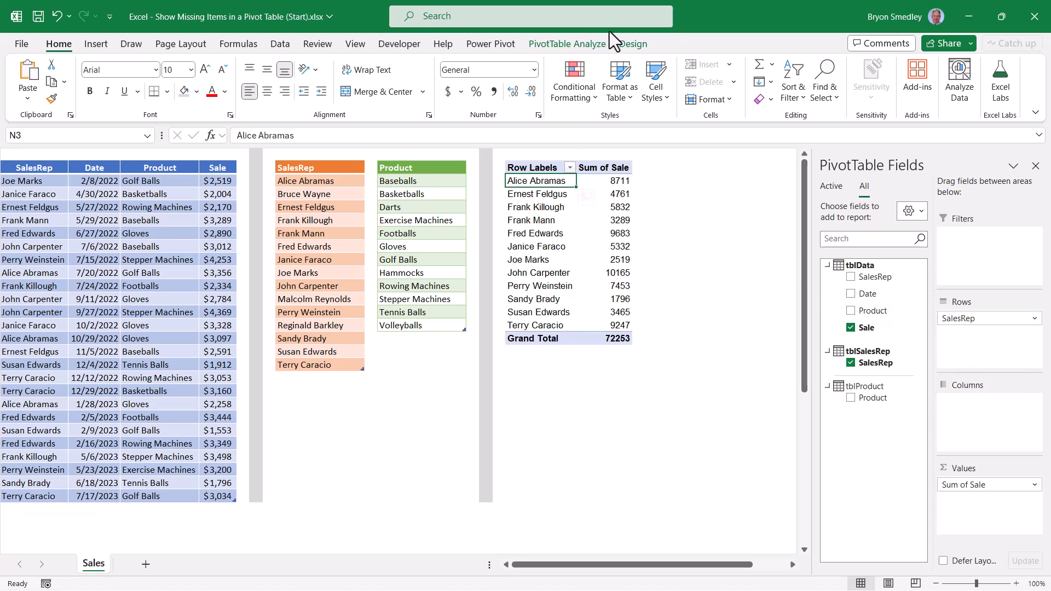
{"action": "left_click", "coordinate": [566, 44]}
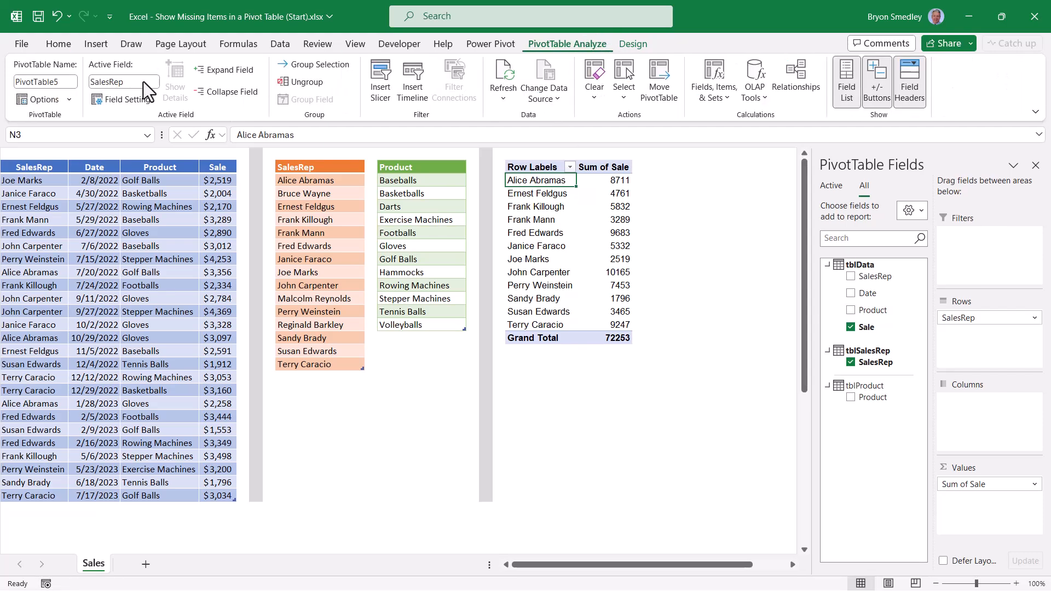
{"action": "left_click", "coordinate": [123, 99]}
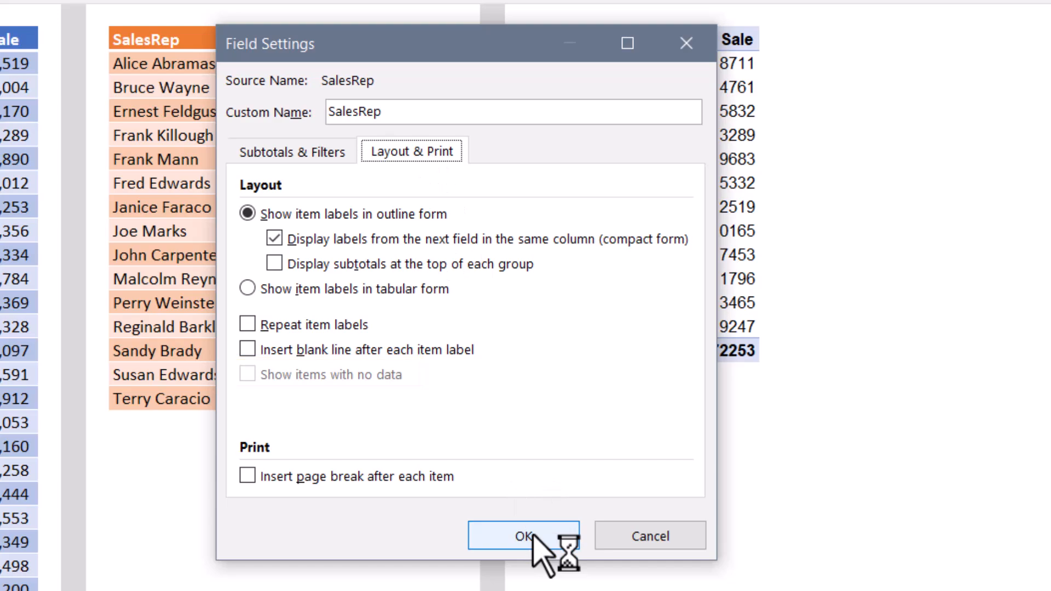
{"action": "left_click", "coordinate": [523, 535]}
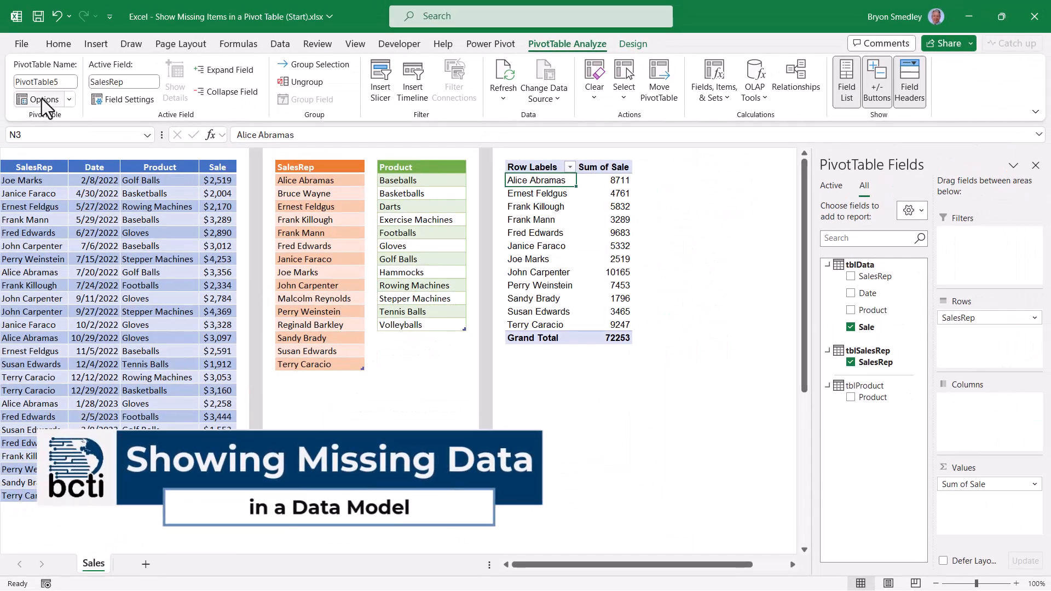
- Enable 'Show items with no data on rows' in PivotTable Options so all fifteen reps appear
{"action": "left_click", "coordinate": [42, 99]}
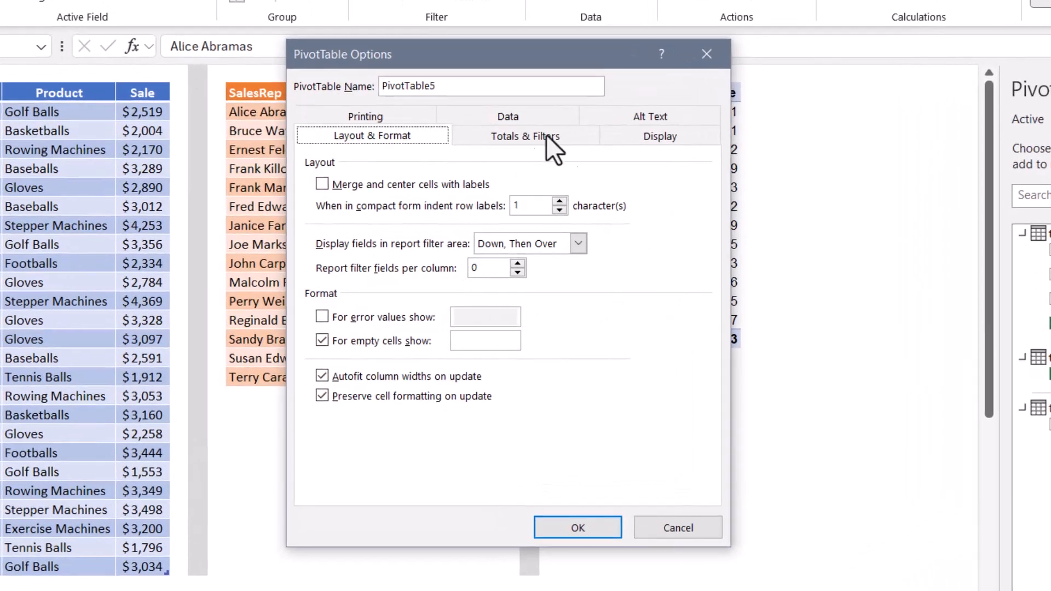
{"action": "left_click", "coordinate": [660, 136]}
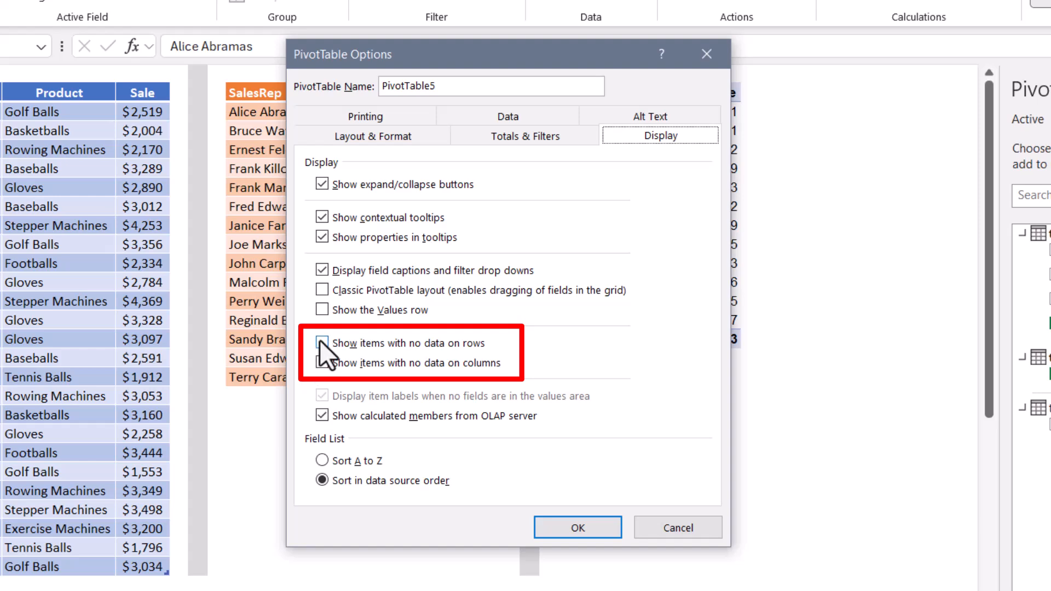
{"action": "left_click", "coordinate": [322, 343]}
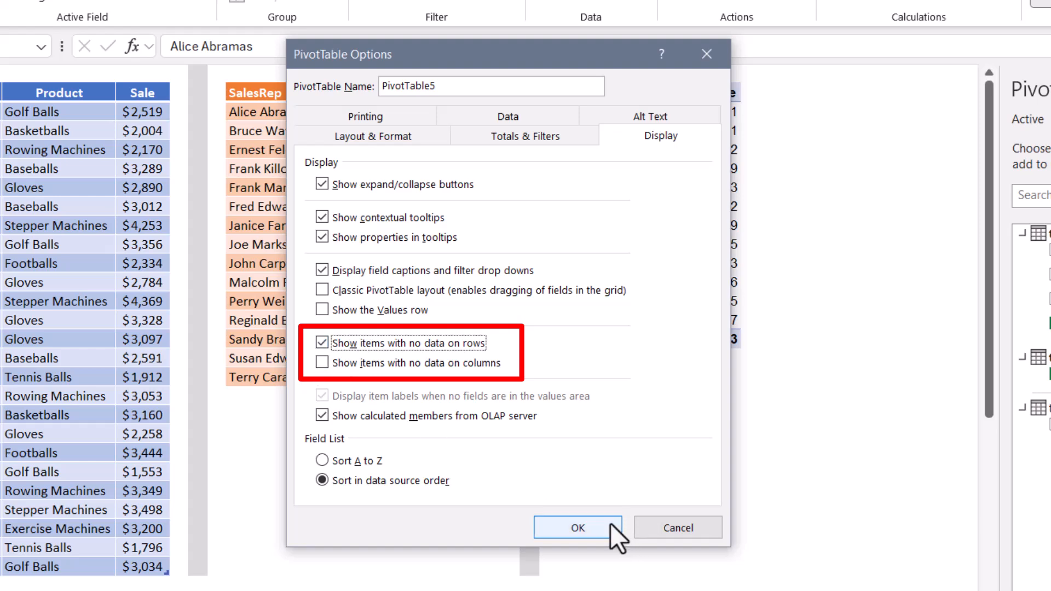
{"action": "left_click", "coordinate": [577, 528]}
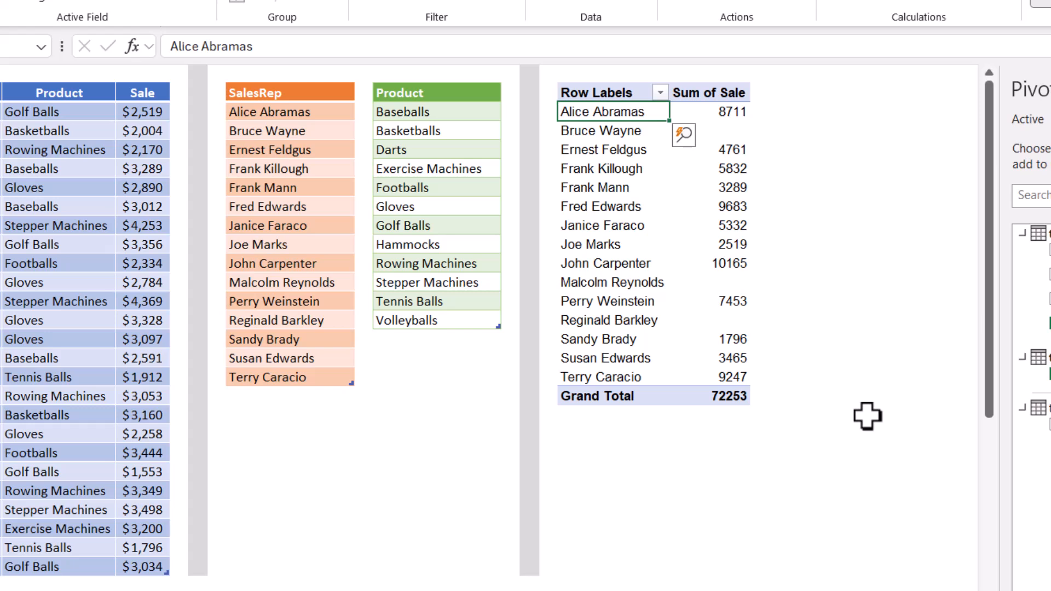
- Rename the row header to 'Sales Reps', adjust PivotTable Options, and use tblProduct's Product as rows
{"action": "left_click", "coordinate": [603, 92]}
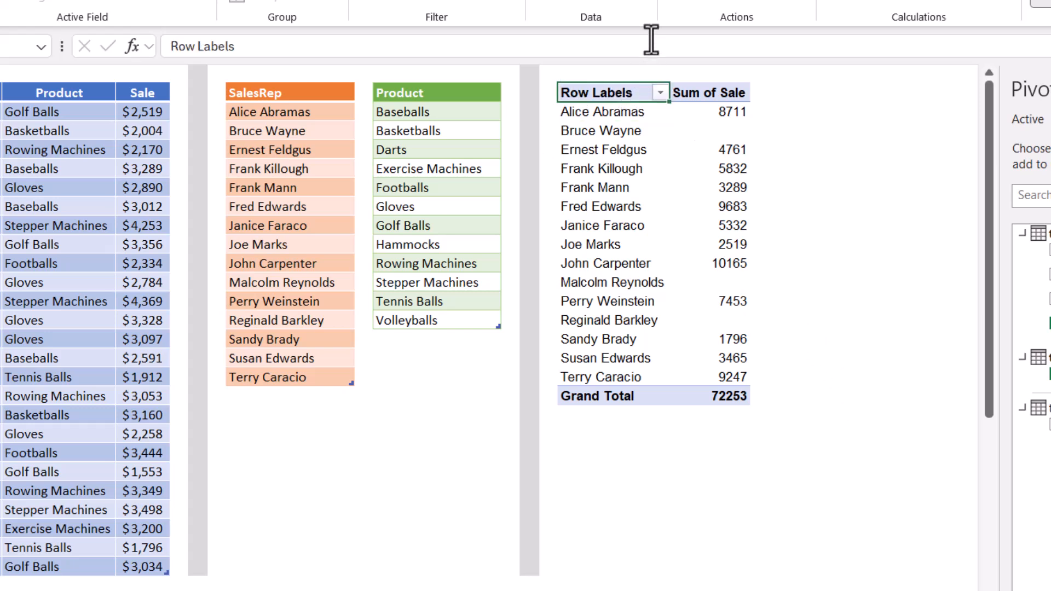
{"action": "type", "text": "Sales Reps"}
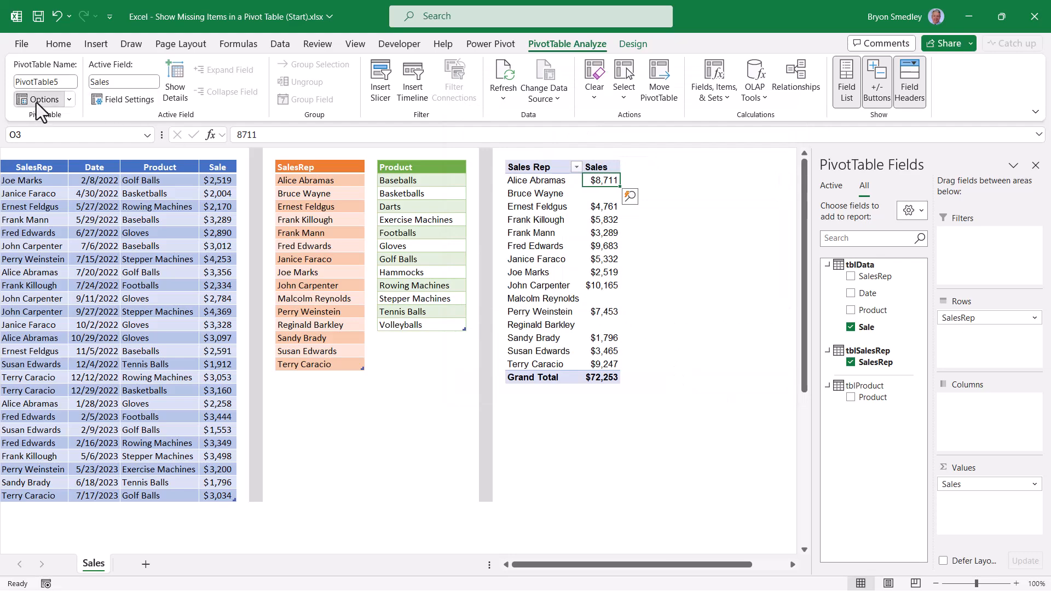
{"action": "left_click", "coordinate": [40, 99]}
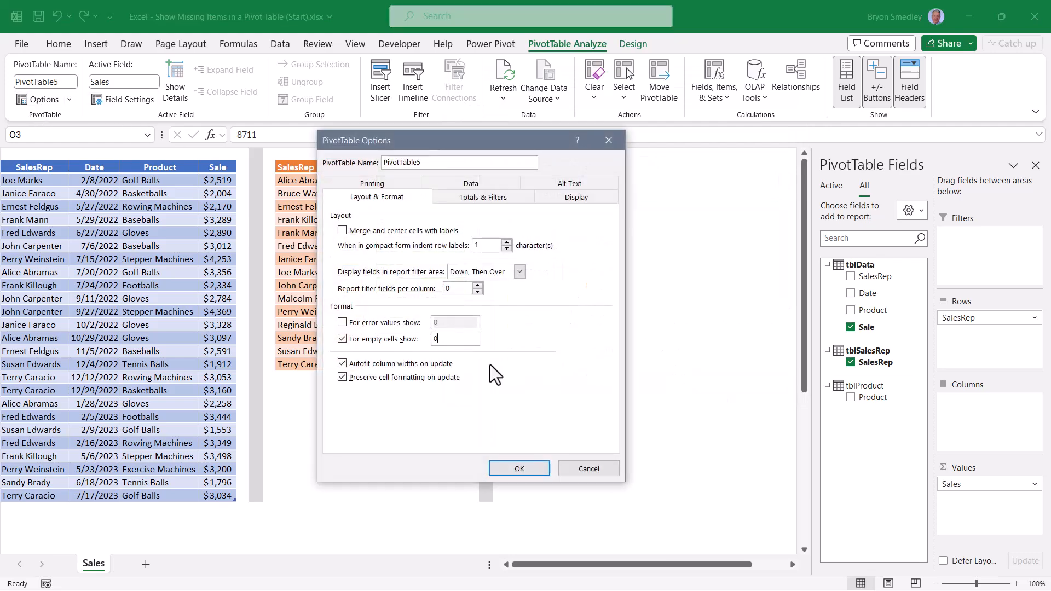
{"action": "left_click", "coordinate": [518, 468]}
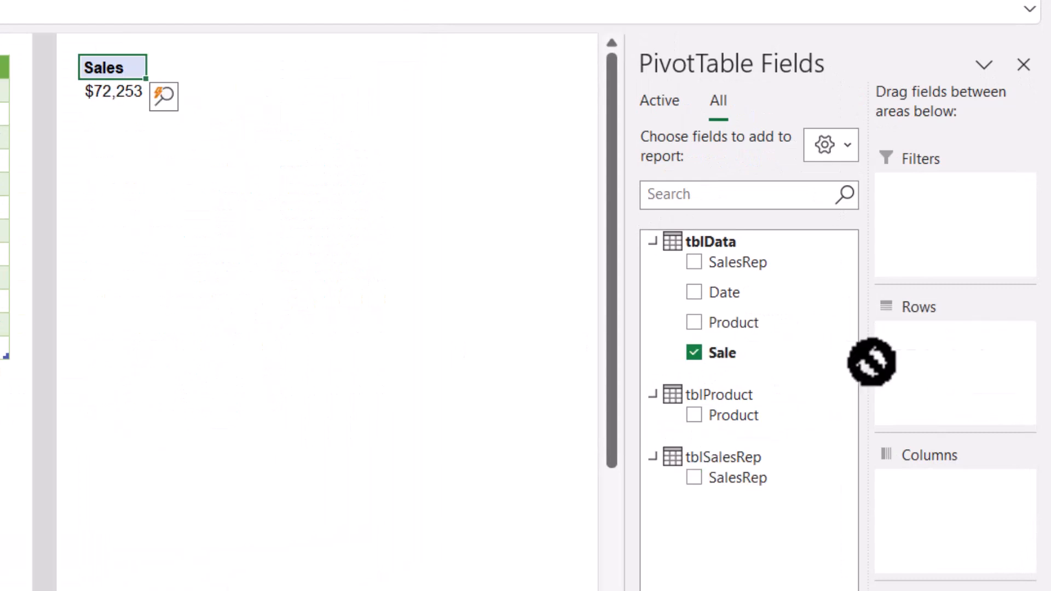
{"action": "left_click", "coordinate": [693, 415]}
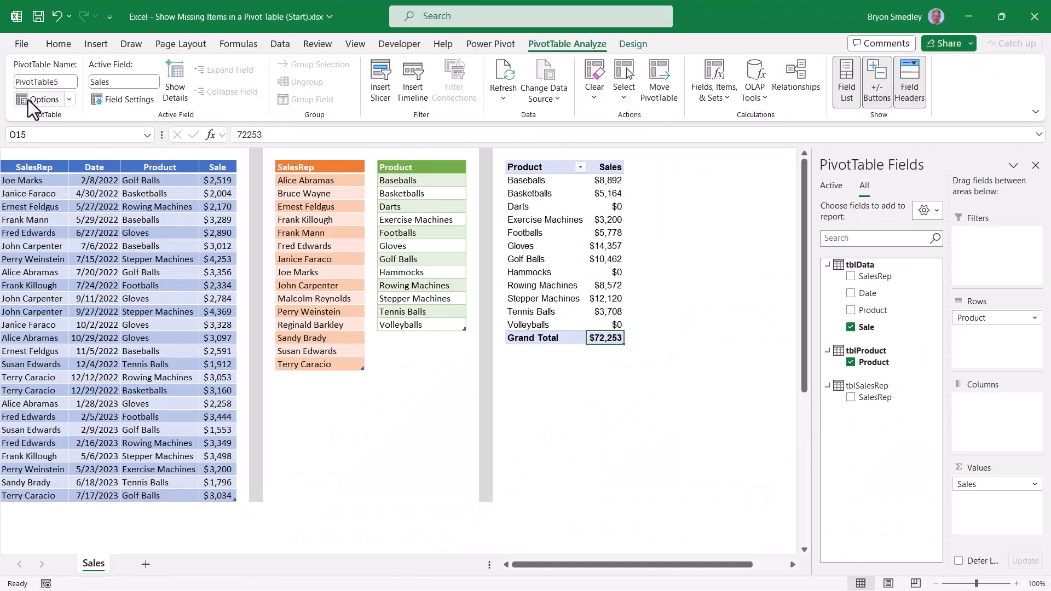
- Recheck 'Show items with no data on rows' on the PivotTable Options Display tab
{"action": "left_click", "coordinate": [42, 100]}
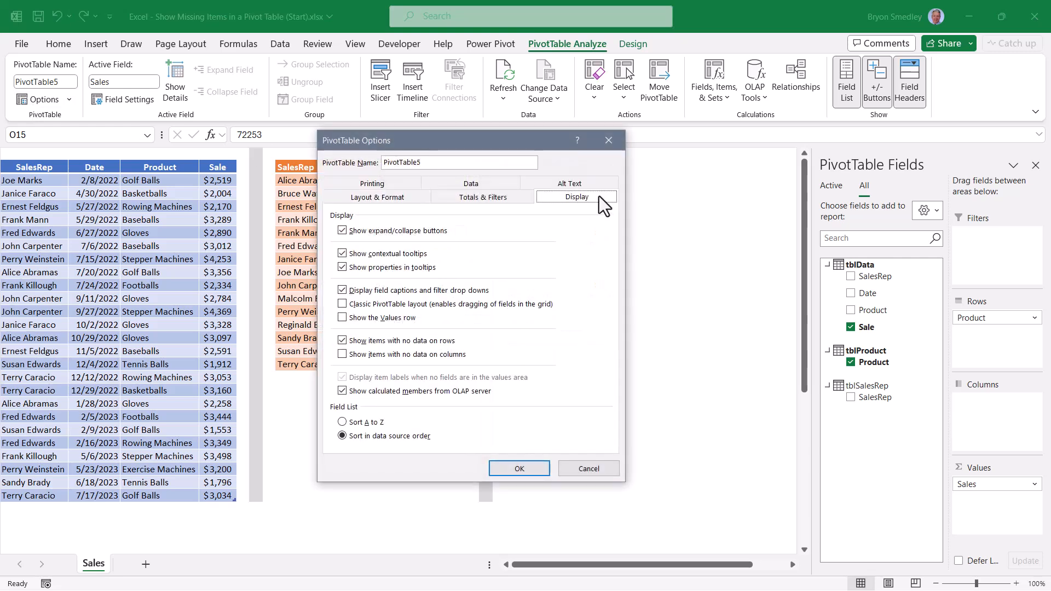
{"action": "left_click", "coordinate": [343, 355]}
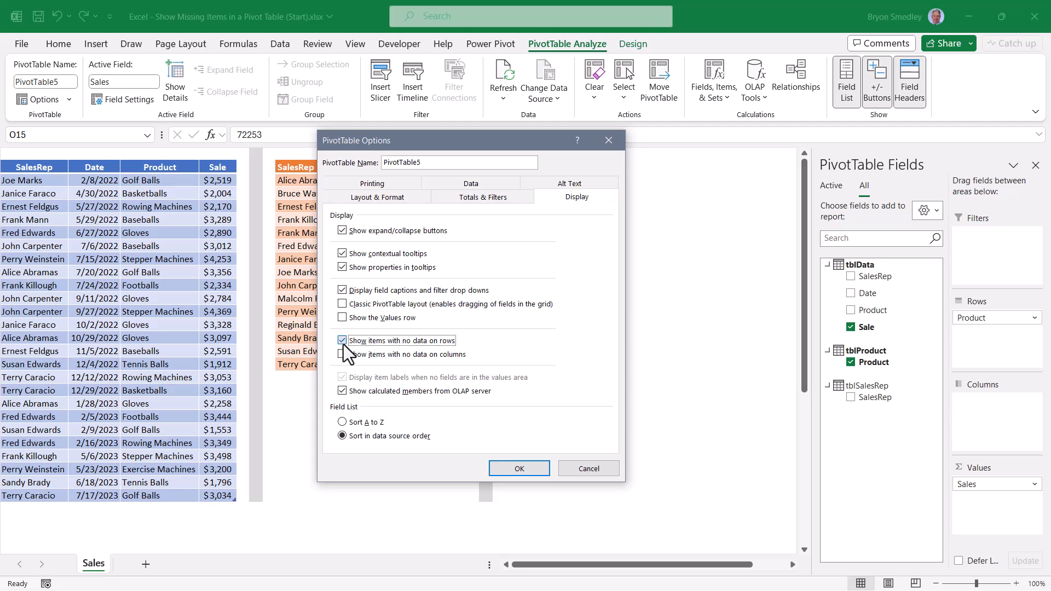
{"action": "left_click", "coordinate": [519, 468]}
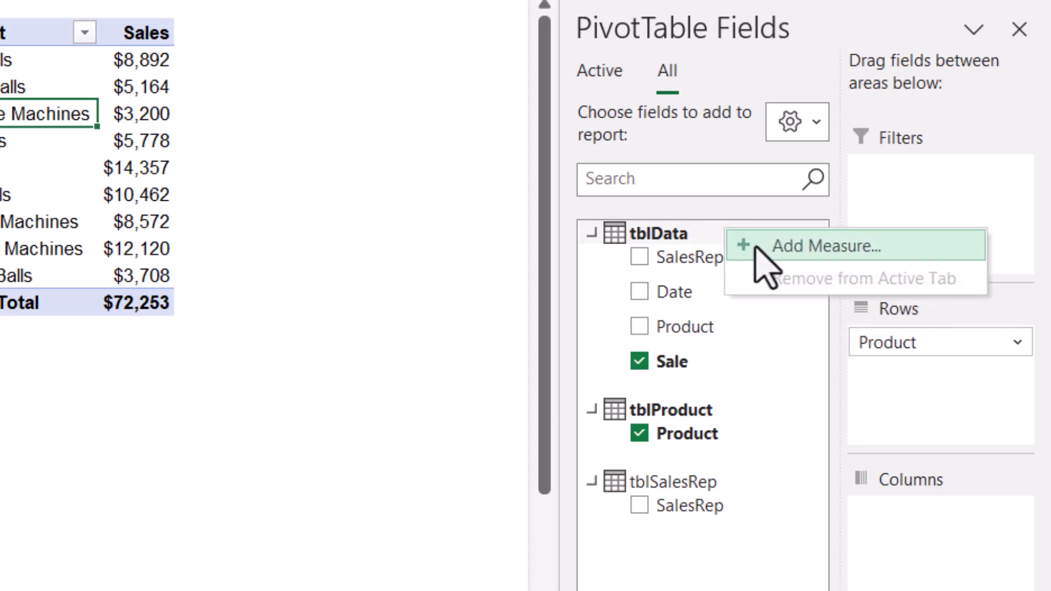
- Start a new tblData measure named AllSales with a description about showing total sales
{"action": "left_click", "coordinate": [825, 246]}
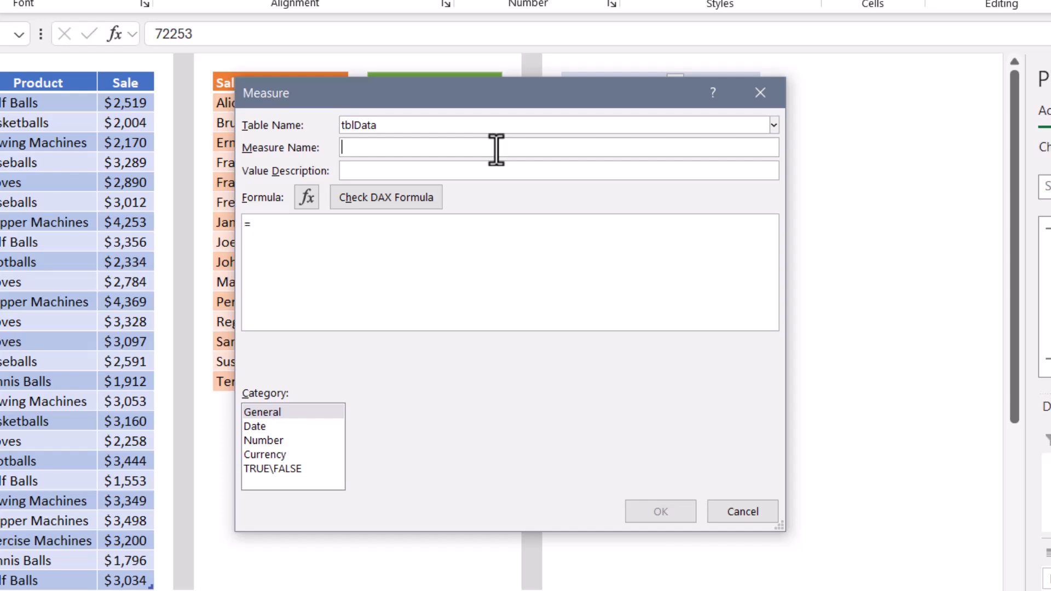
{"action": "type", "text": "AllSales"}
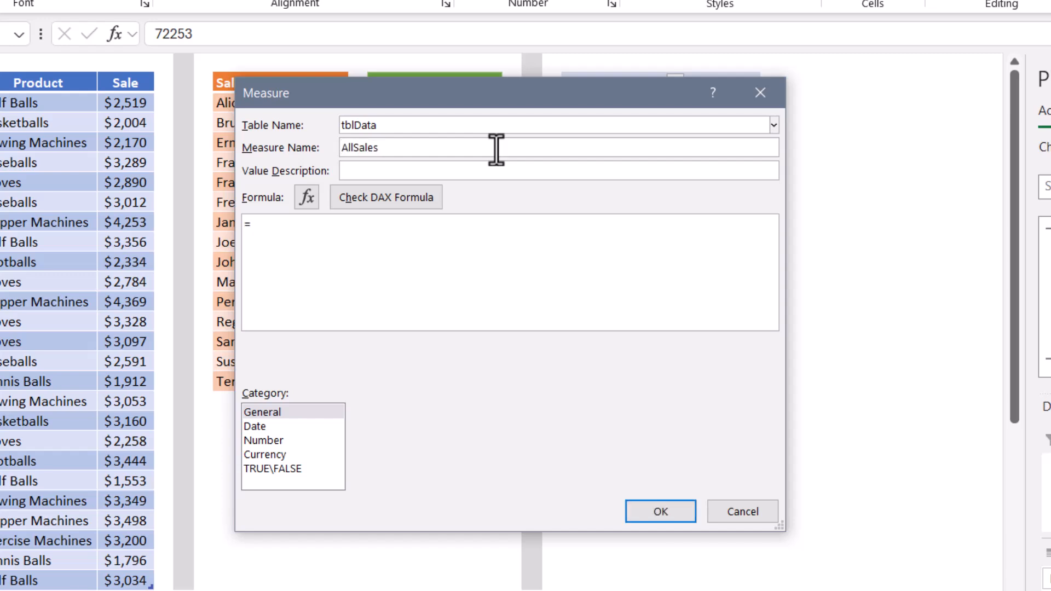
{"action": "type", "text": "This function displays the total sales, even for unsold products"}
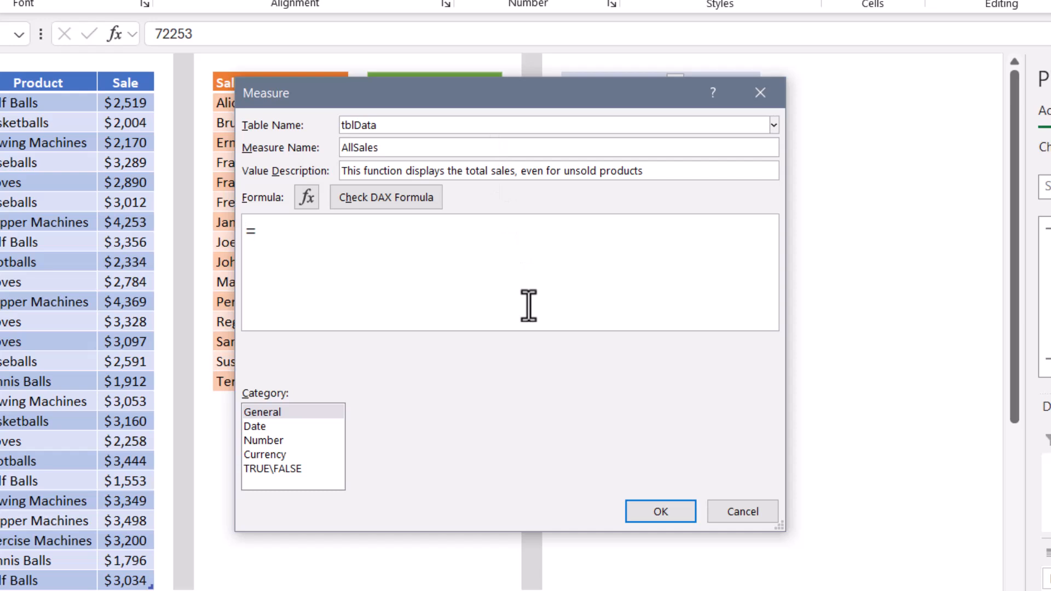
- Enter =IF(SUM(tblData[Sale])=0, 0, SUM(tblData[Sale])), format as whole-dollar Currency, and save
{"action": "type", "text": "IF("}
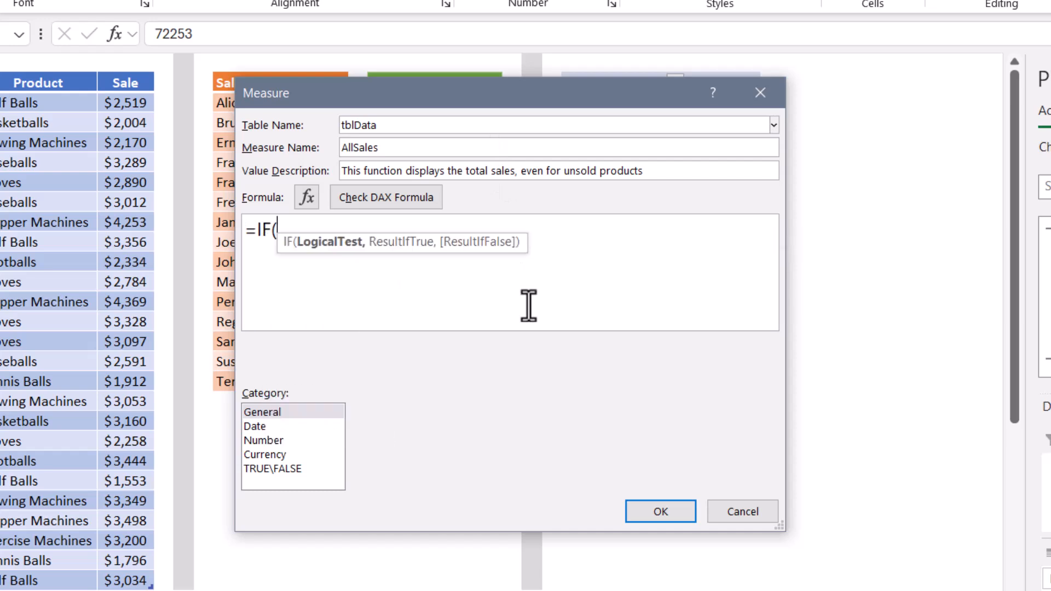
{"action": "type", "text": "SUM(tblData[Sale])="}
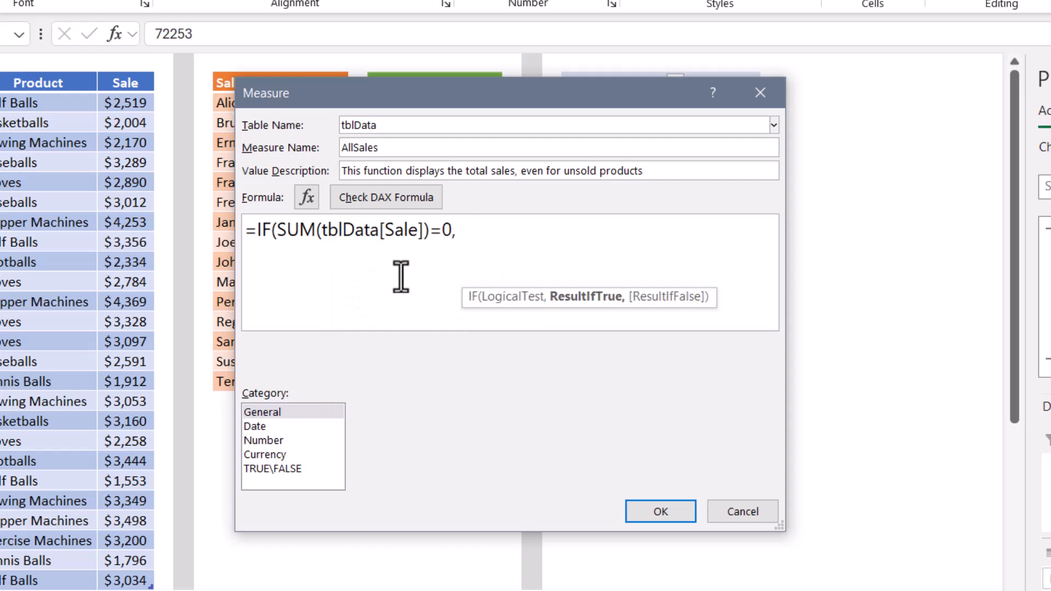
{"action": "type", "text": "0,"}
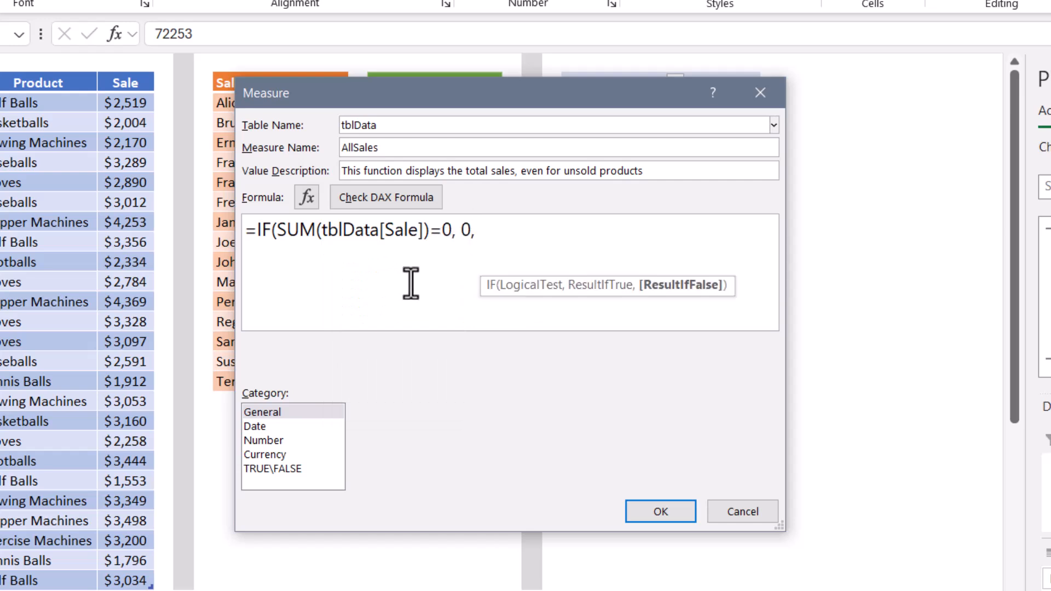
{"action": "type", "text": "SUM(tblData[Sale"}
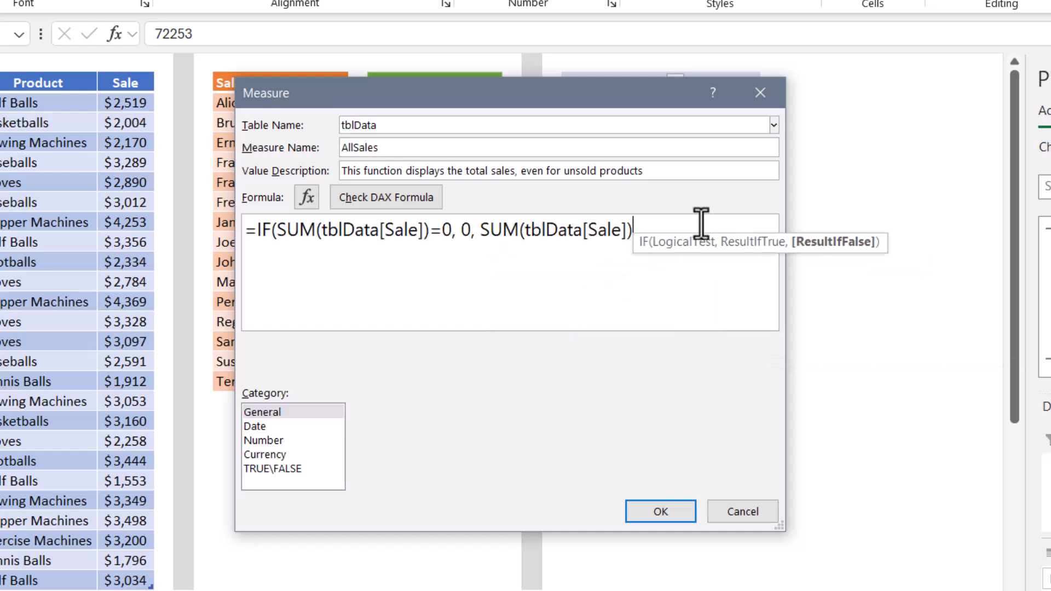
{"action": "type", "text": ")"}
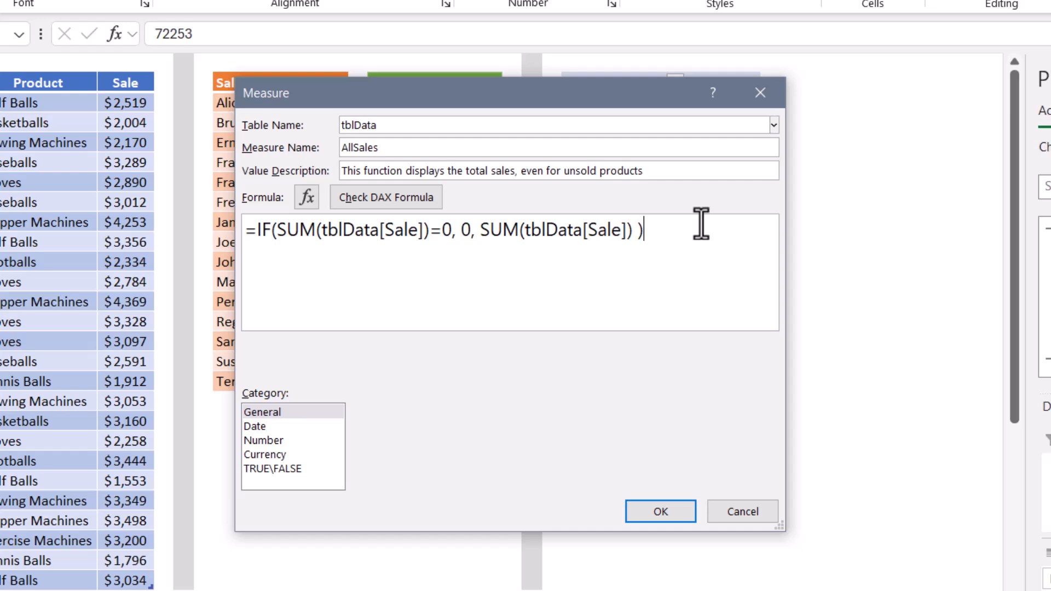
{"action": "mouse_move", "coordinate": [301, 450]}
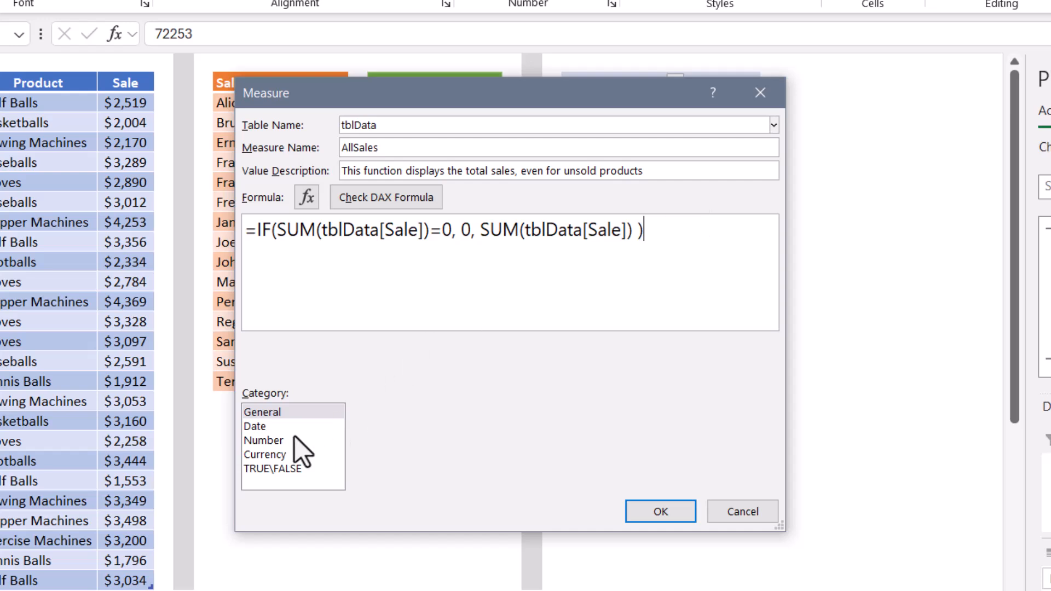
{"action": "left_click", "coordinate": [265, 454]}
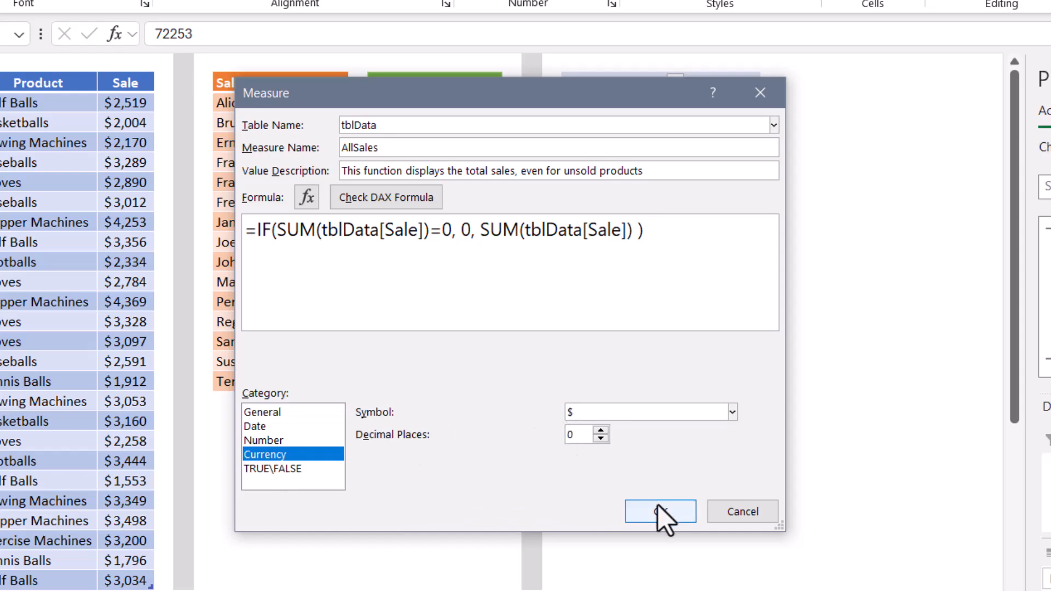
{"action": "left_click", "coordinate": [659, 511]}
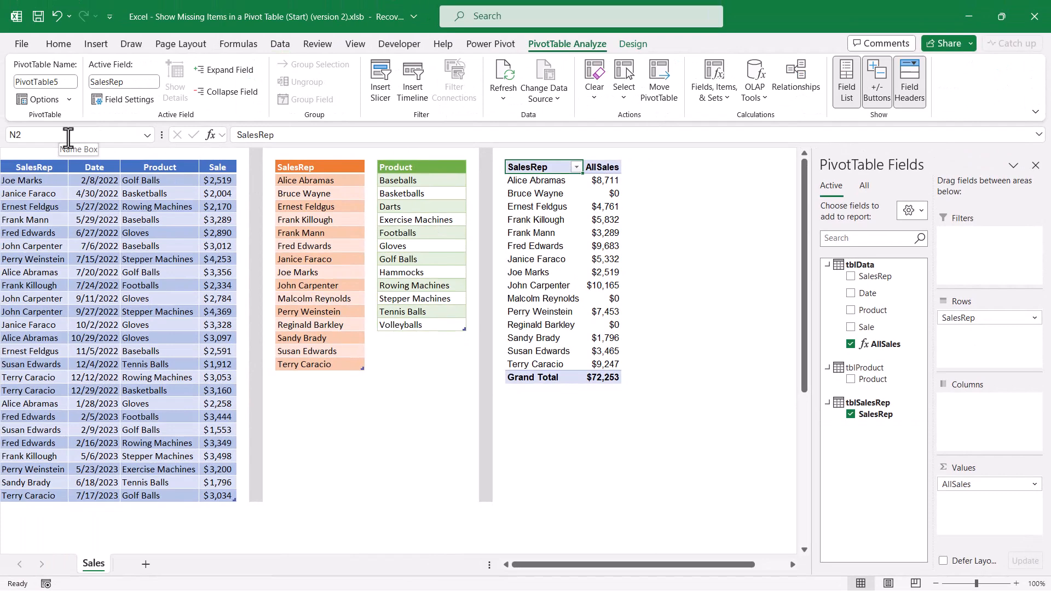
{"action": "mouse_move", "coordinate": [42, 134]}
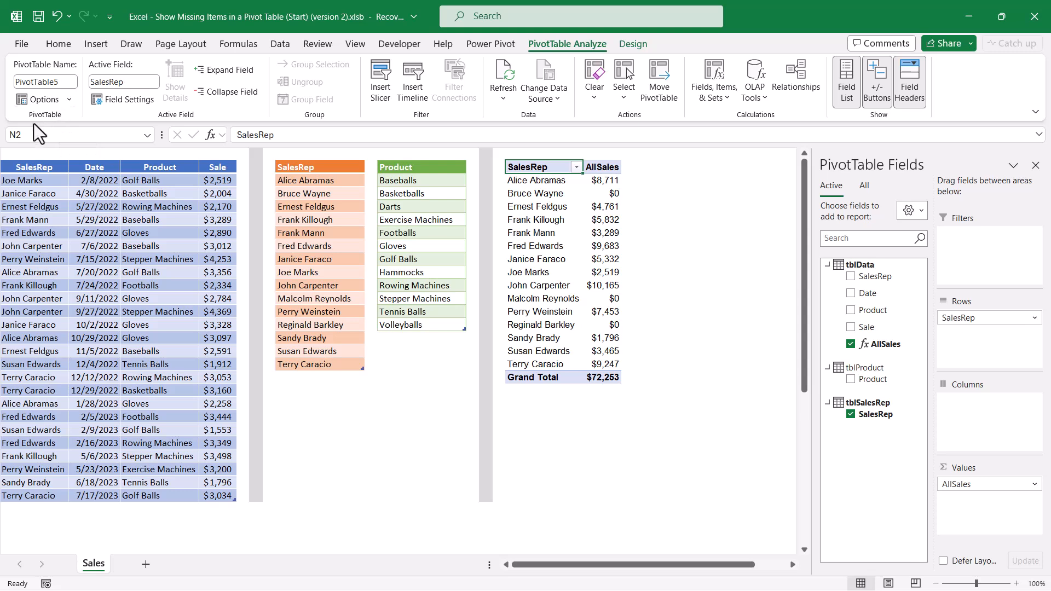
- Change the 'Show items with no data on rows' setting in PivotTable Options Display settings
{"action": "left_click", "coordinate": [40, 99]}
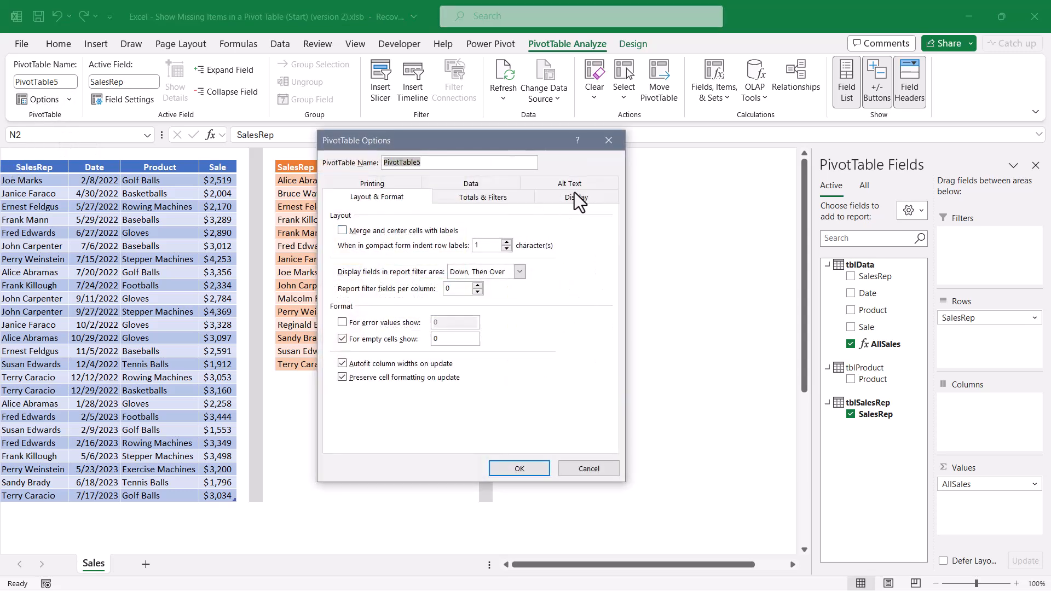
{"action": "left_click", "coordinate": [577, 197]}
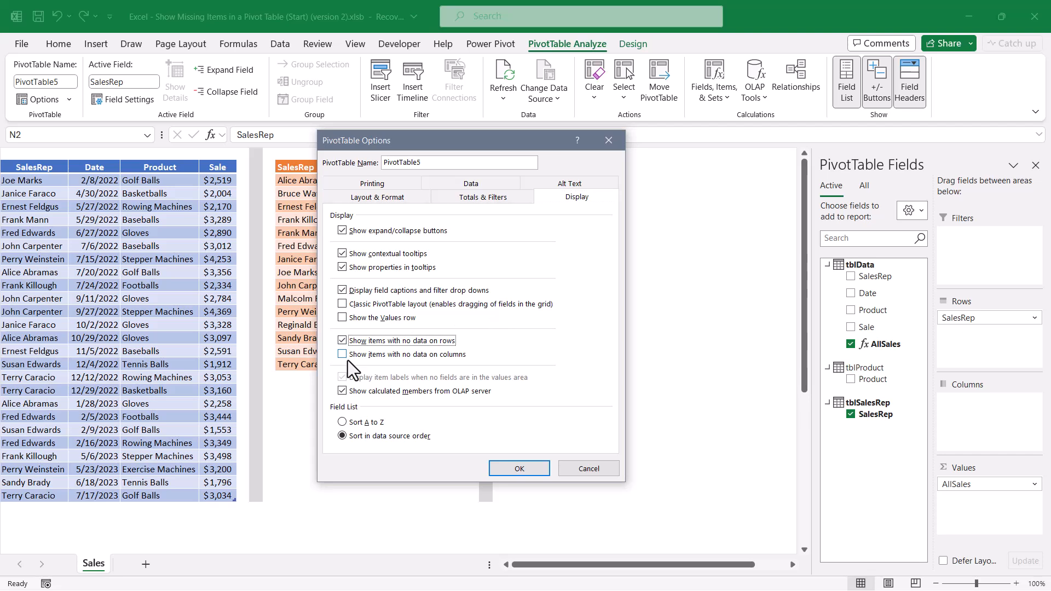
{"action": "left_click", "coordinate": [519, 468]}
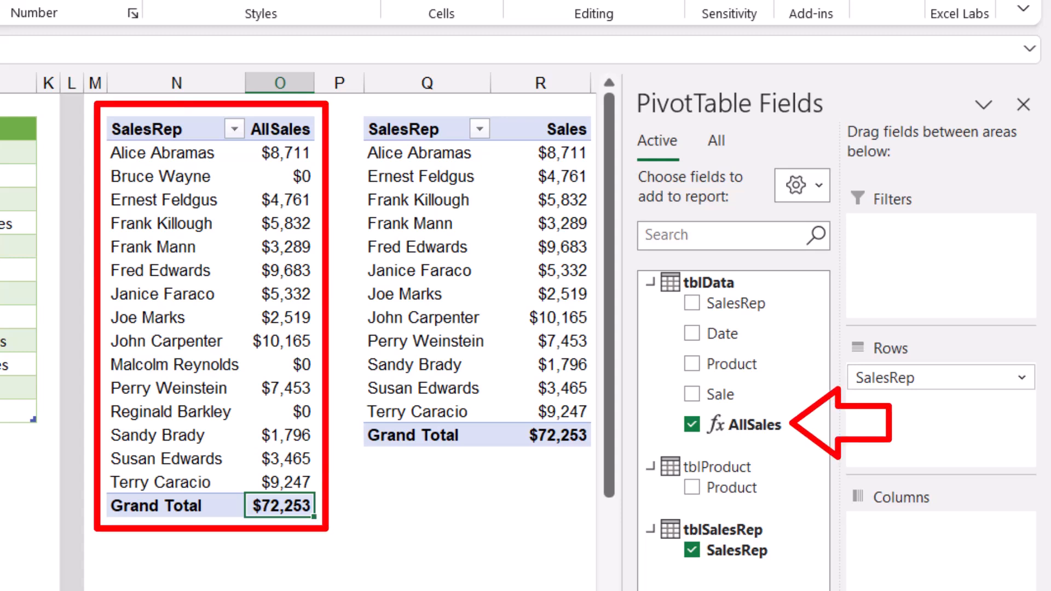
{"action": "mouse_move", "coordinate": [518, 507]}
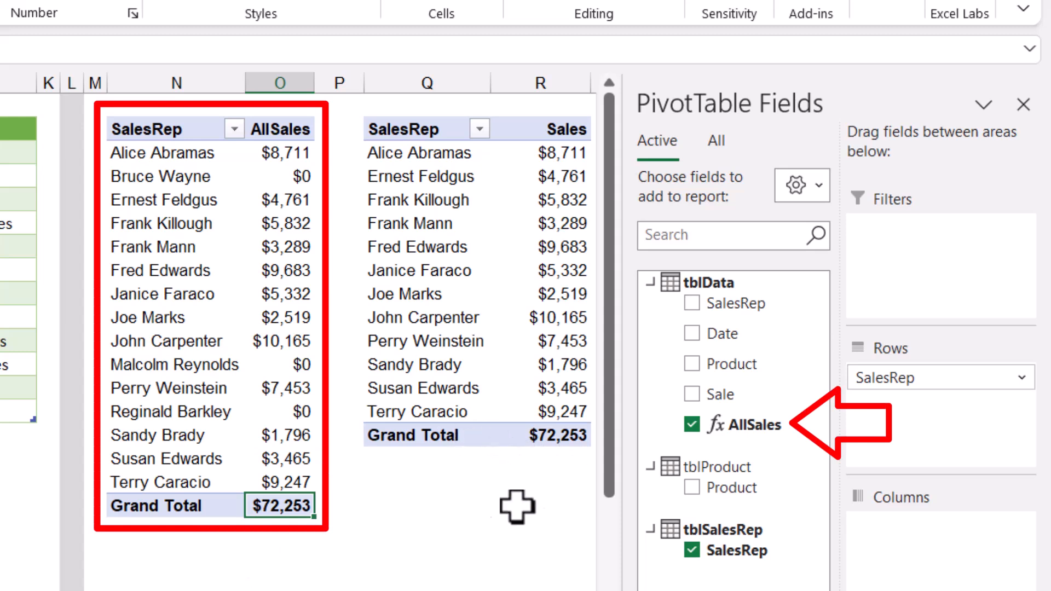
{"action": "left_click", "coordinate": [692, 394]}
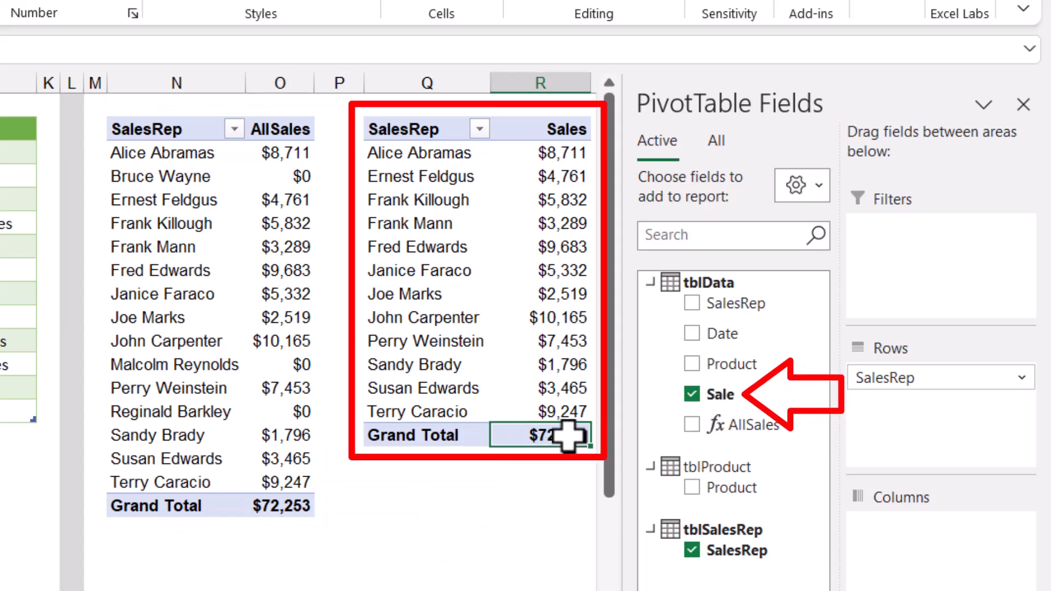
{"action": "mouse_move", "coordinate": [559, 580]}
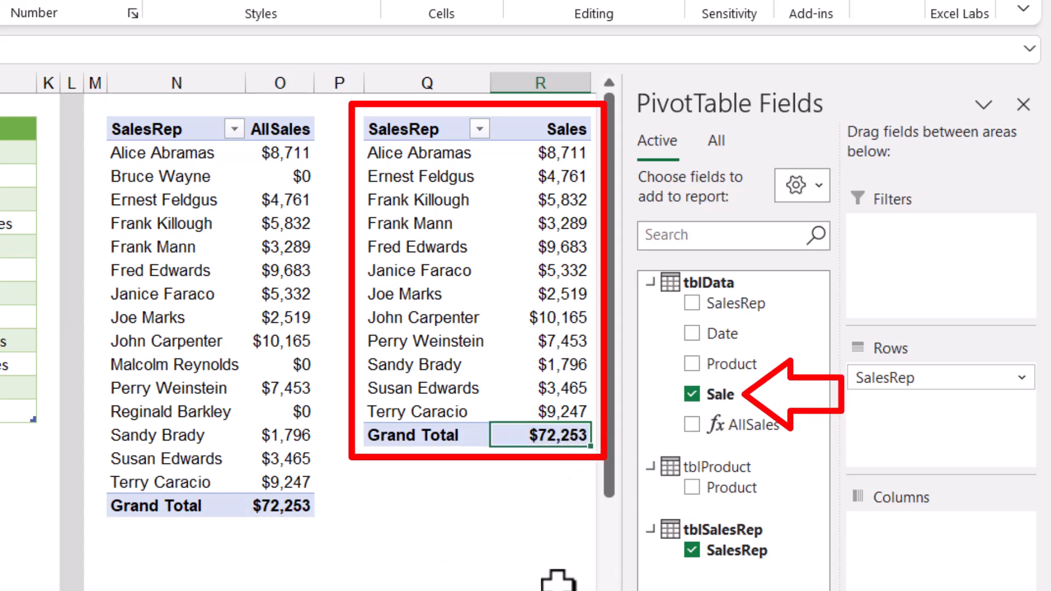